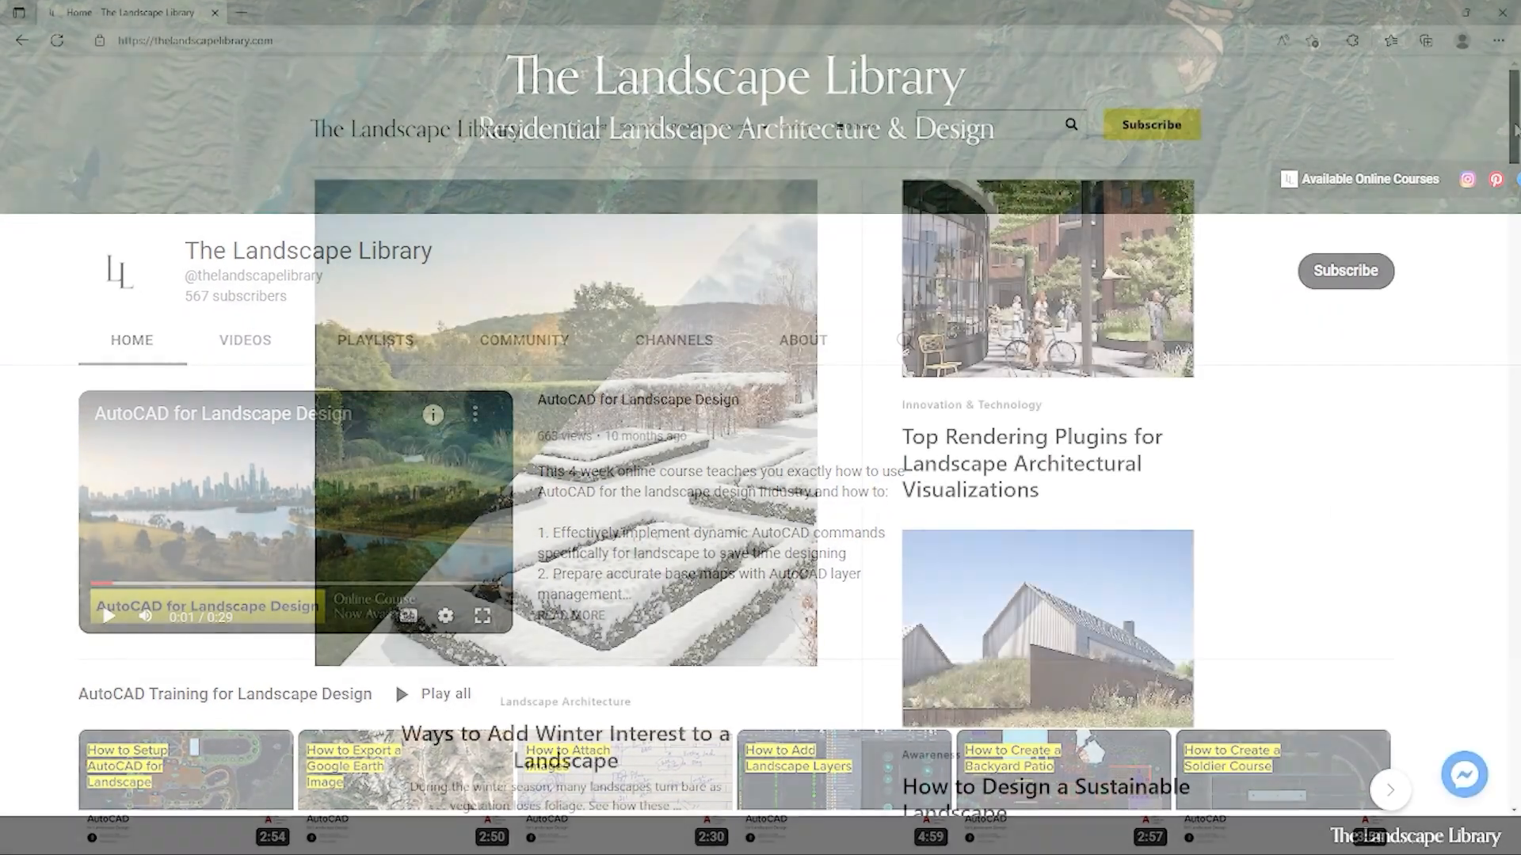
Open The Landscape Library's Courses page and scroll down to the Course Overview
scroll(down, 3)
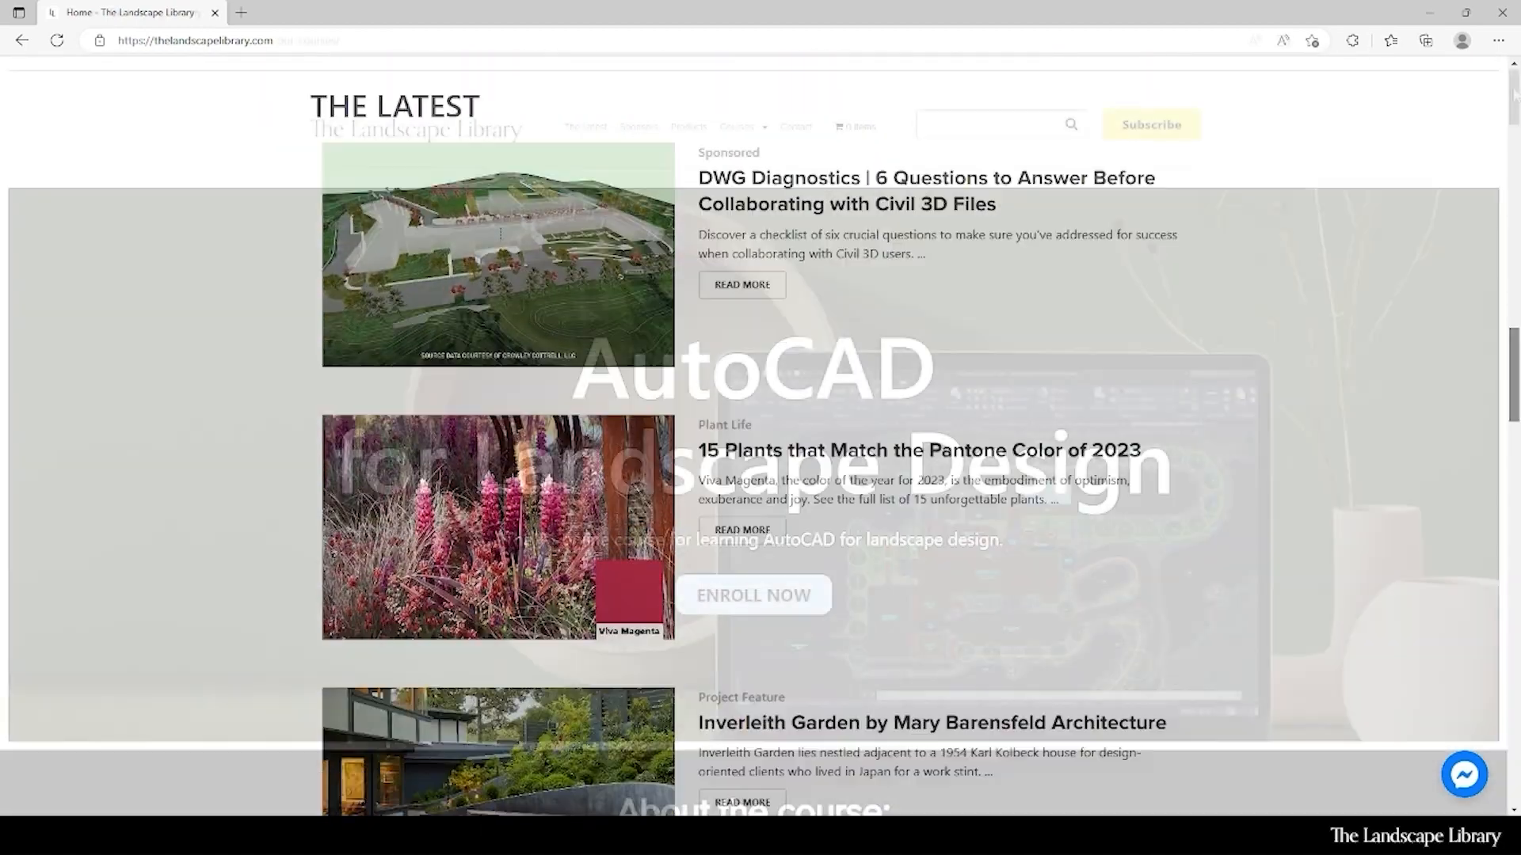
click(755, 595)
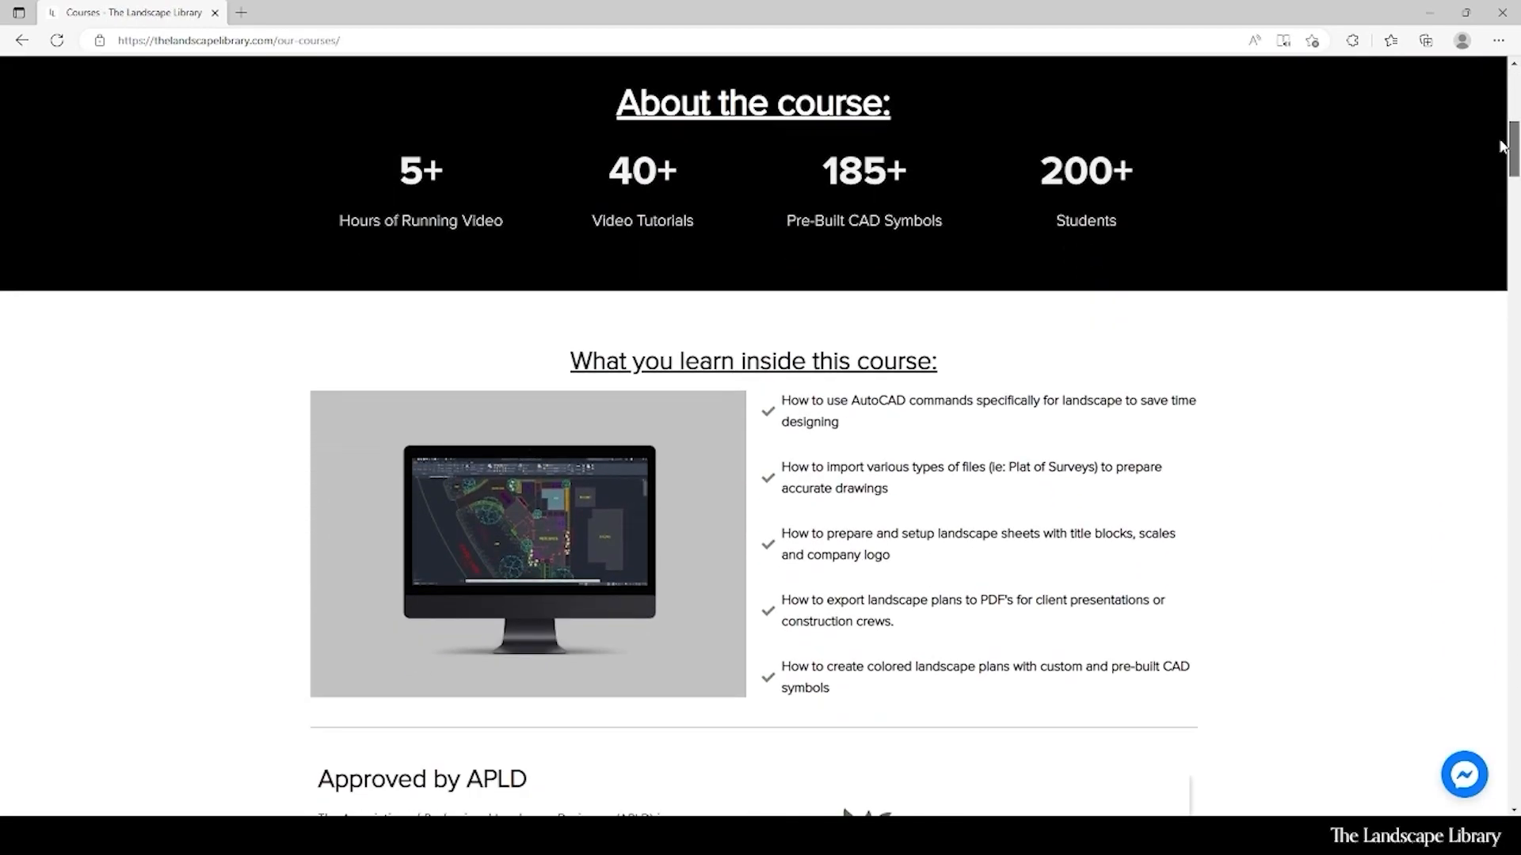
scroll(down, 3)
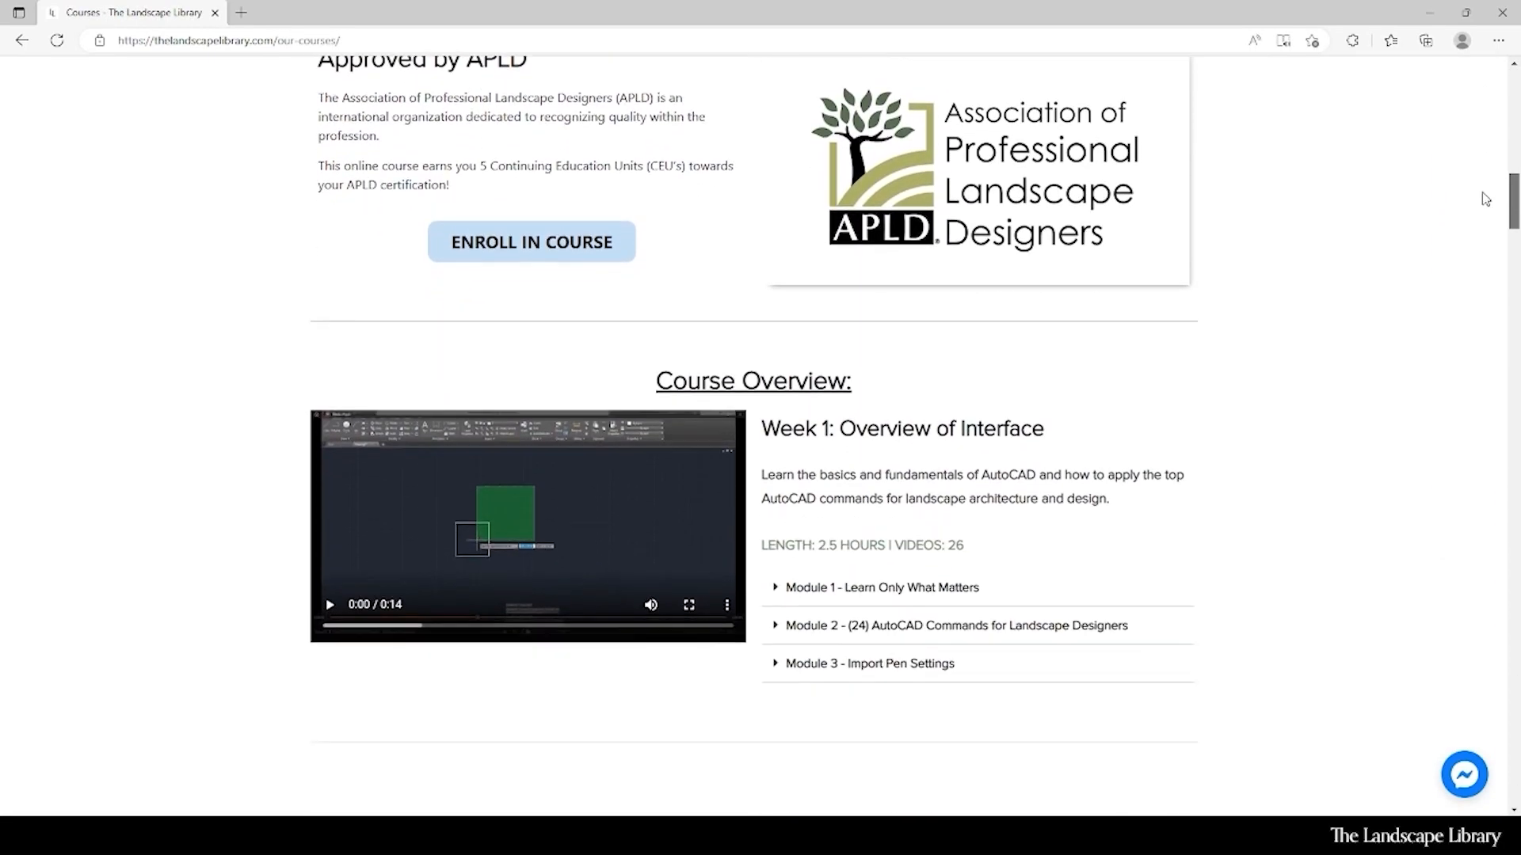
scroll(down, 3)
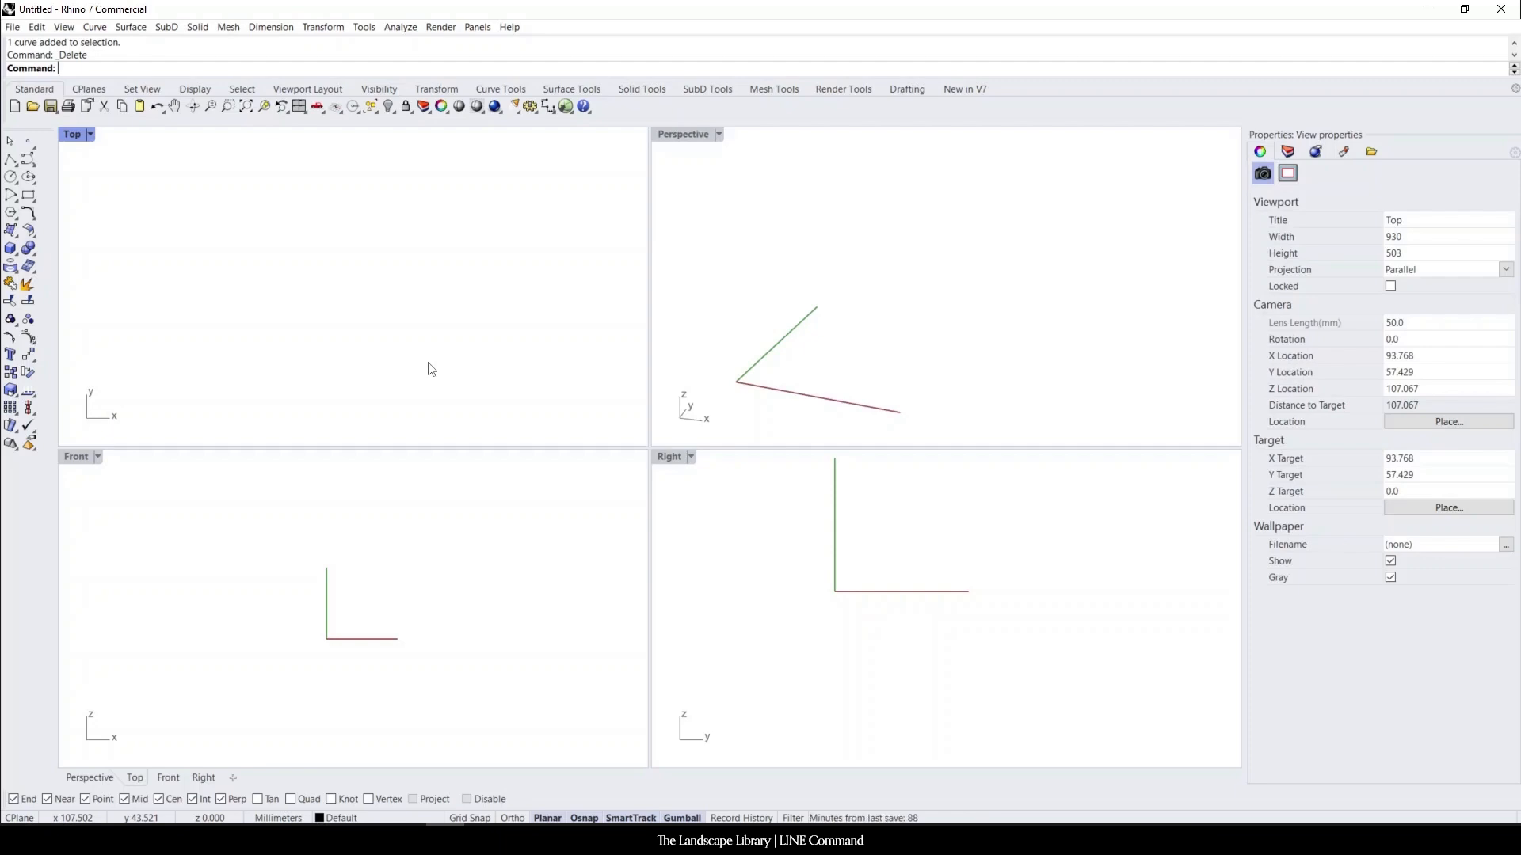
mouse_move(17, 167)
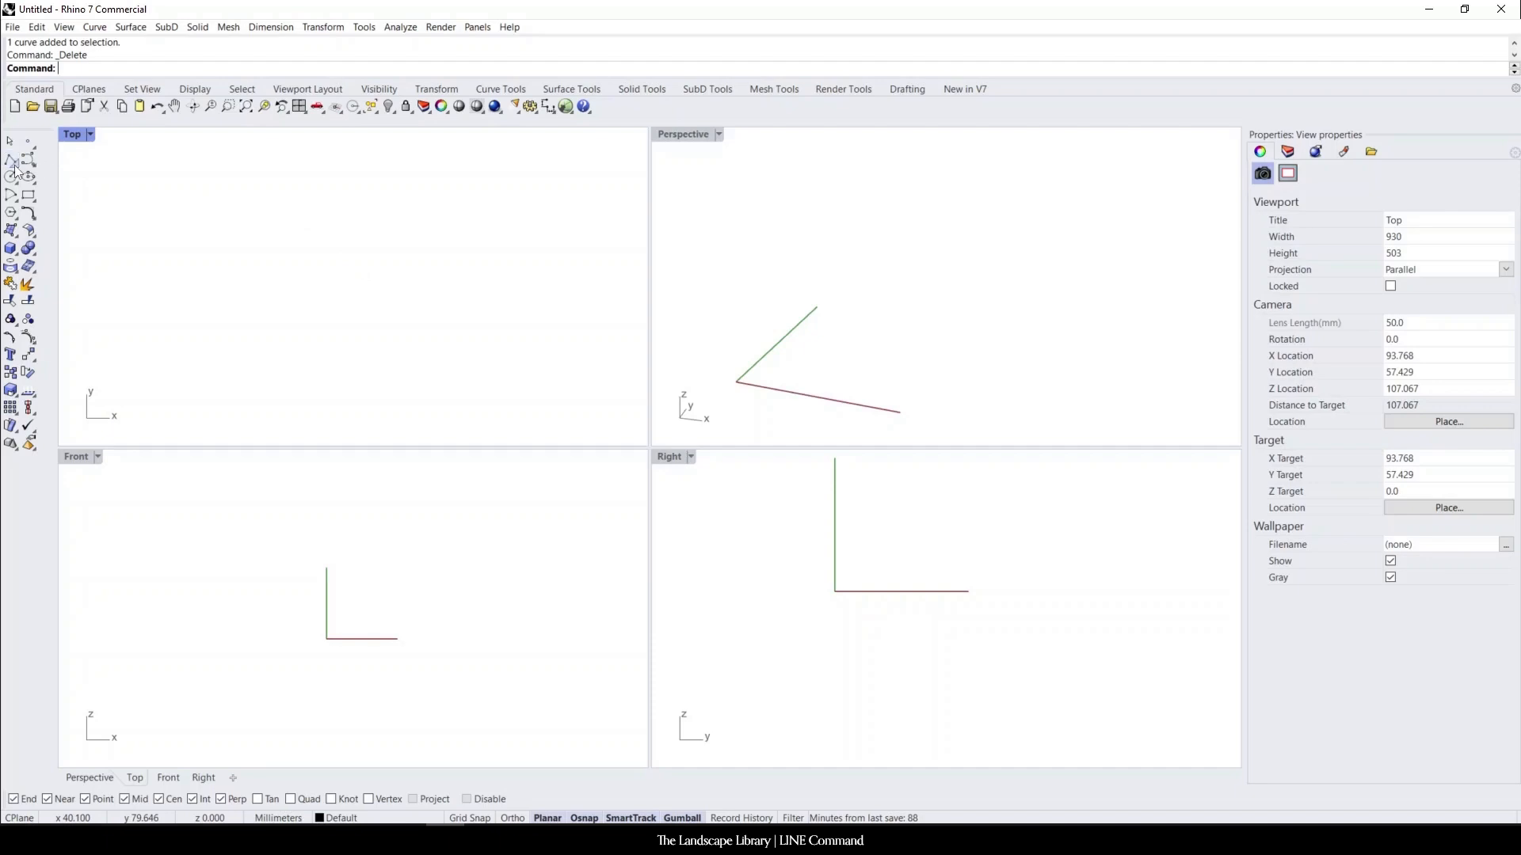
mouse_move(27, 165)
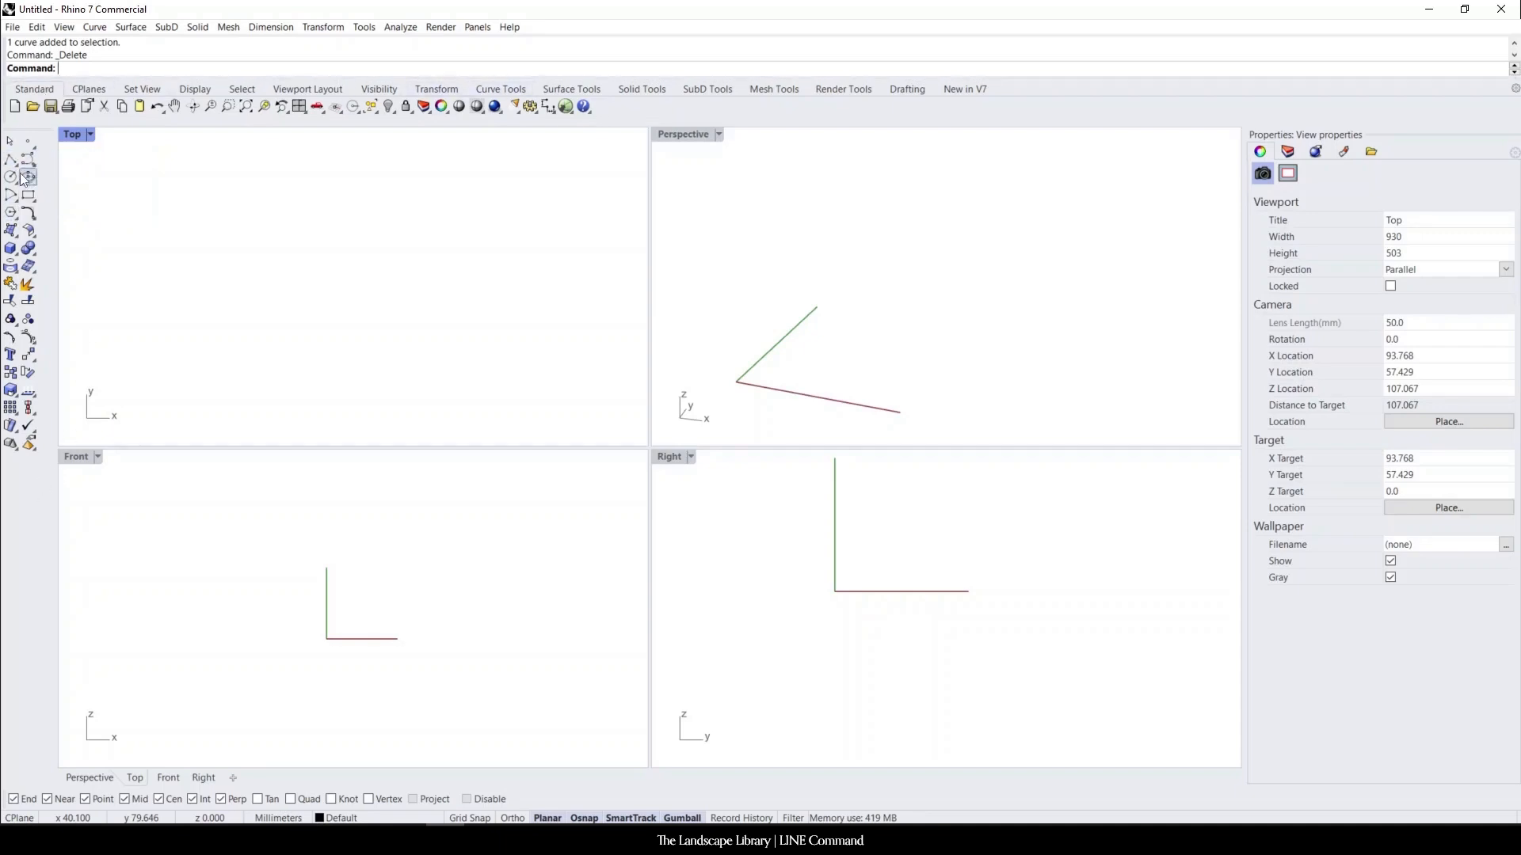
mouse_move(26, 176)
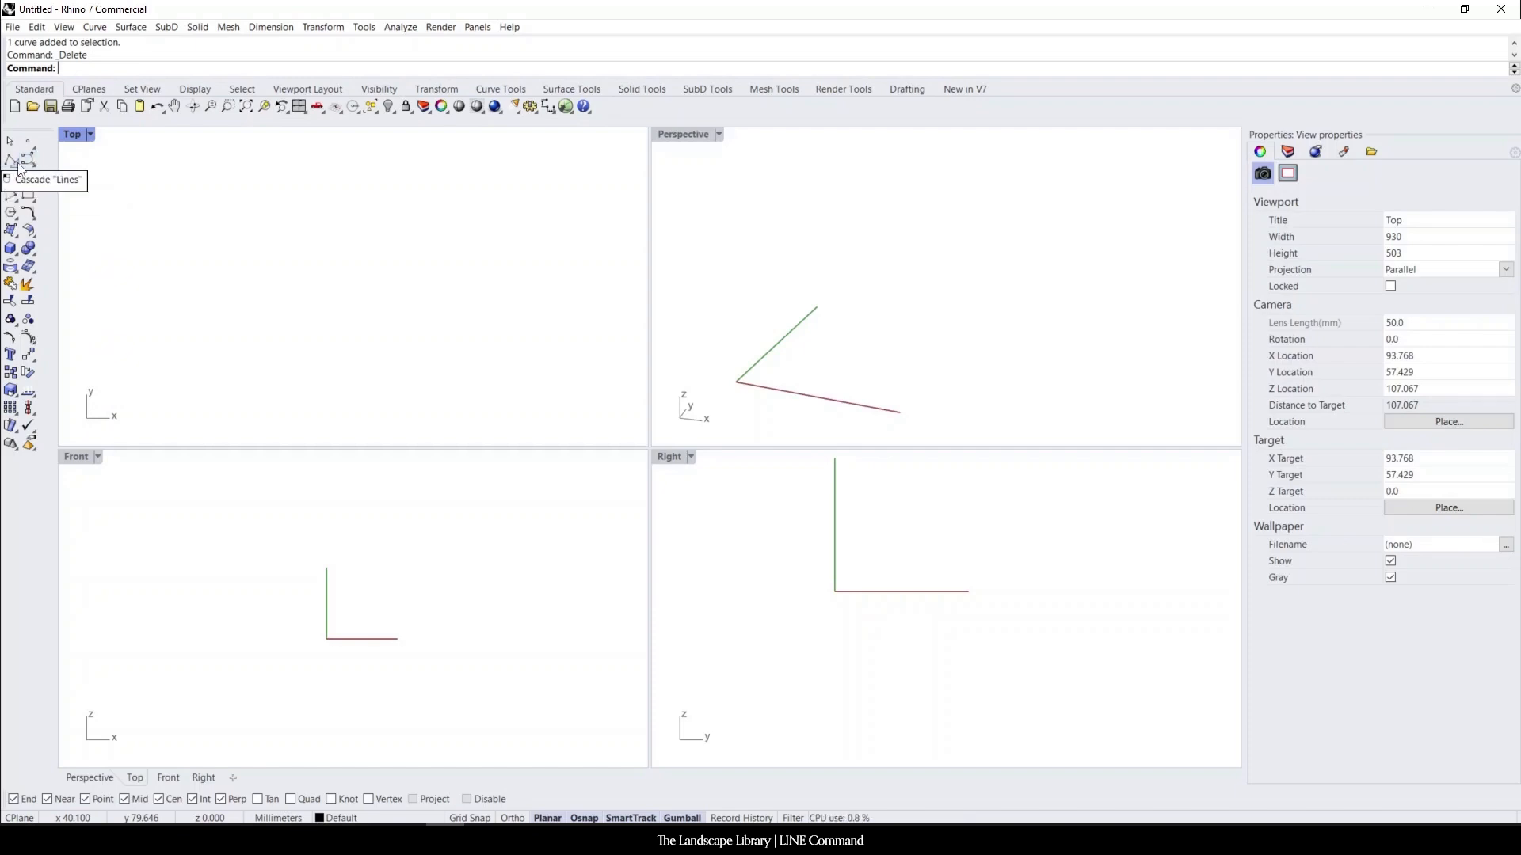
mouse_move(349, 253)
text(Line)
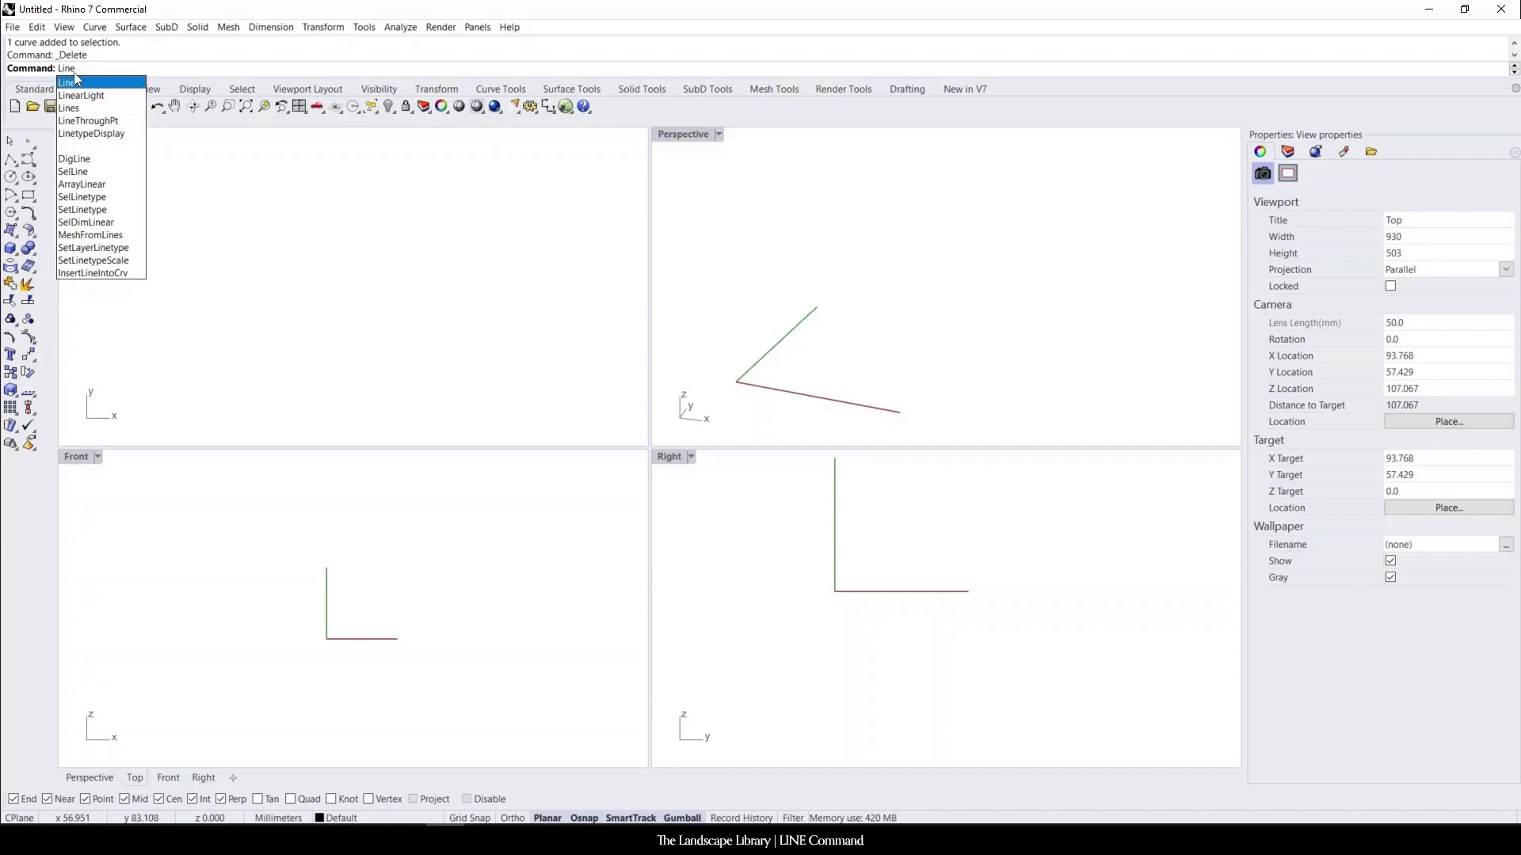
mouse_move(92, 272)
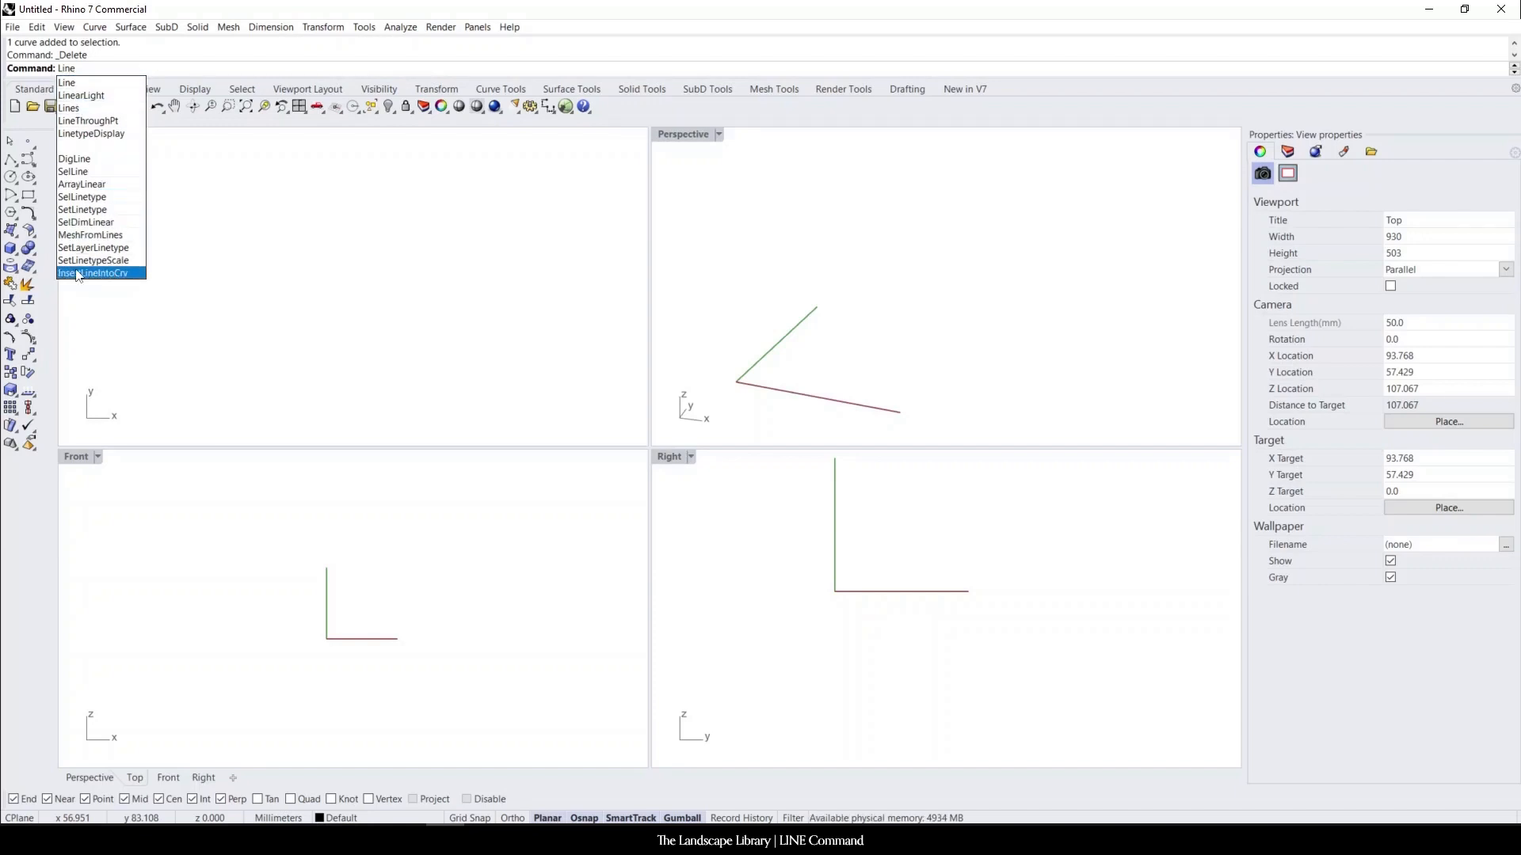
mouse_move(73, 172)
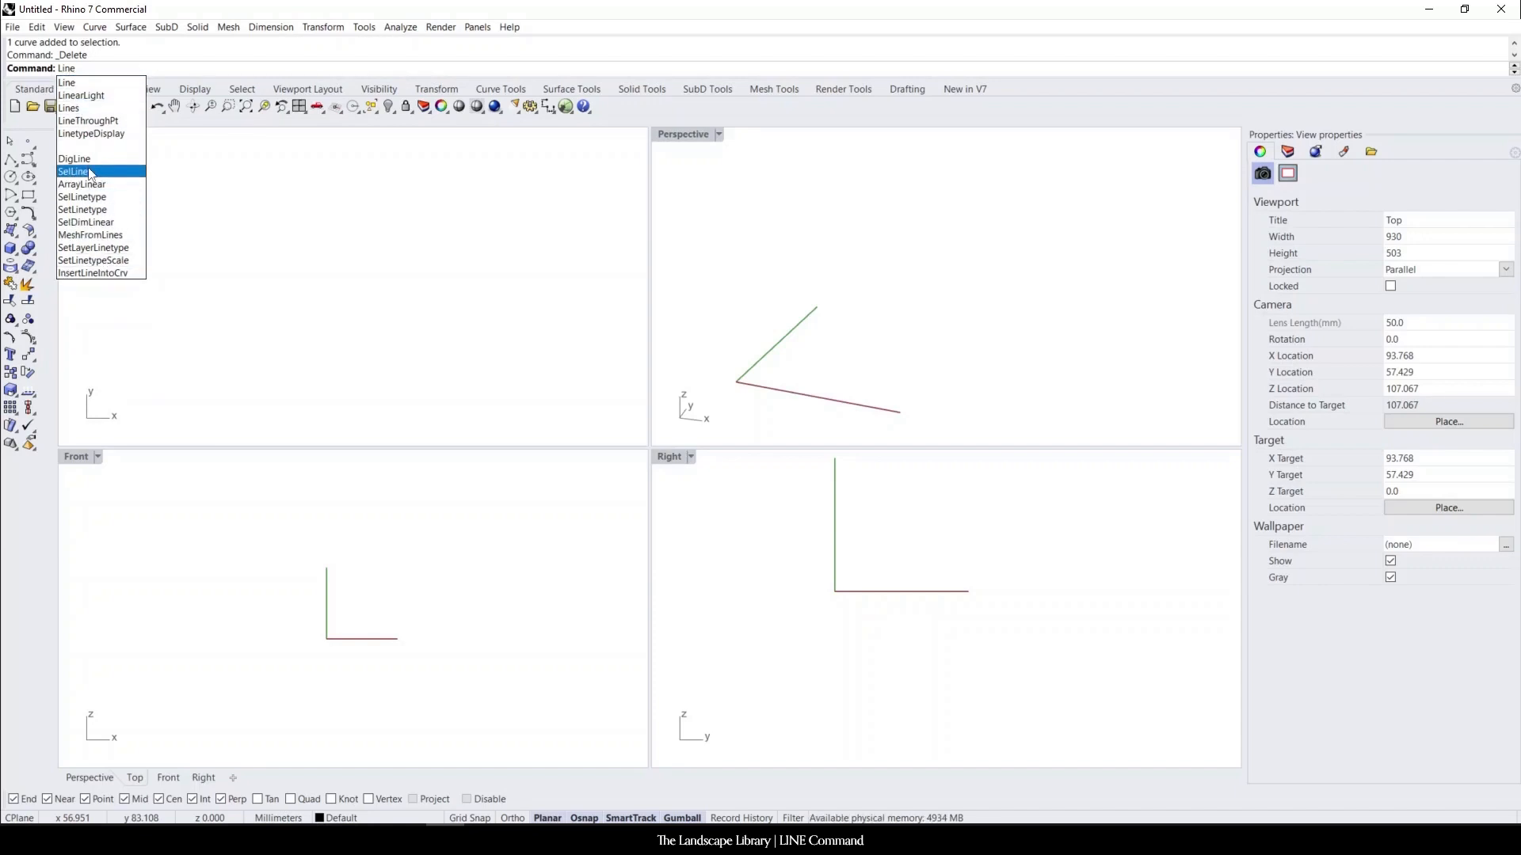
mouse_move(67, 82)
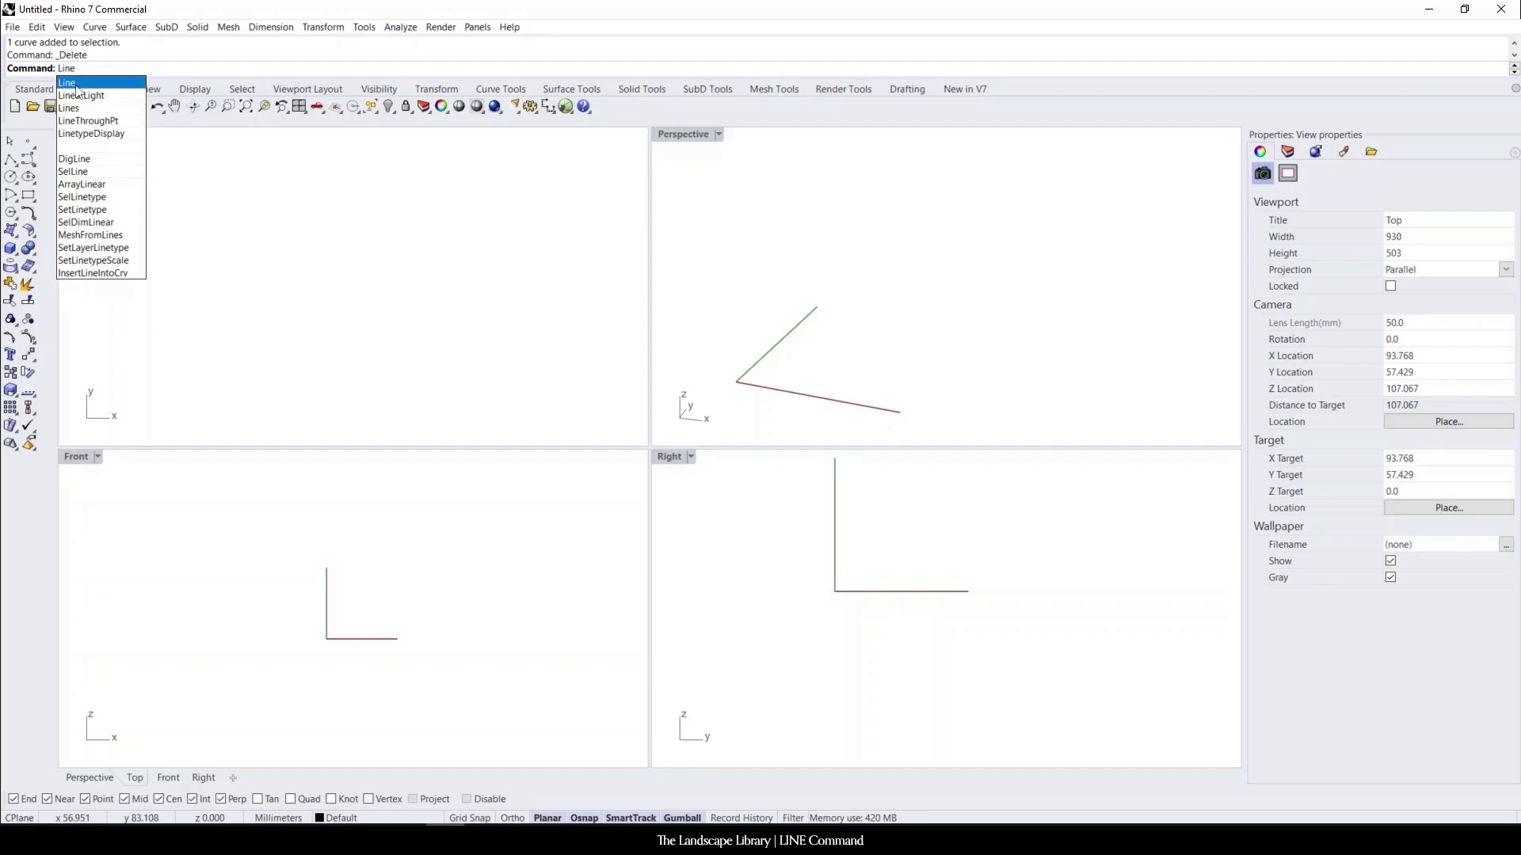
Choose Line from the command autocomplete list to start drawing a line
click(72, 82)
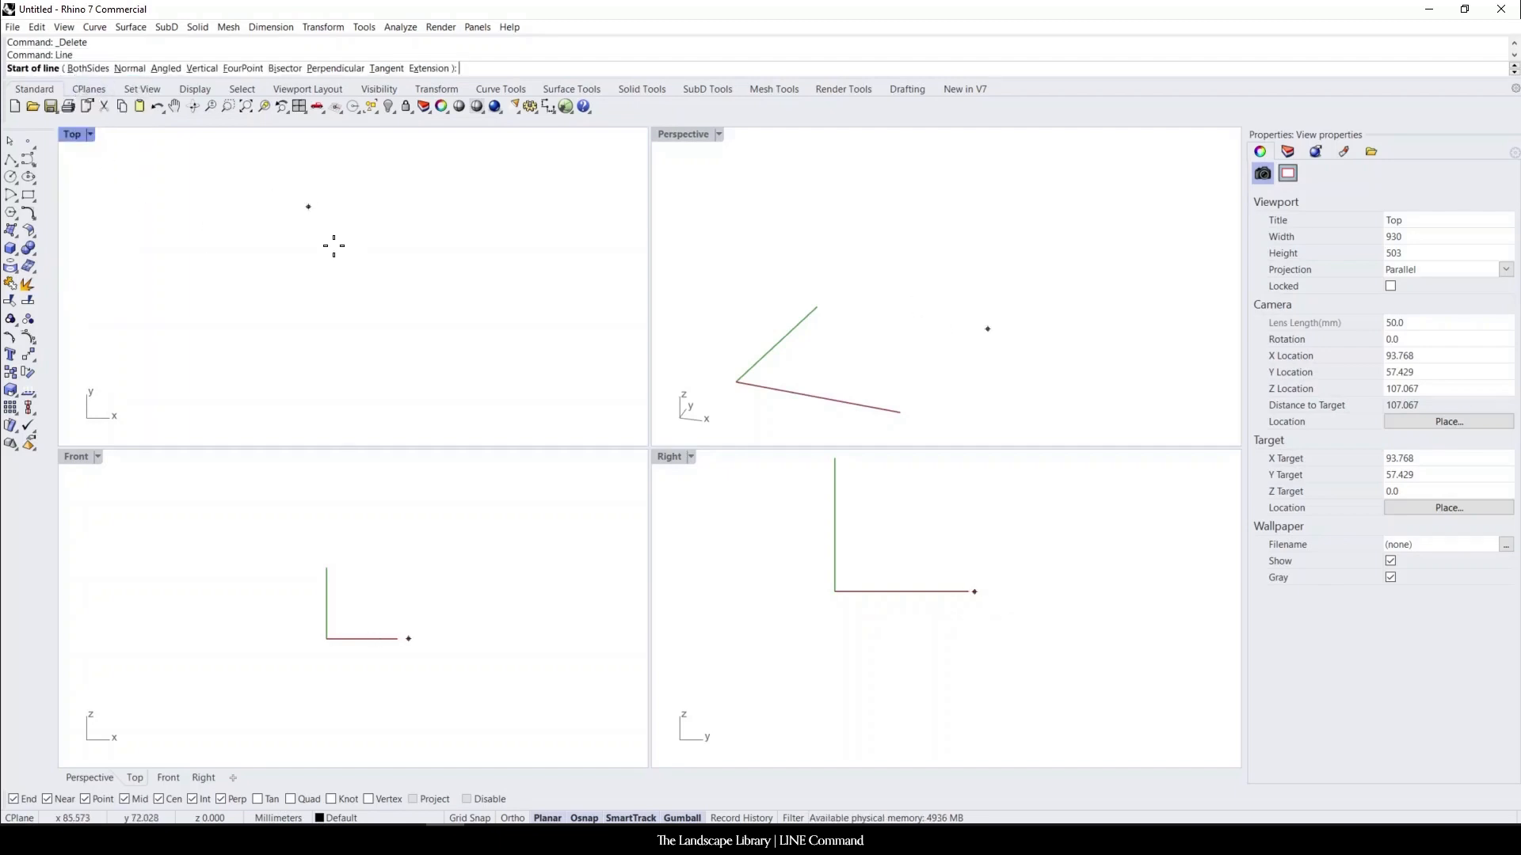
mouse_move(304, 263)
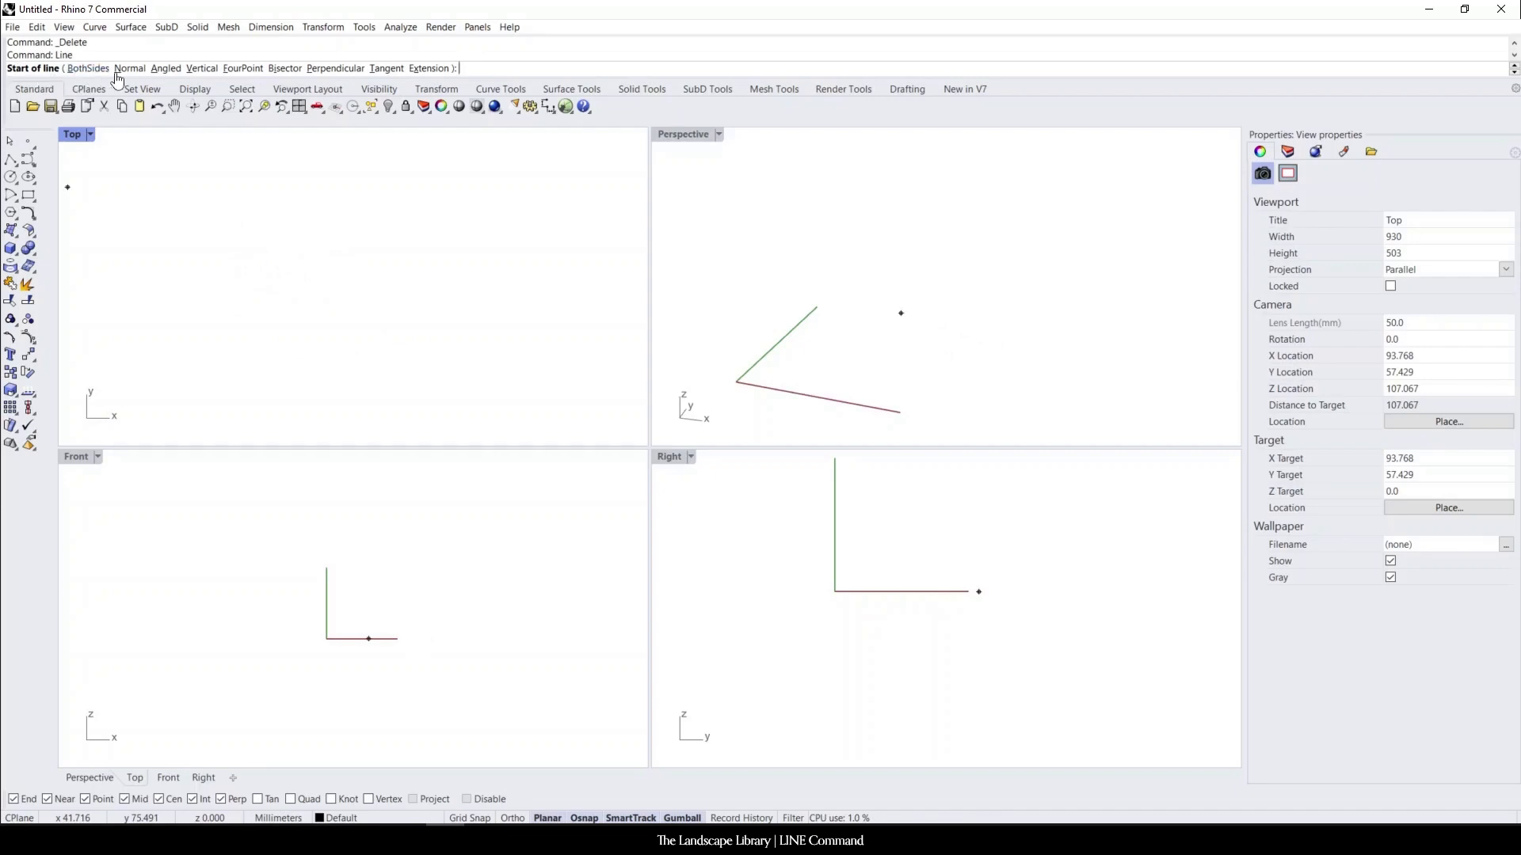
mouse_move(201, 68)
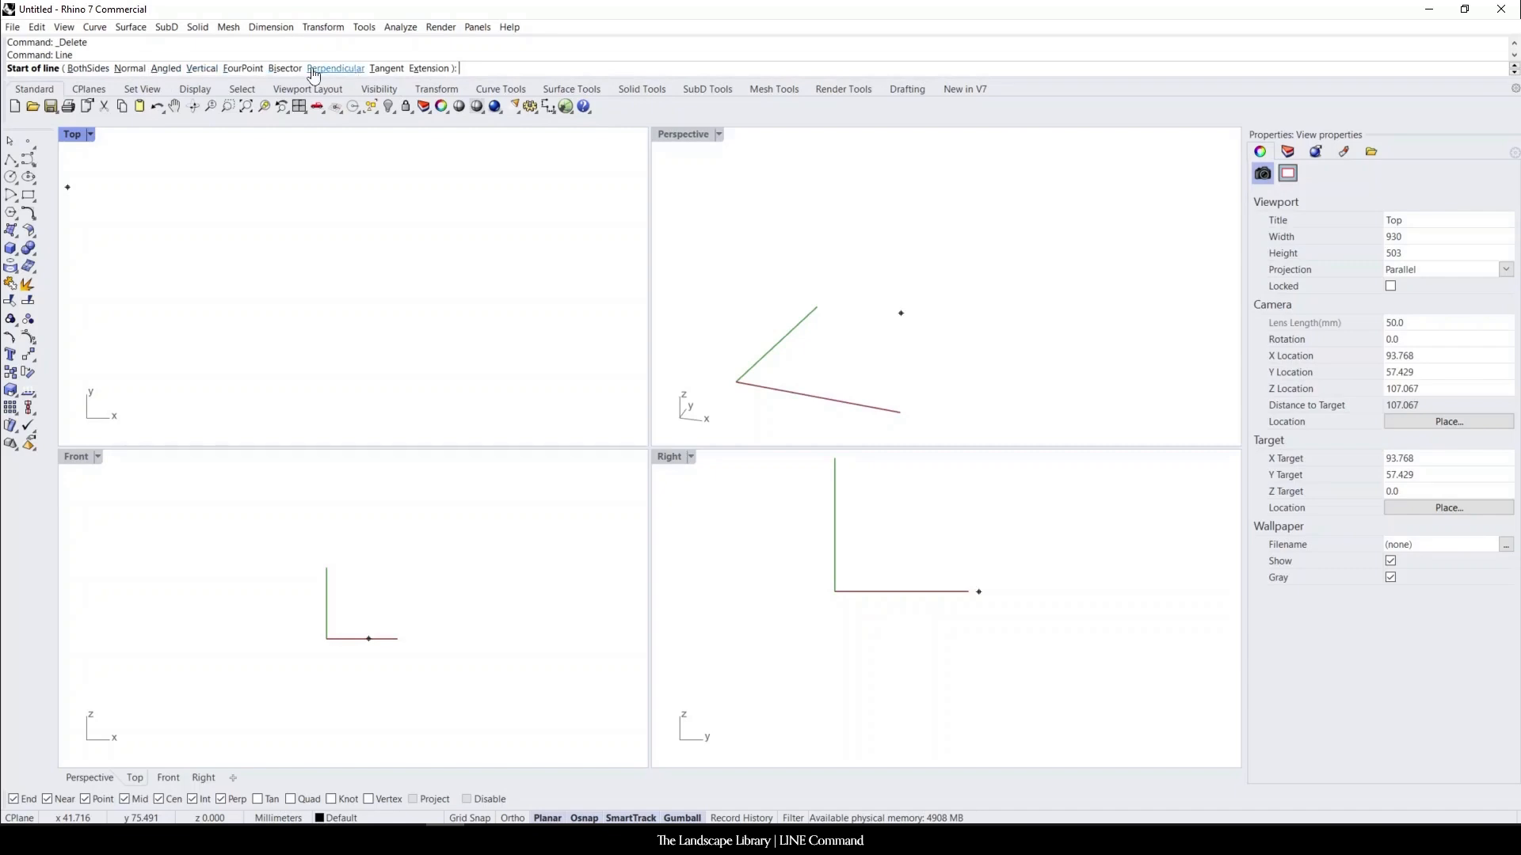
mouse_move(349, 72)
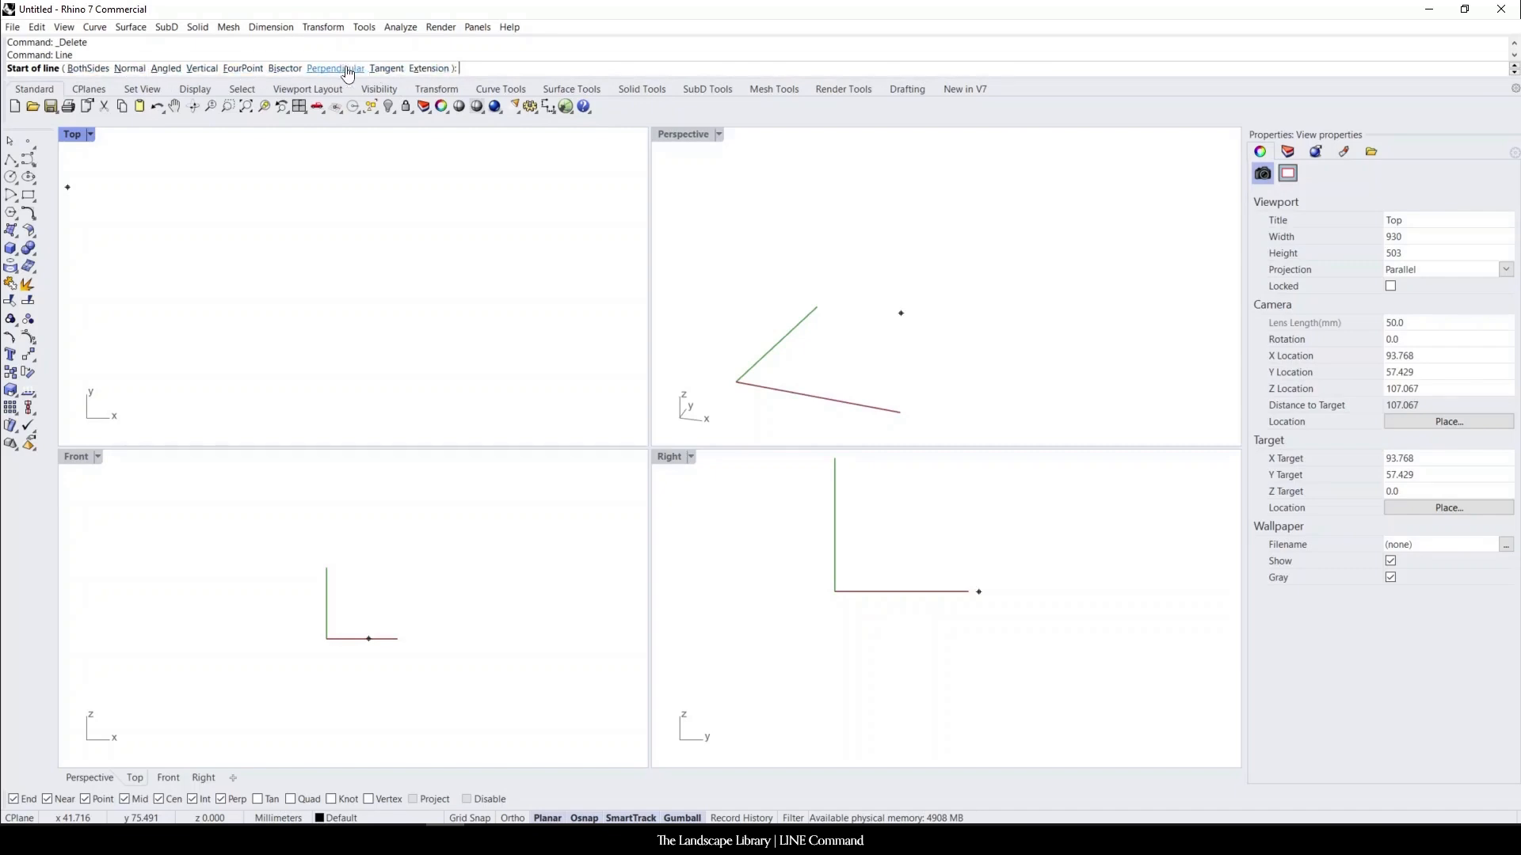
mouse_move(216, 171)
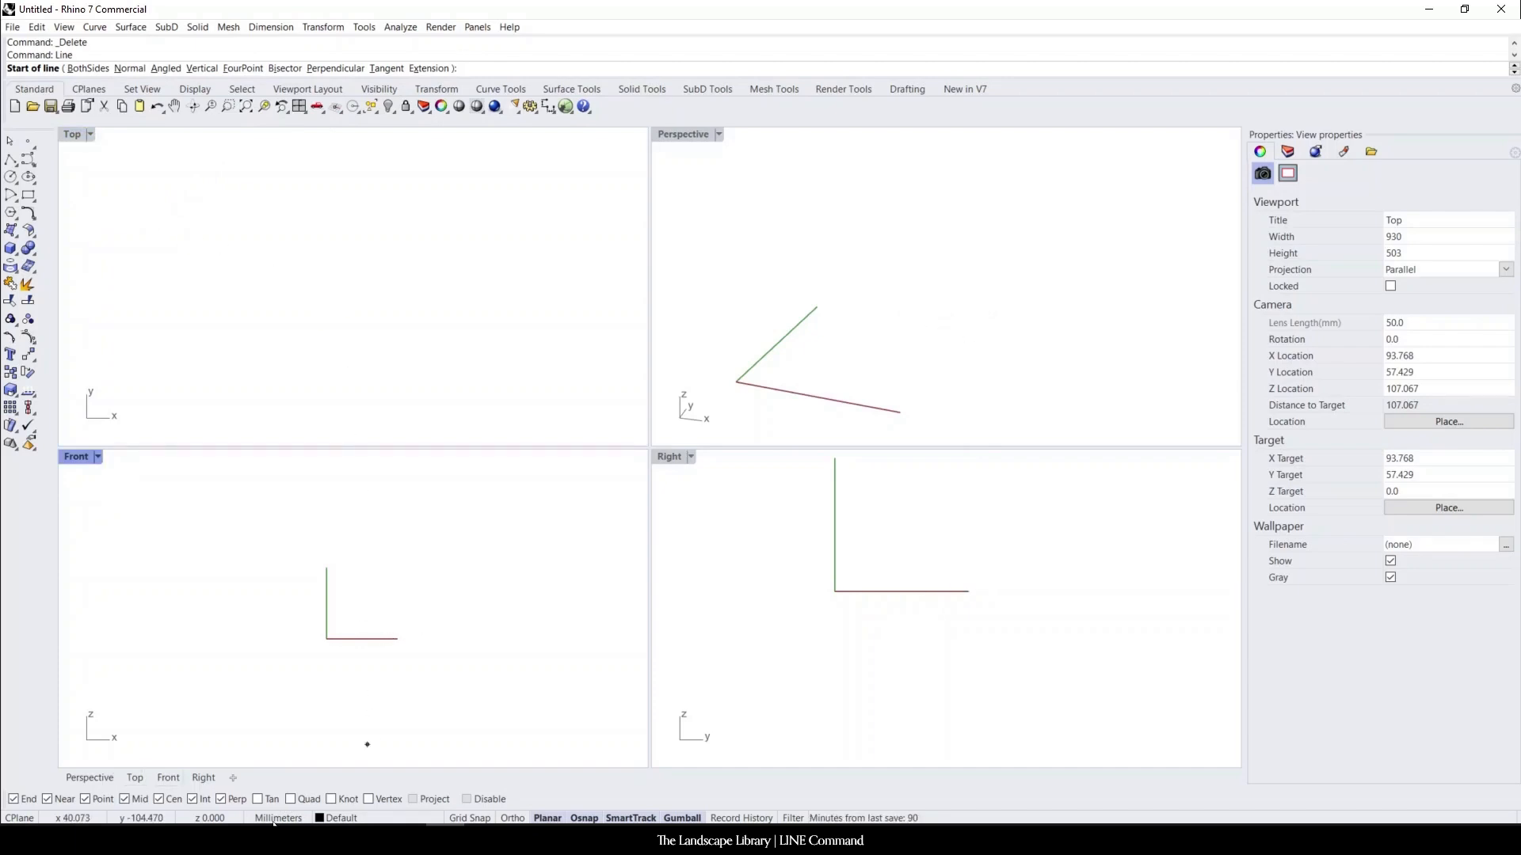
mouse_move(452, 593)
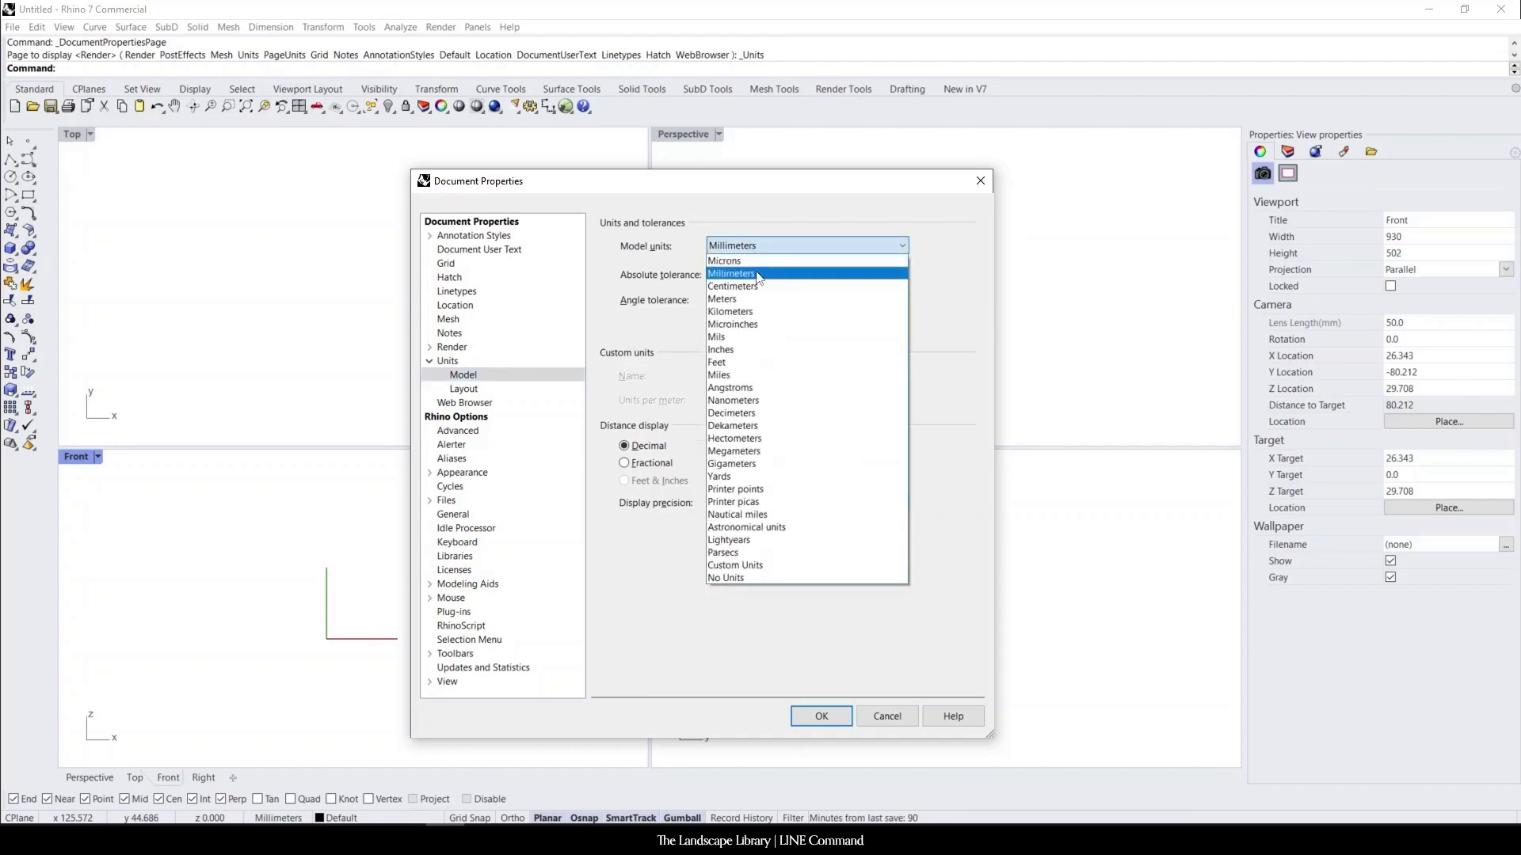
Select Inches in the Document Properties Model units dropdown
click(719, 349)
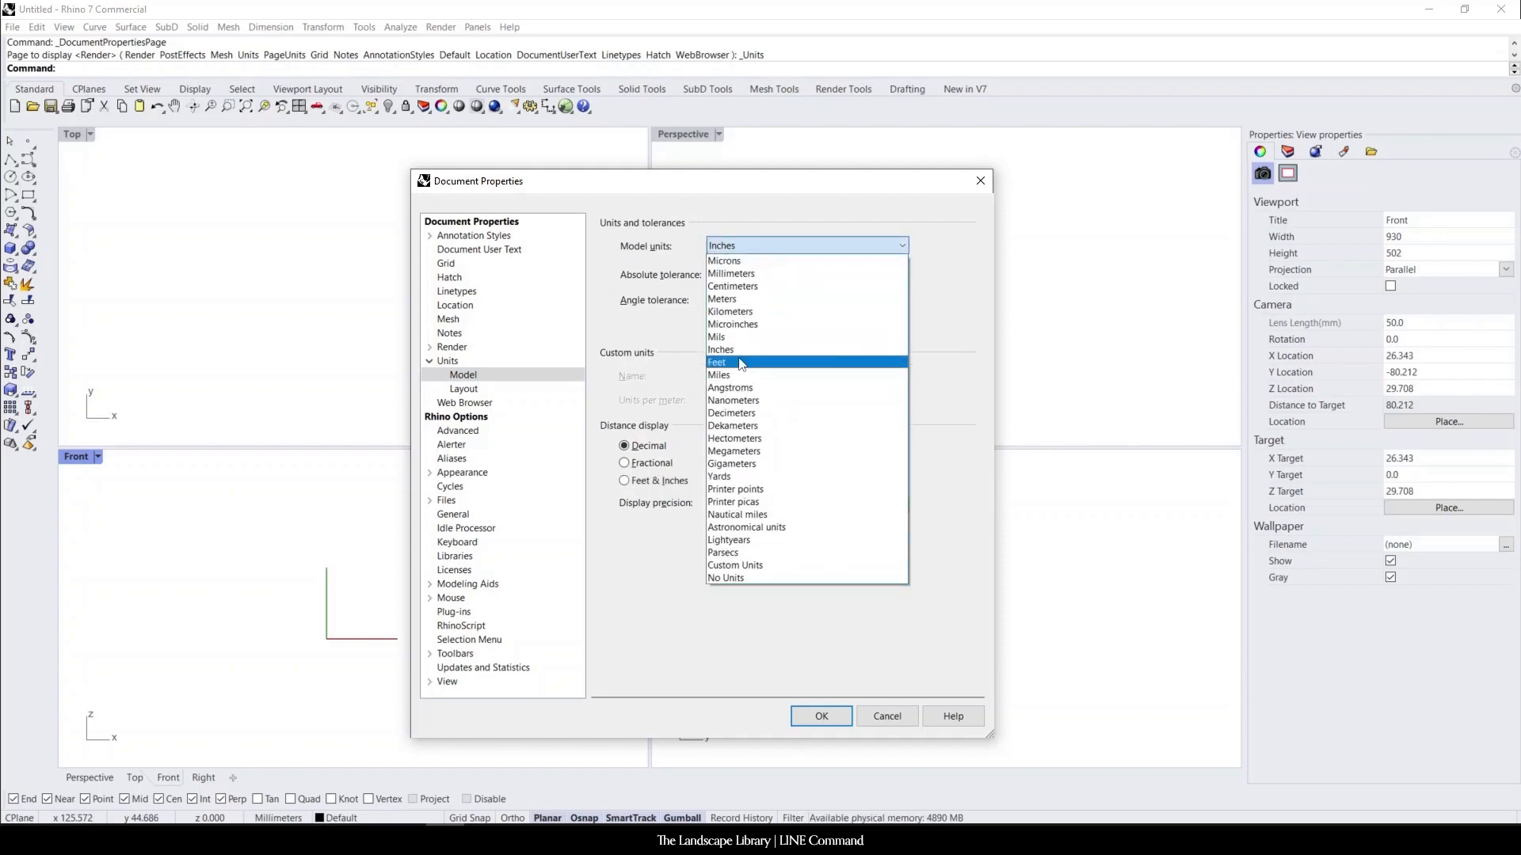
mouse_move(721, 350)
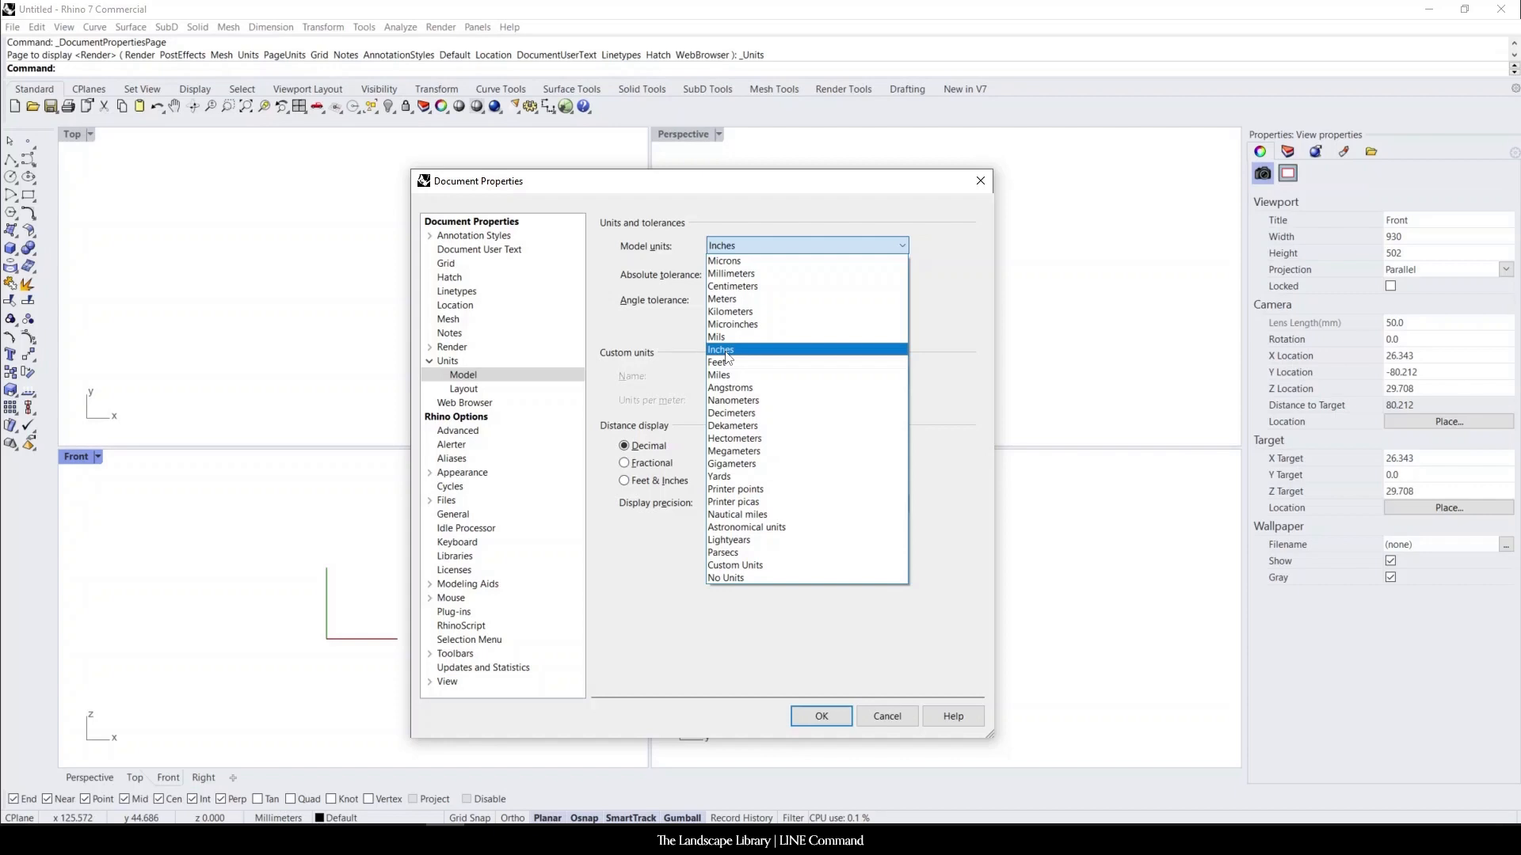
click(721, 349)
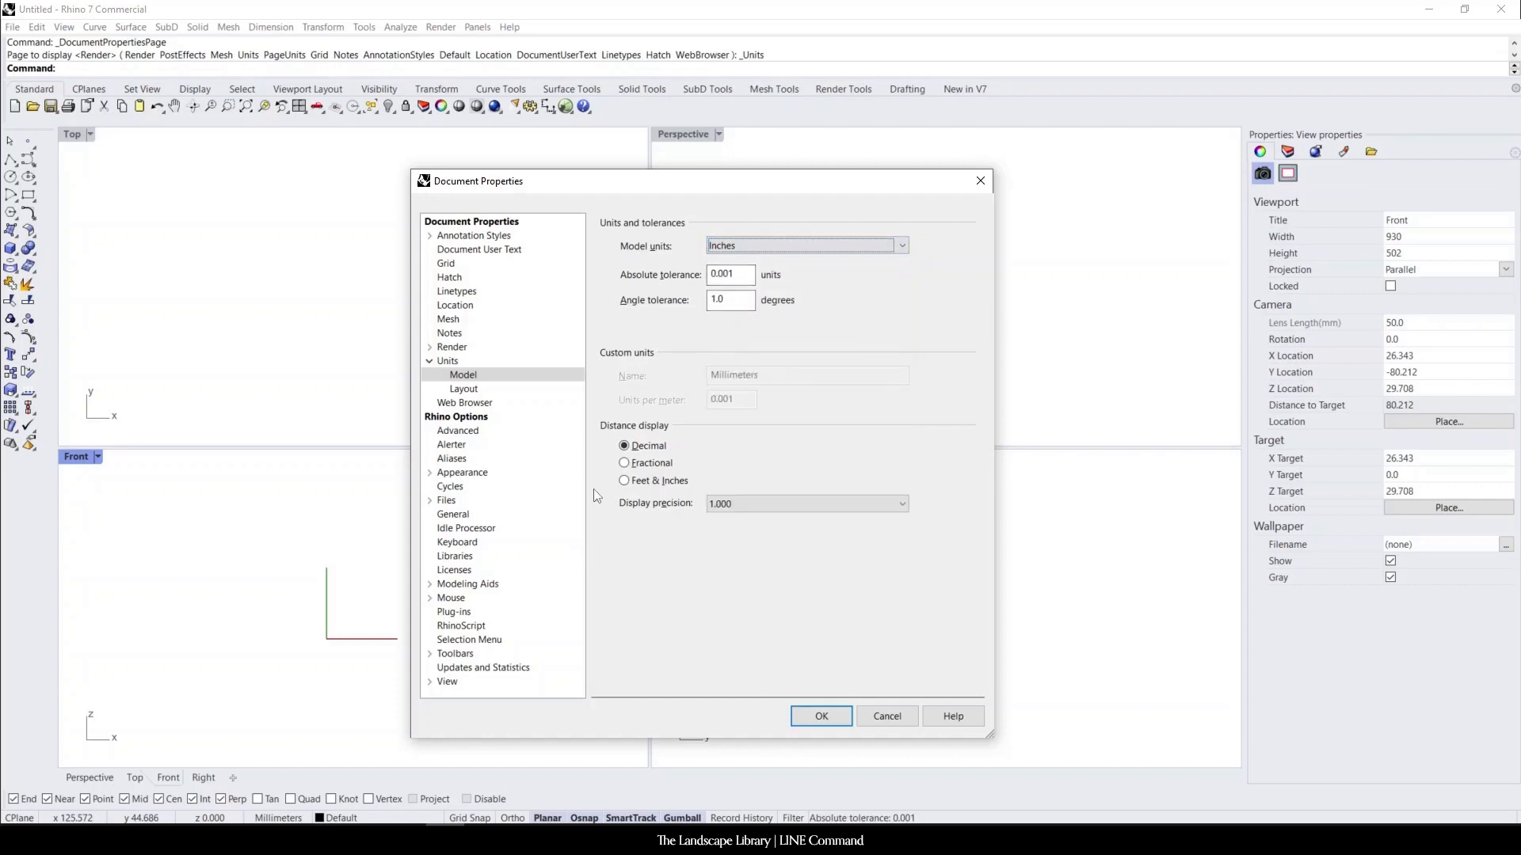
Confirm the Inches unit change with OK and answer the rescale prompt
click(820, 716)
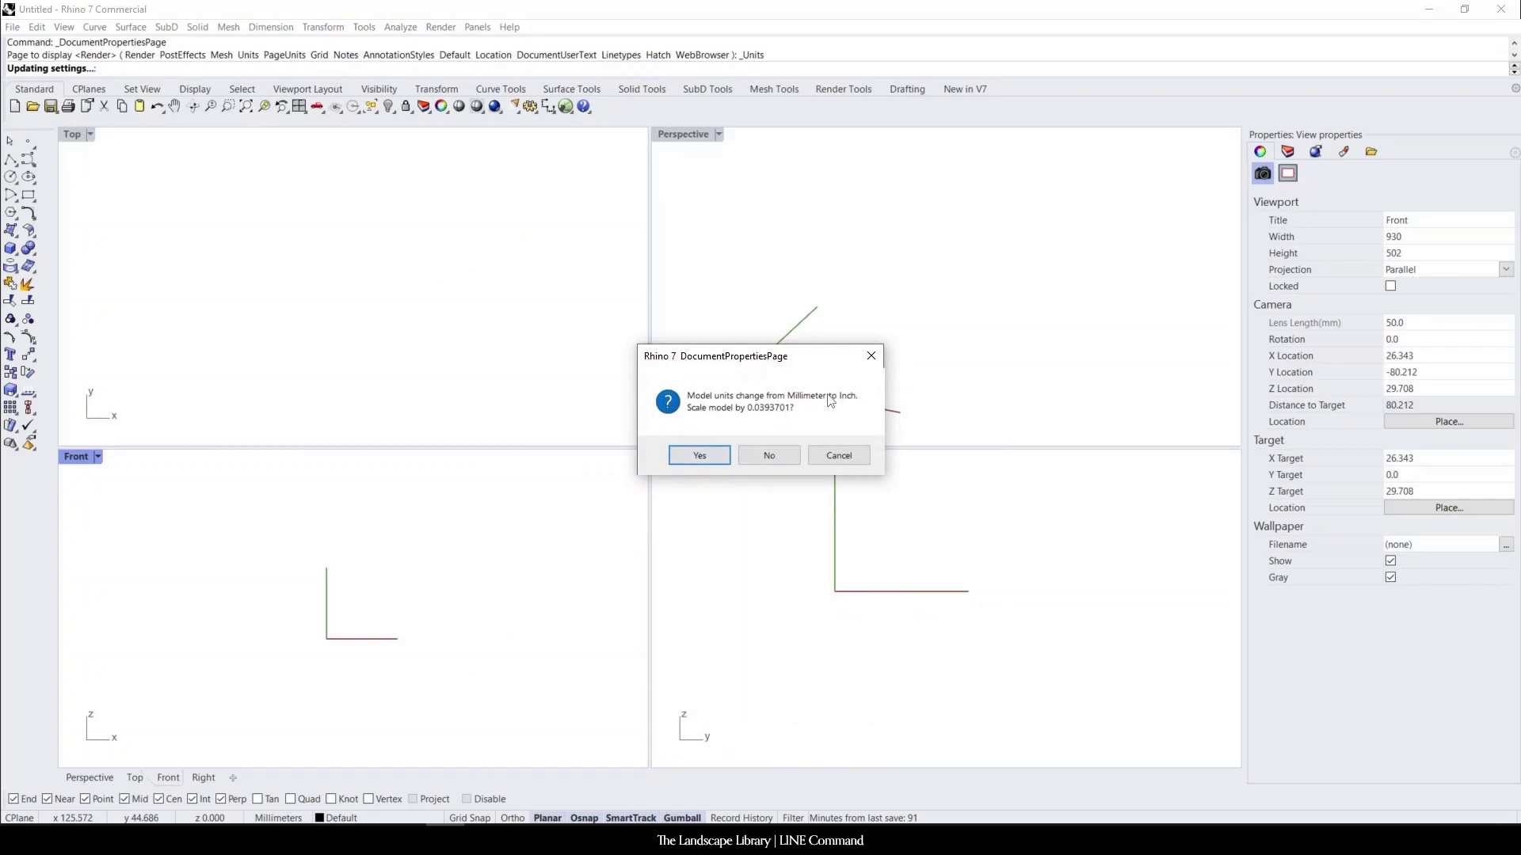
mouse_move(698, 477)
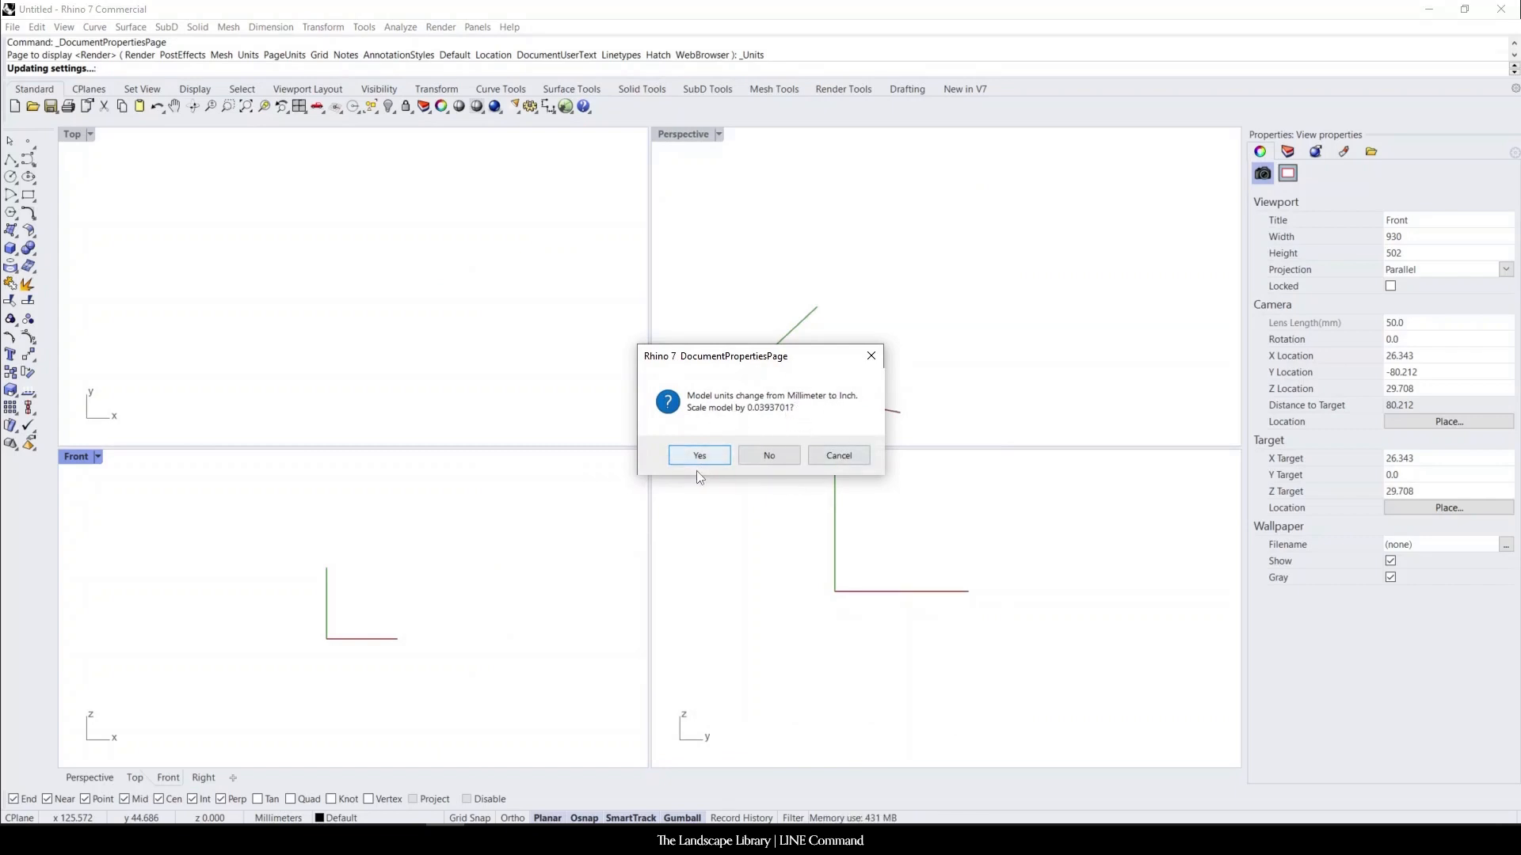
click(699, 455)
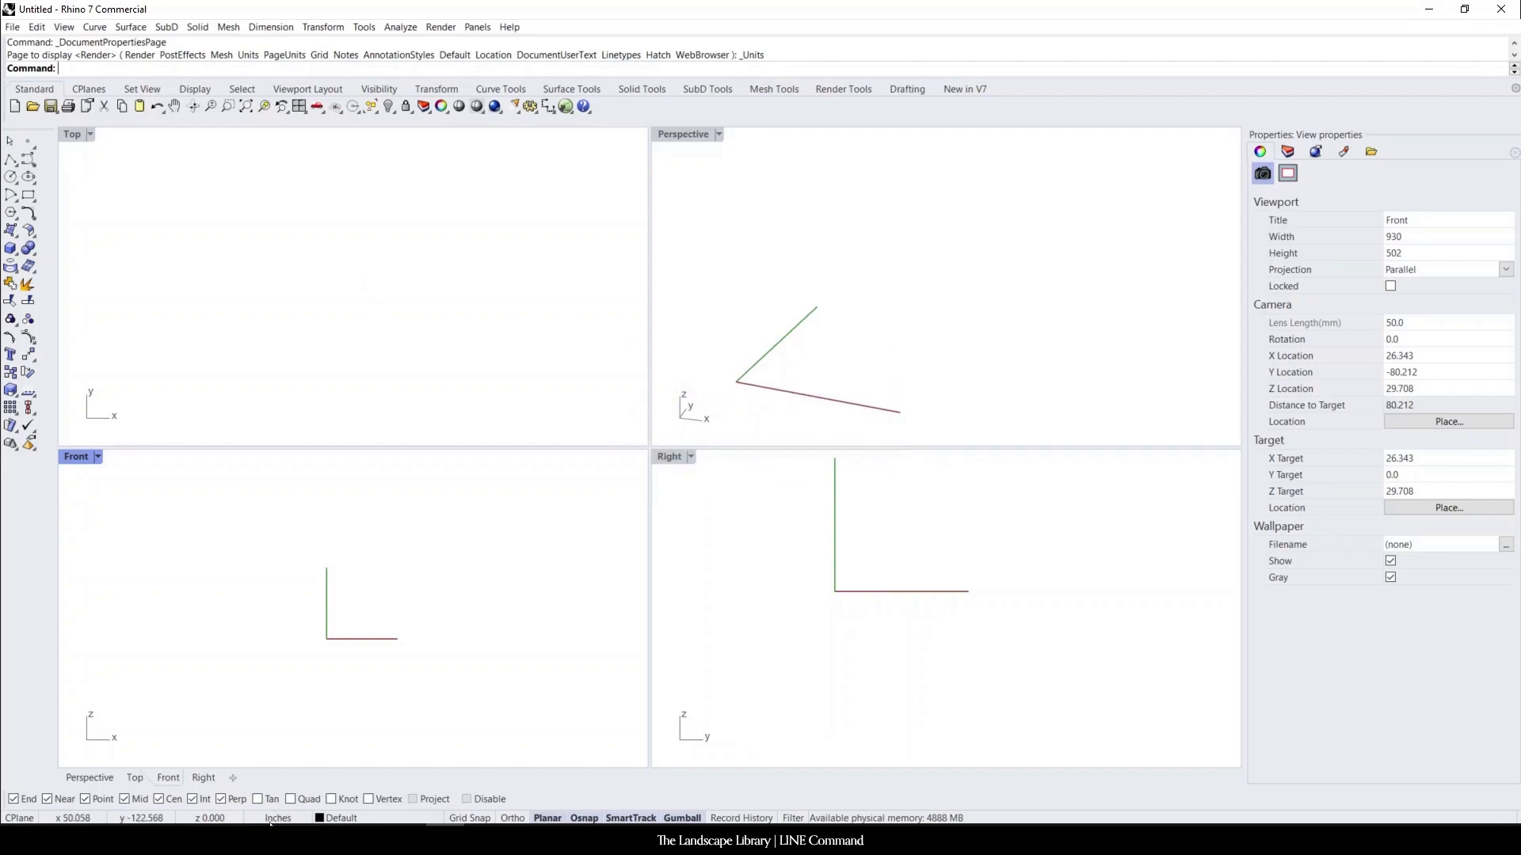
mouse_move(328, 329)
text(Line)
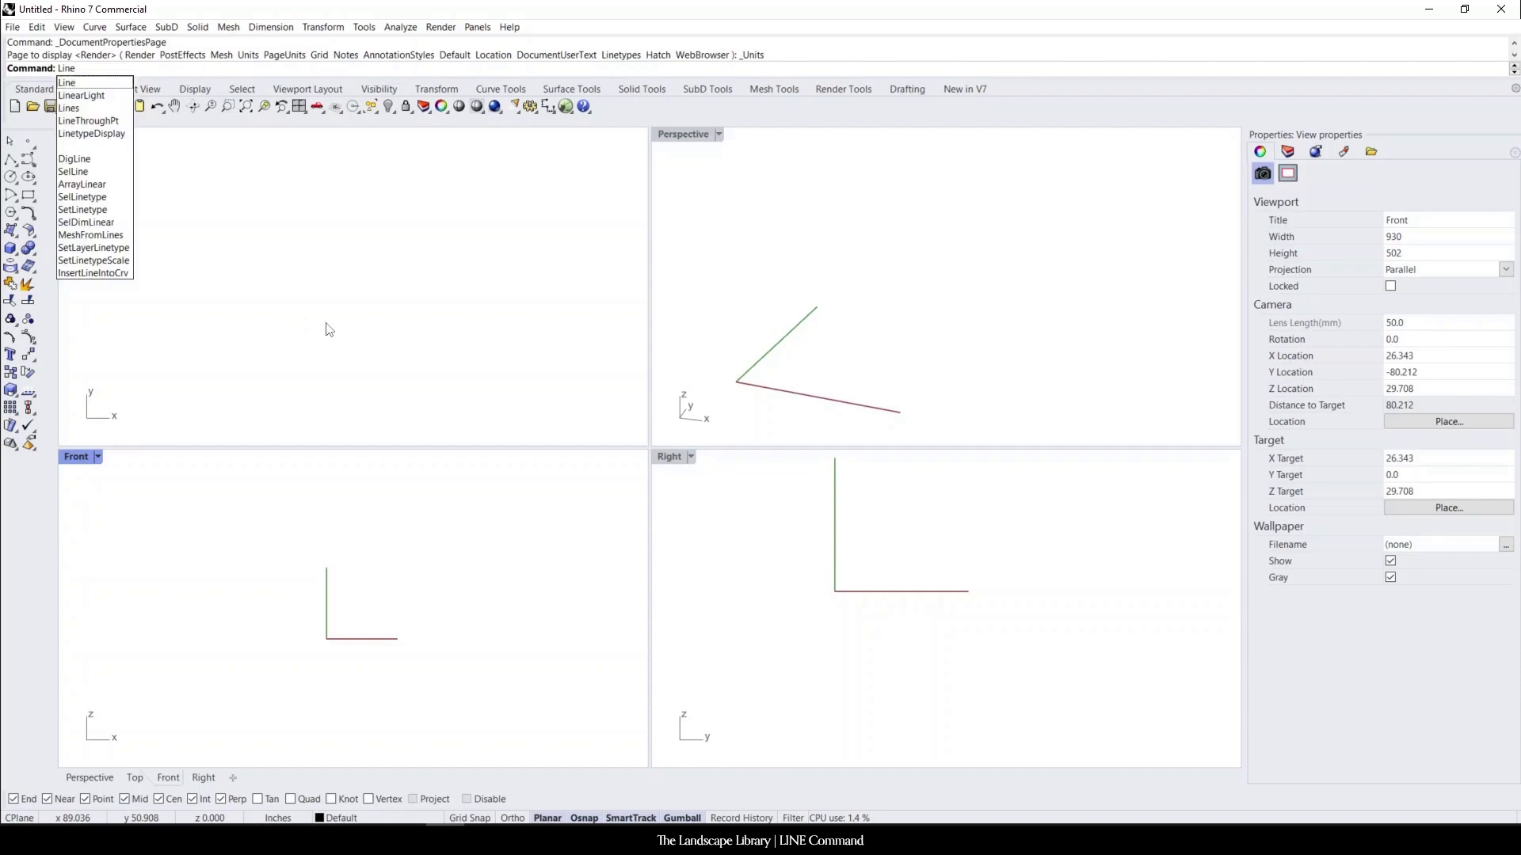
Start the Line command from the left Curve toolbar
click(61, 82)
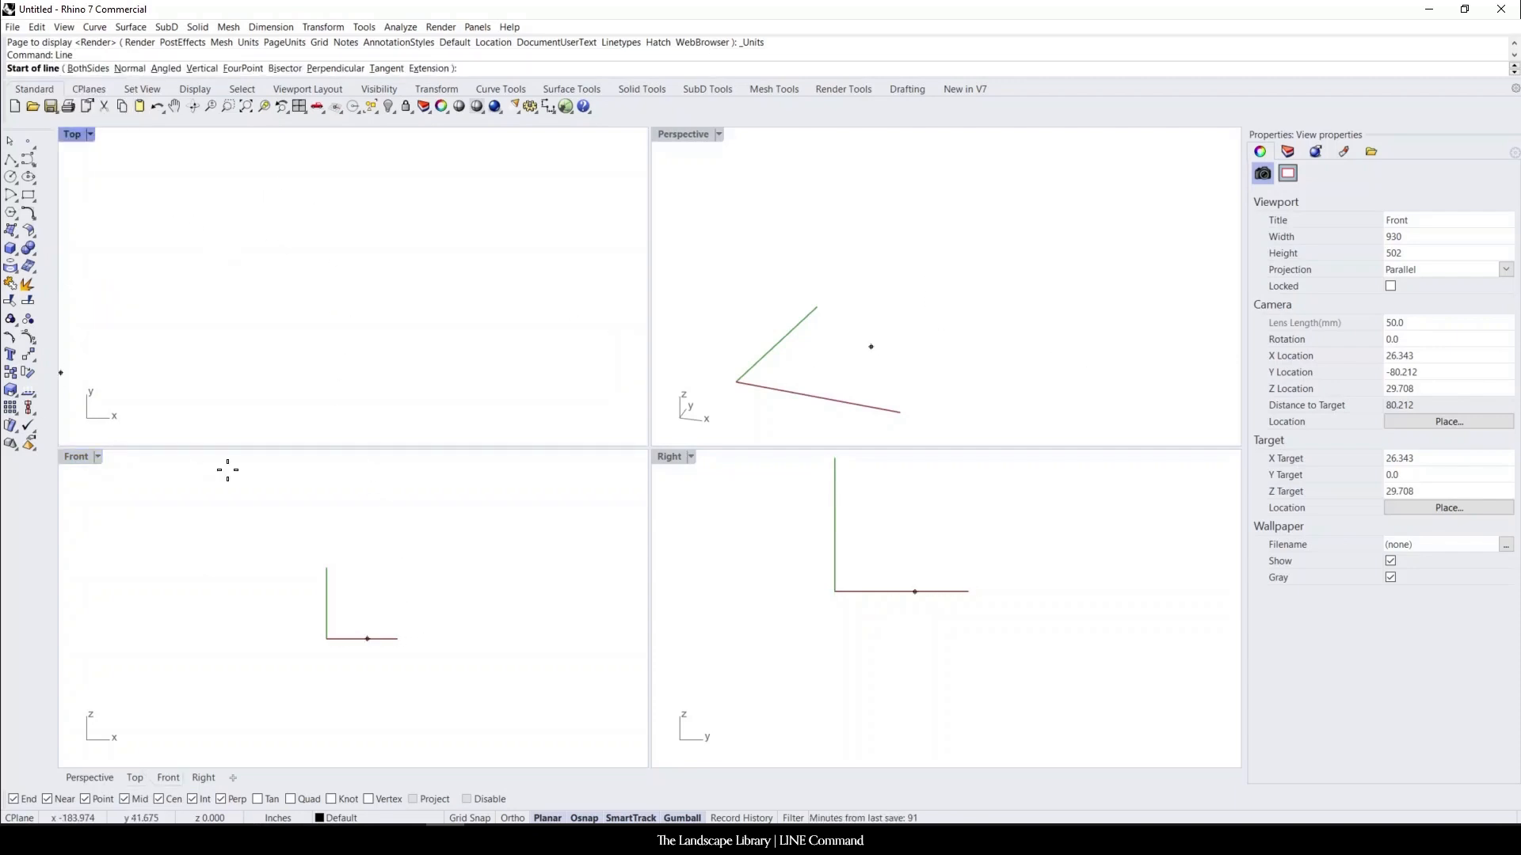
mouse_move(729, 457)
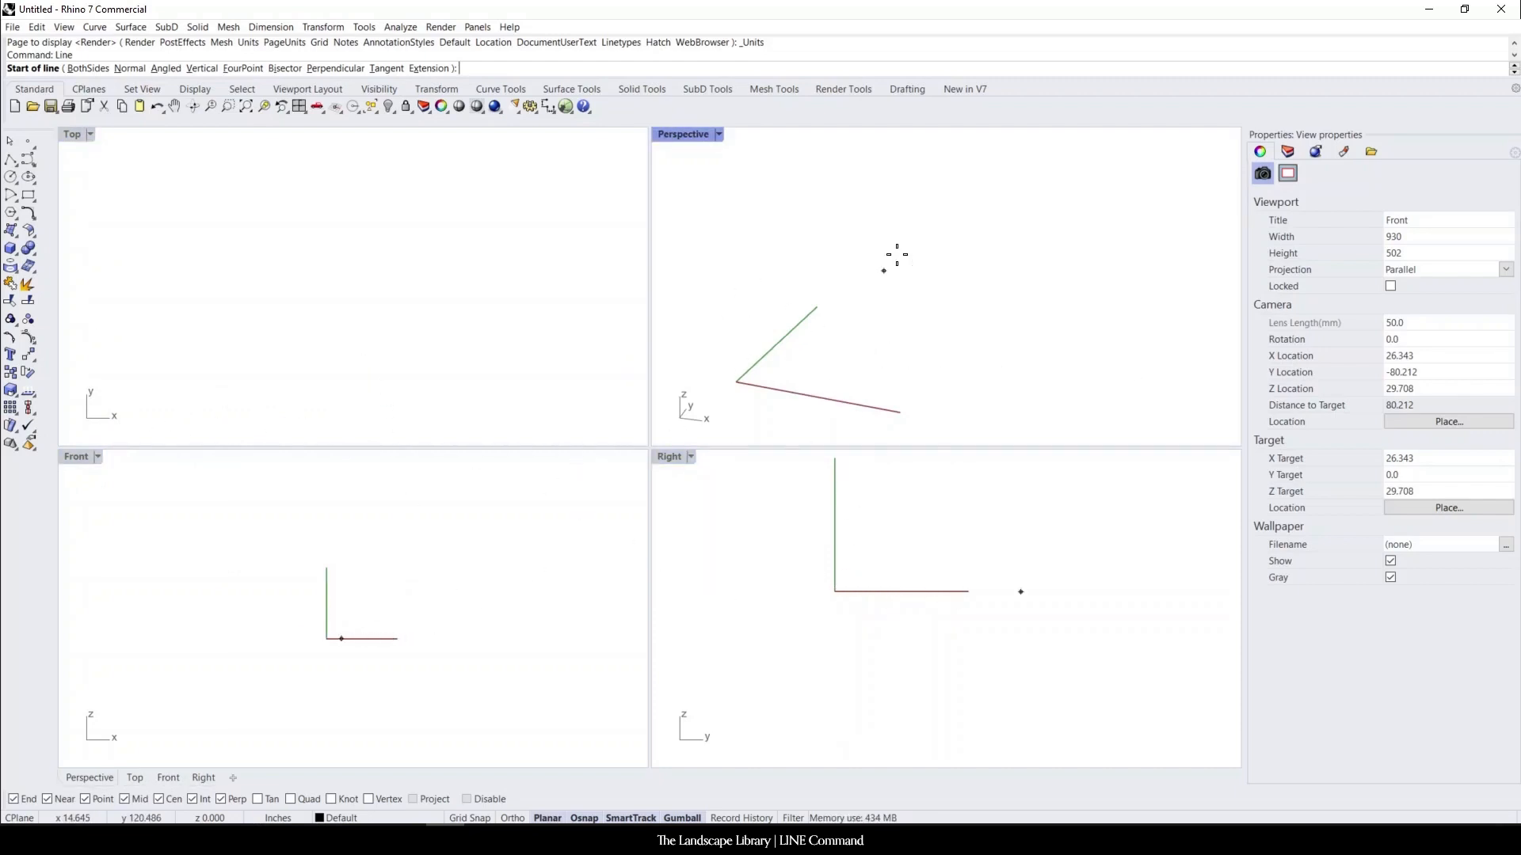
mouse_move(278, 303)
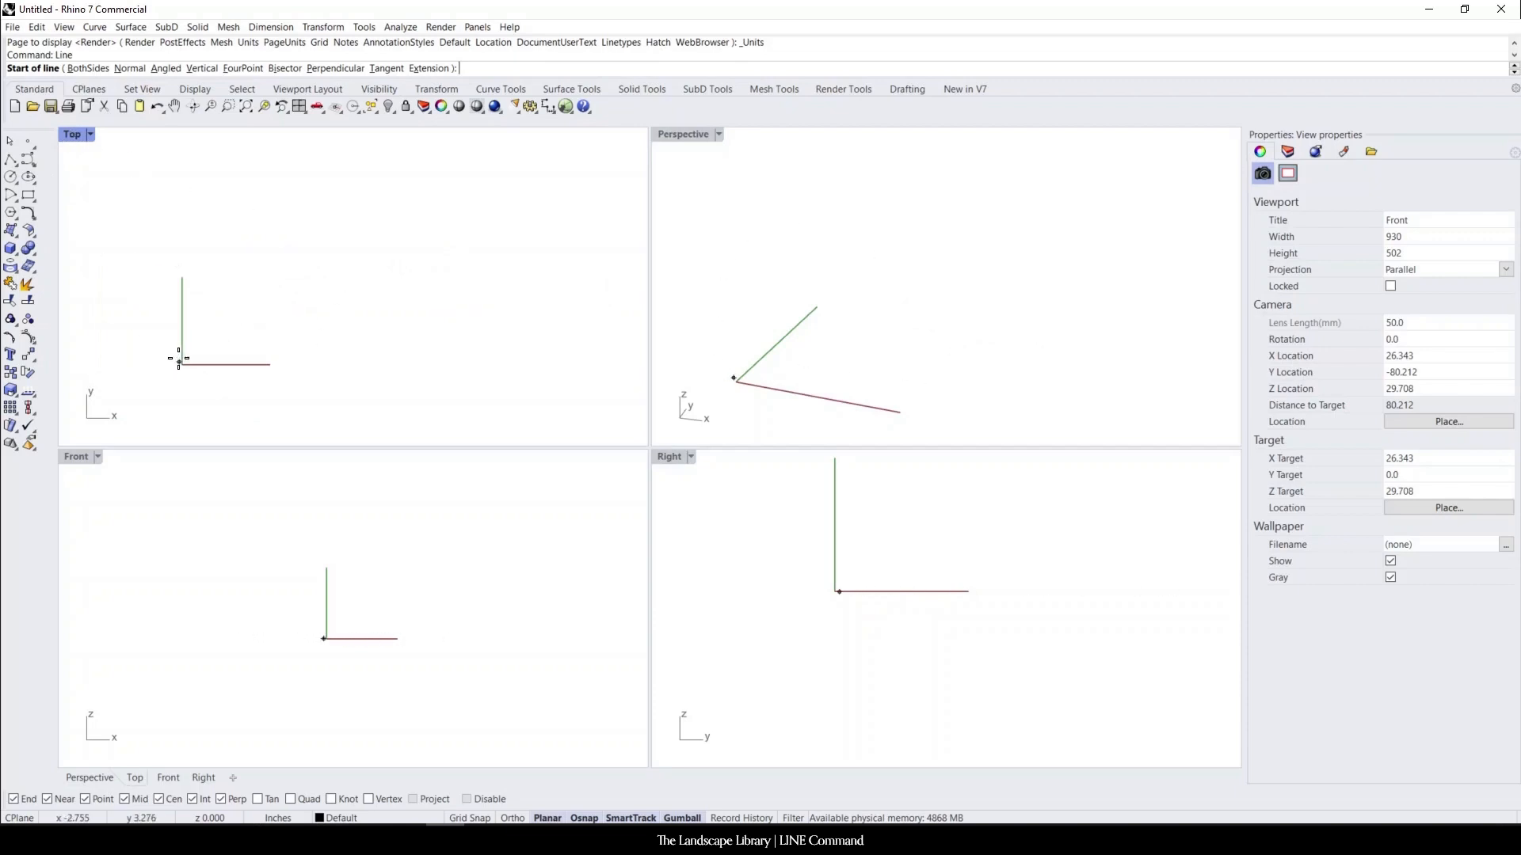
mouse_move(228, 352)
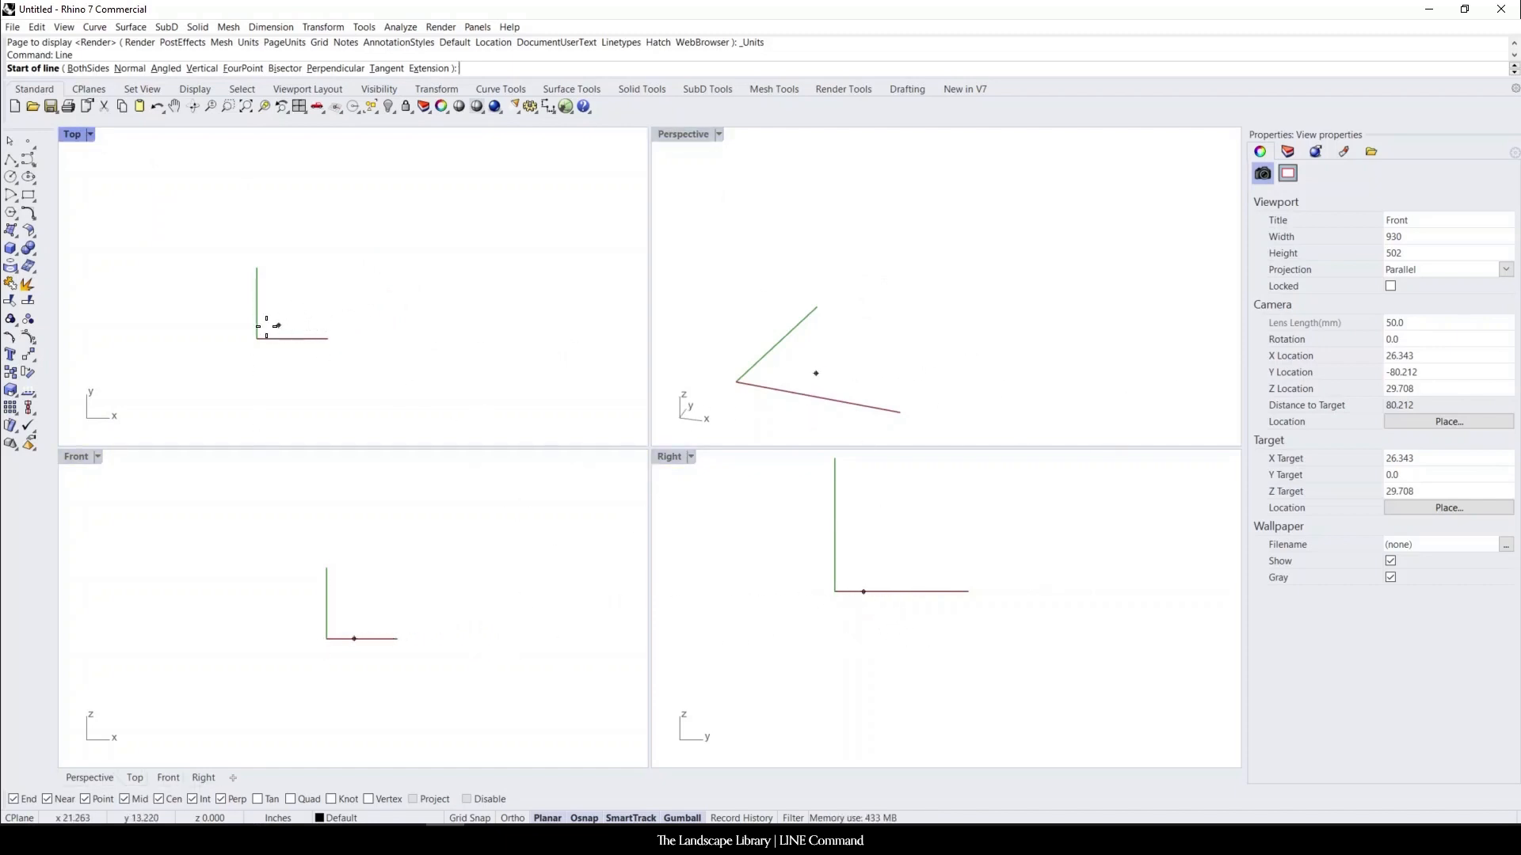
mouse_move(279, 320)
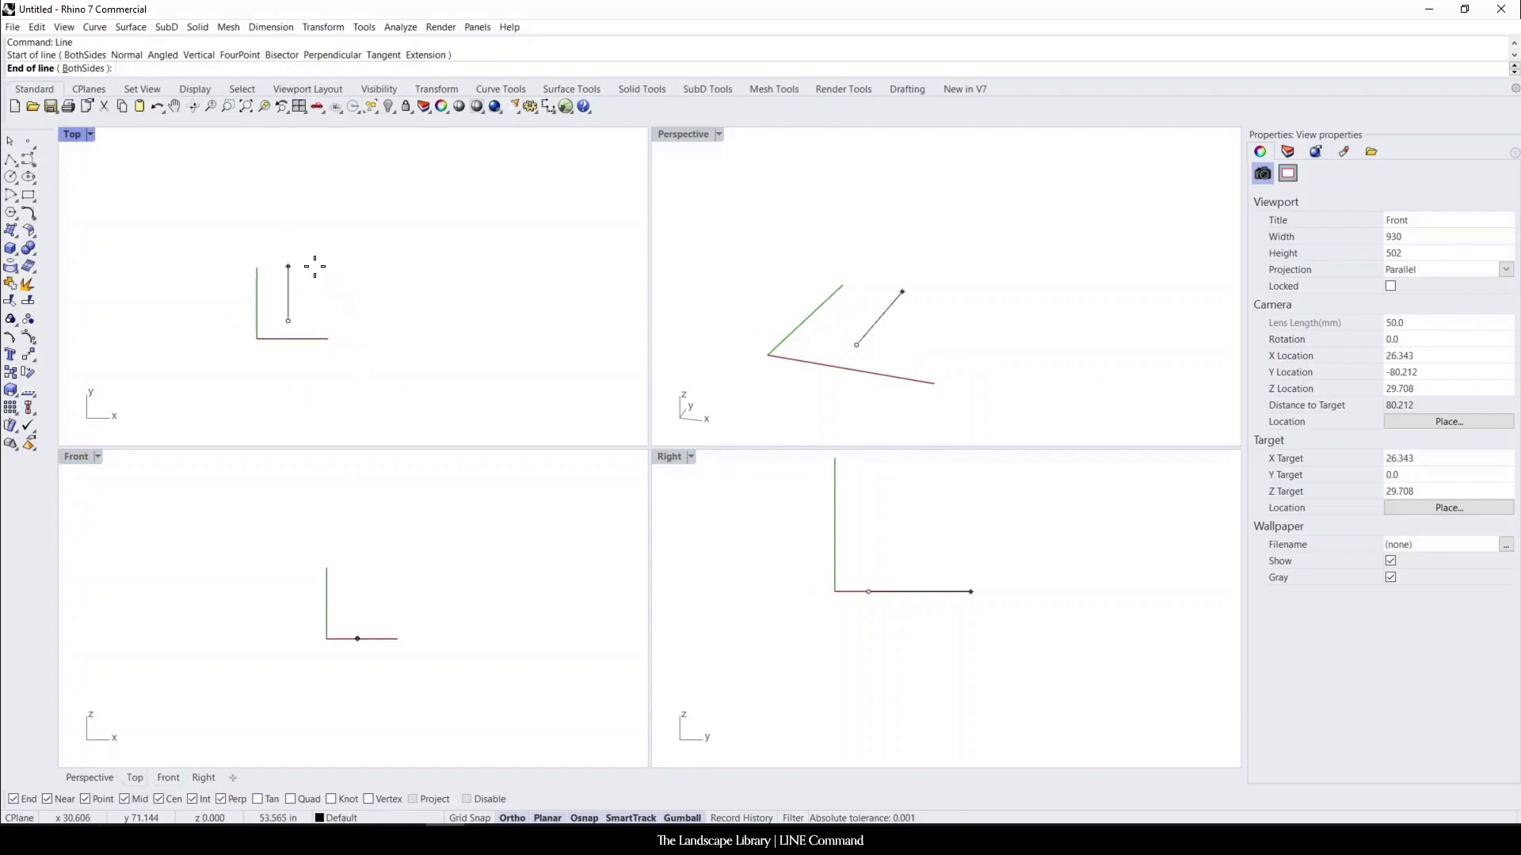
Enter 5 at the End of line prompt to fix a 5-inch length
text(5)
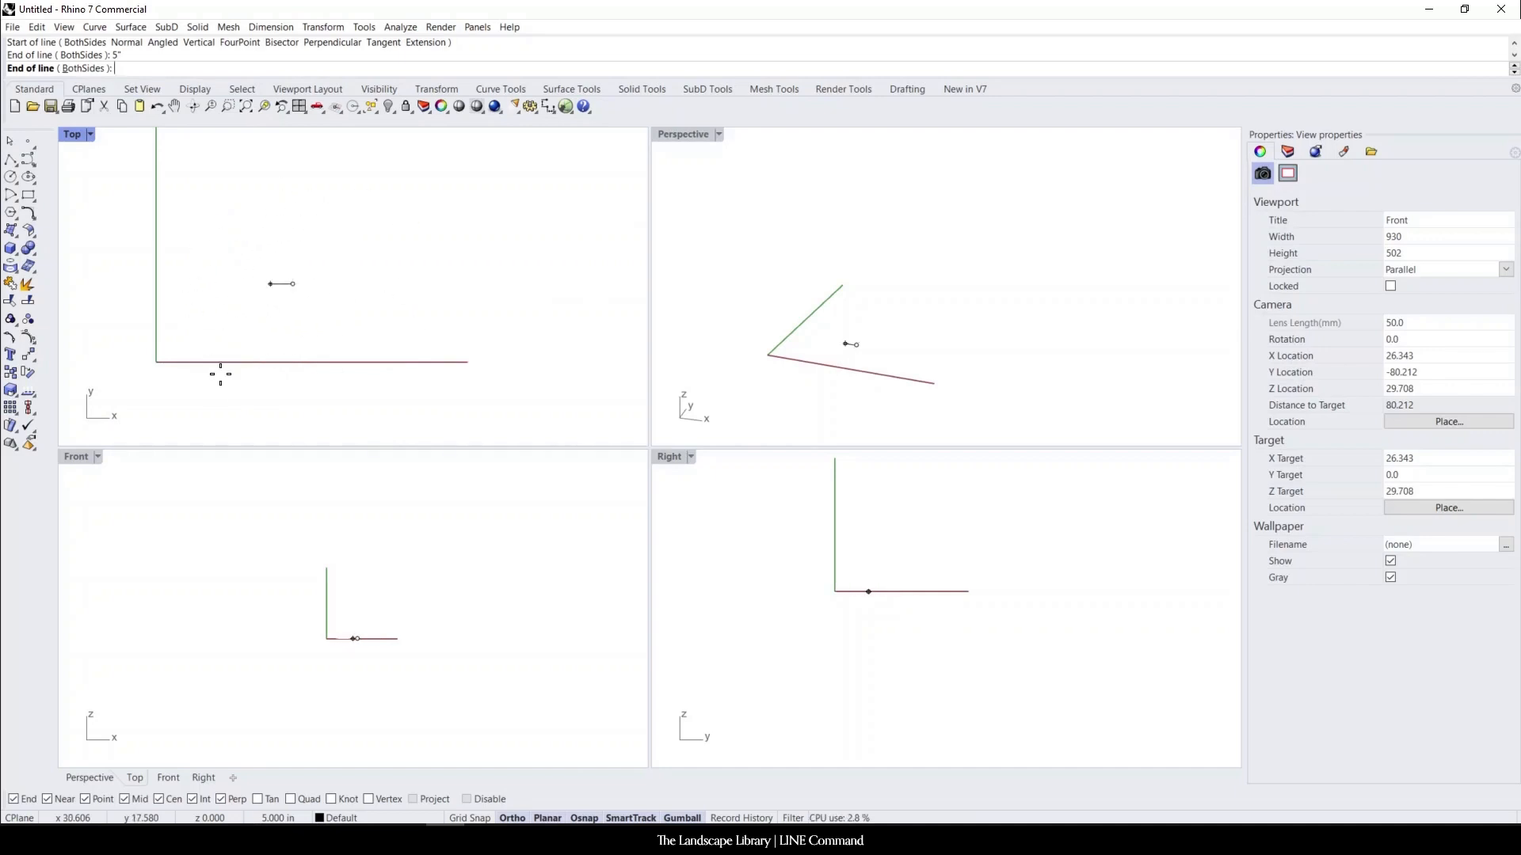
mouse_move(246, 256)
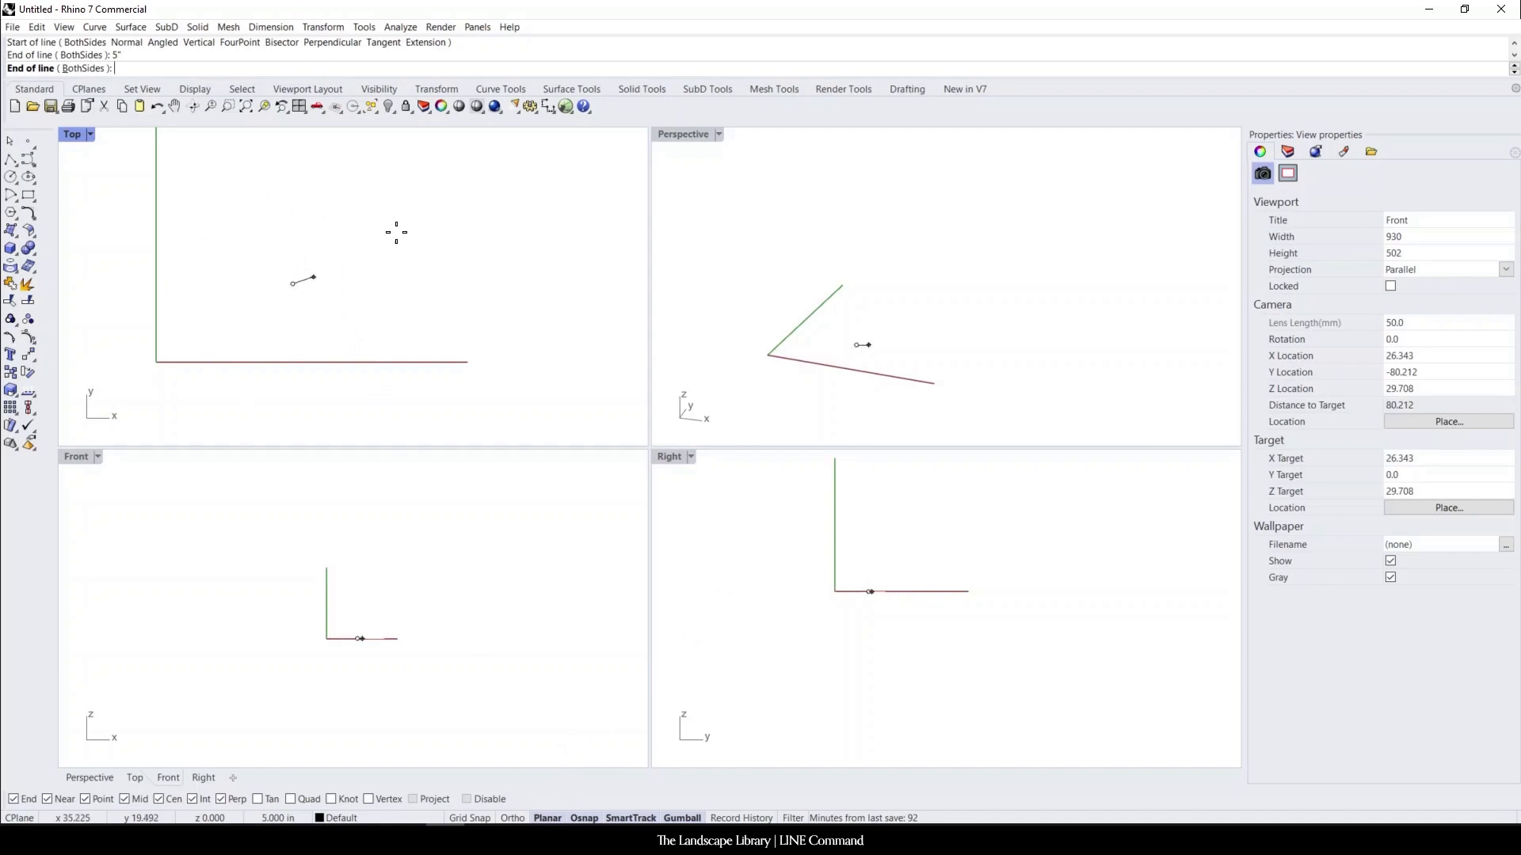
mouse_move(371, 222)
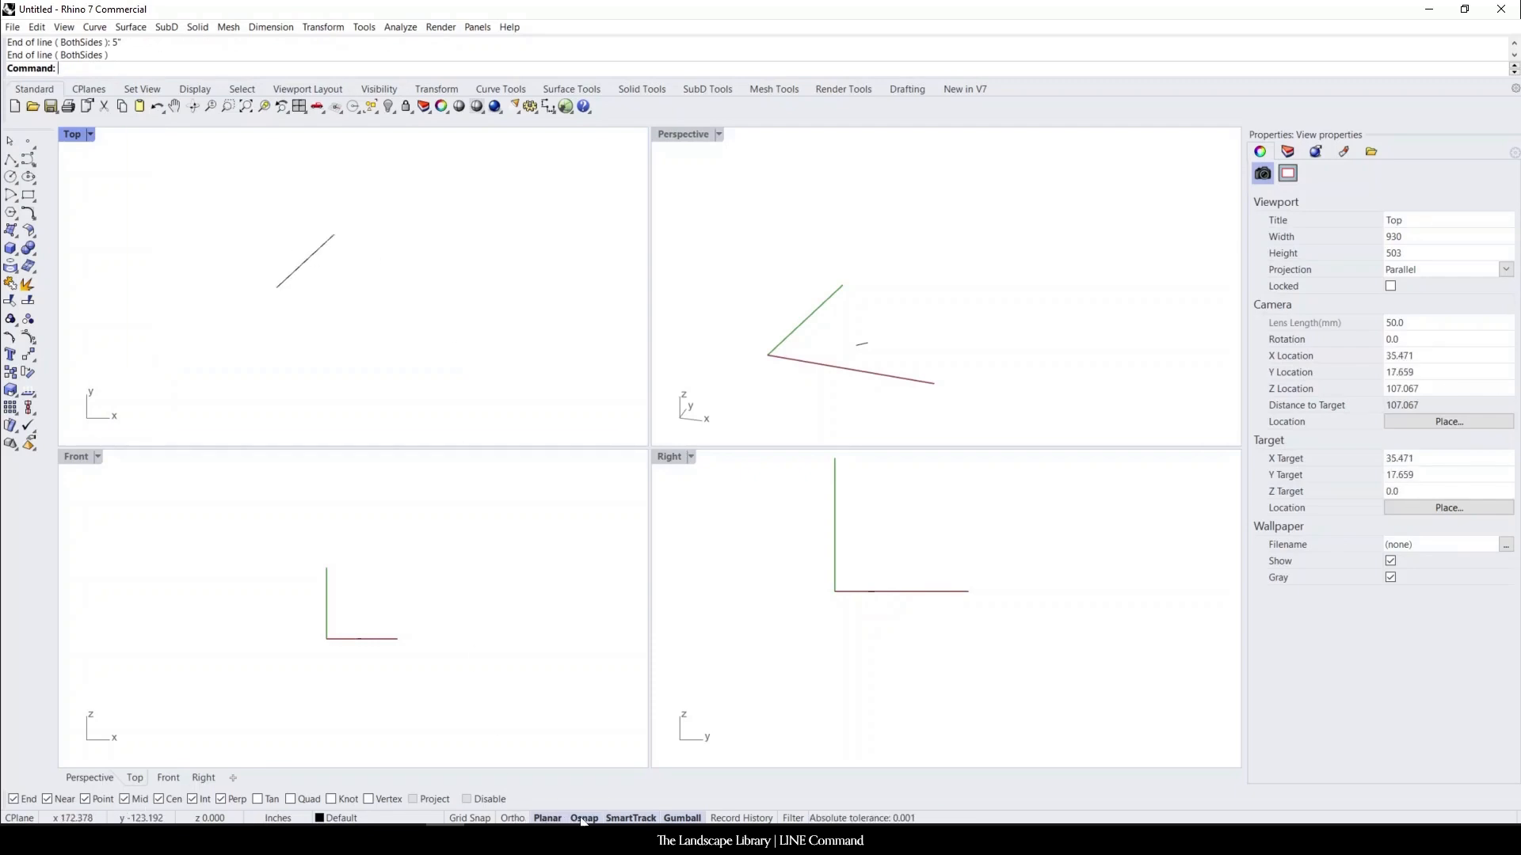
mouse_move(289, 271)
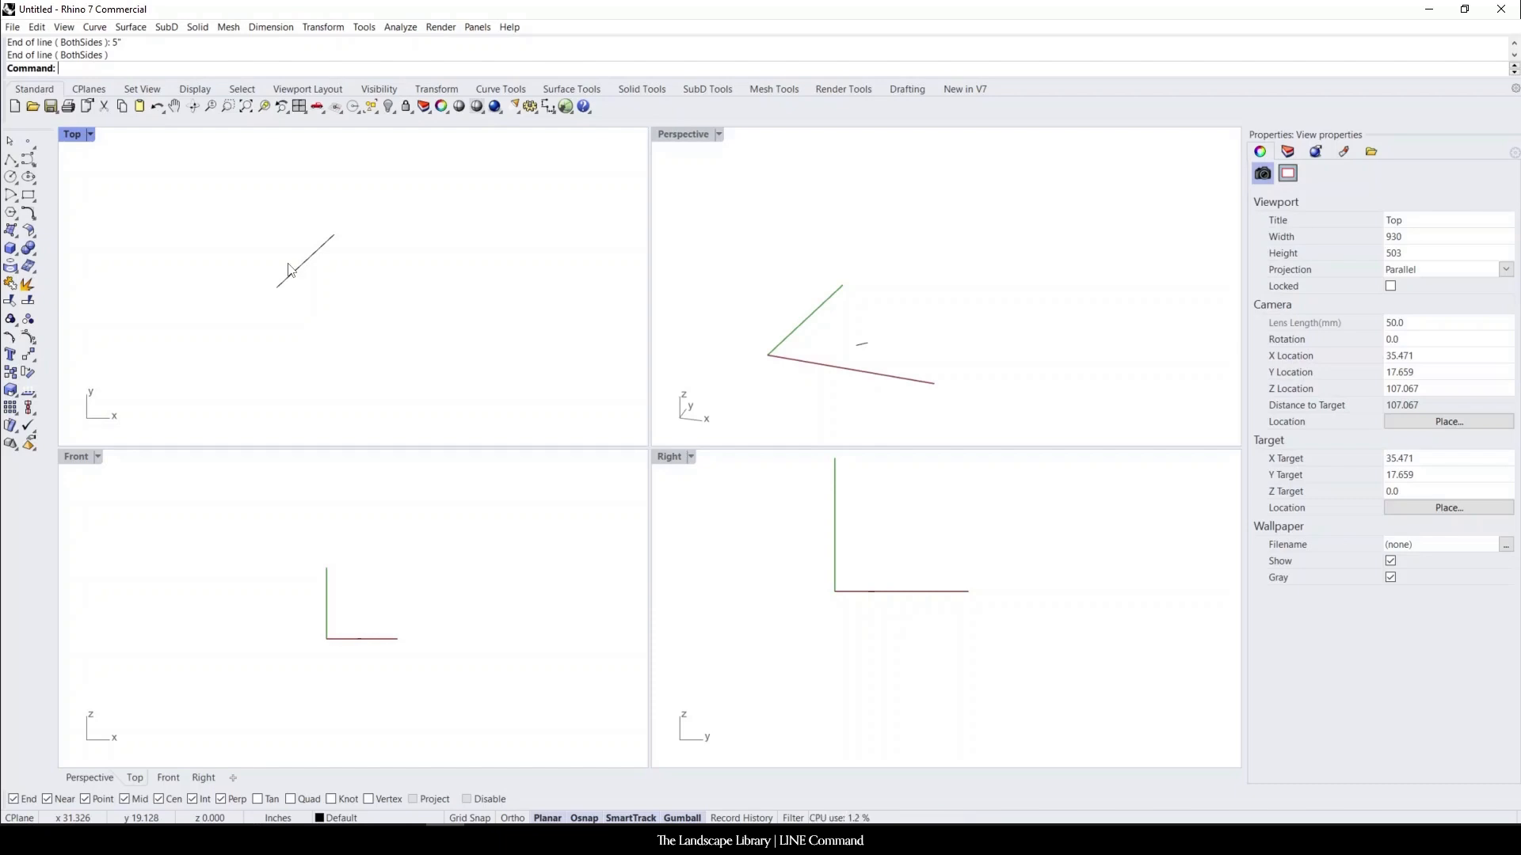
mouse_move(295, 269)
text(Line)
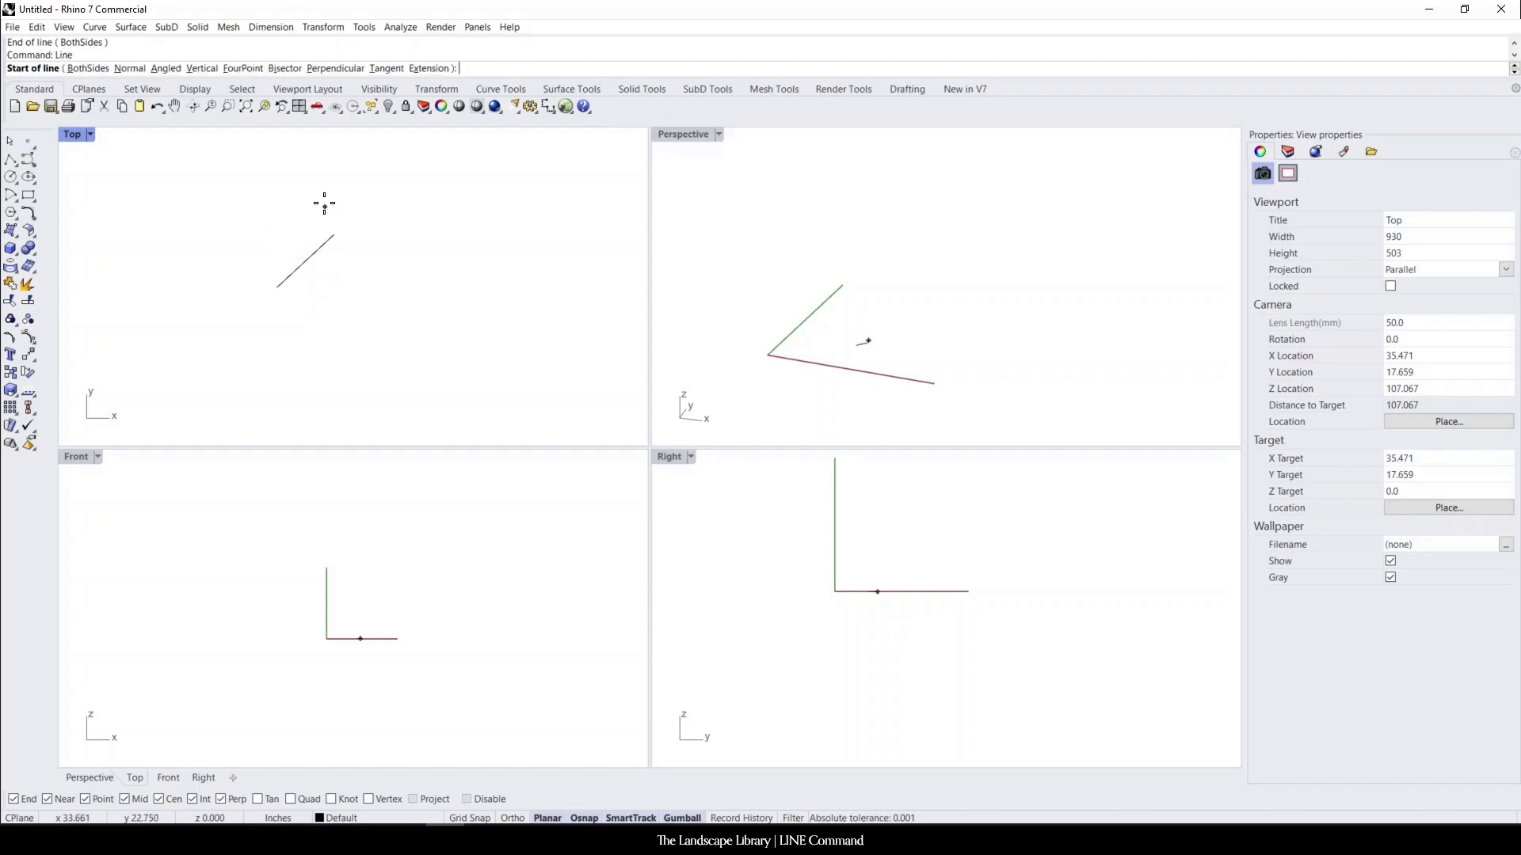
mouse_move(328, 210)
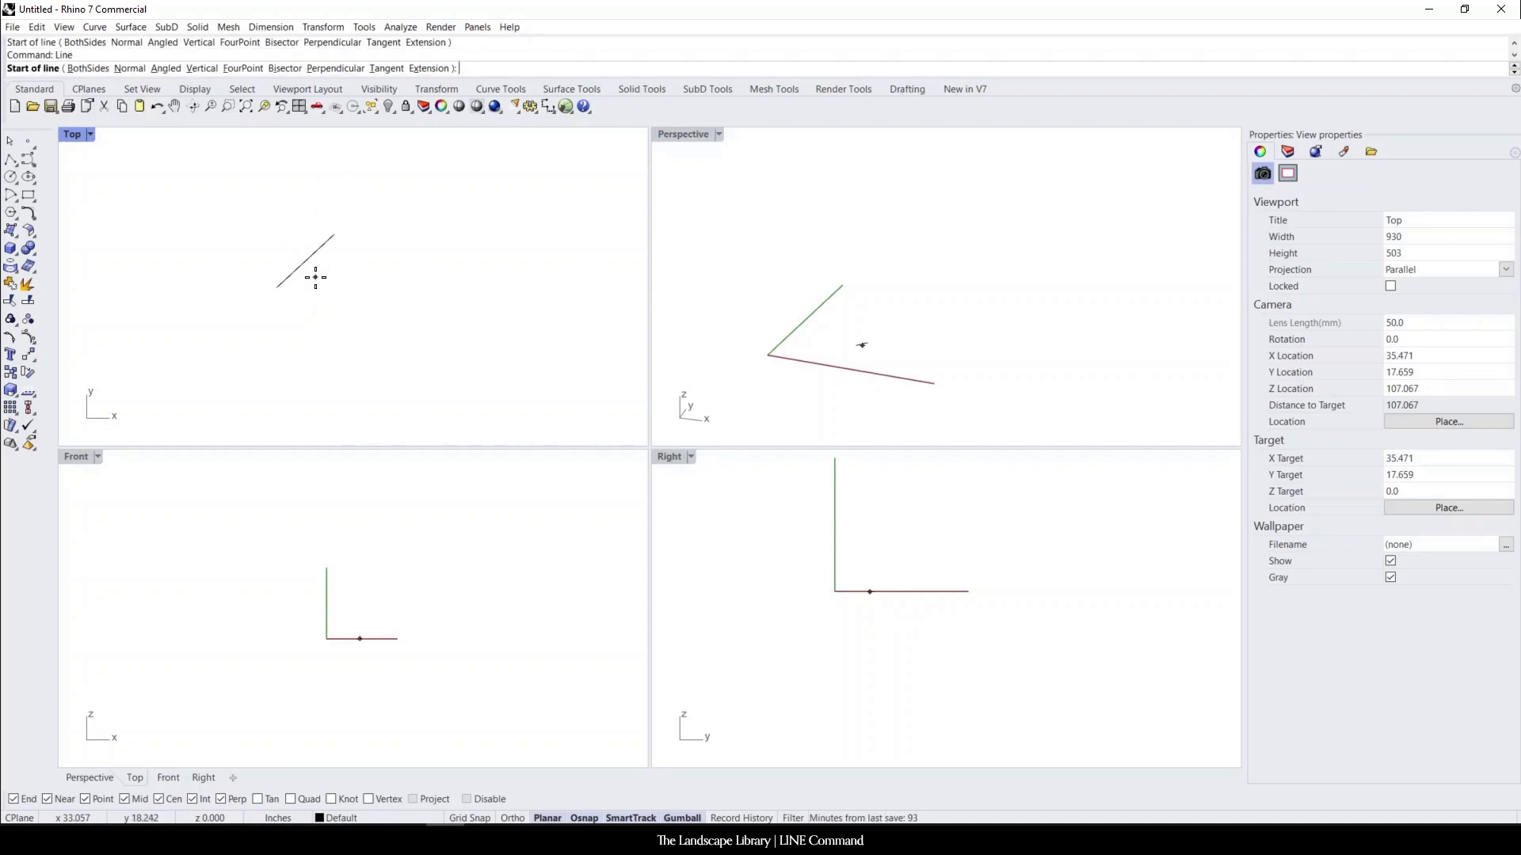
mouse_move(304, 264)
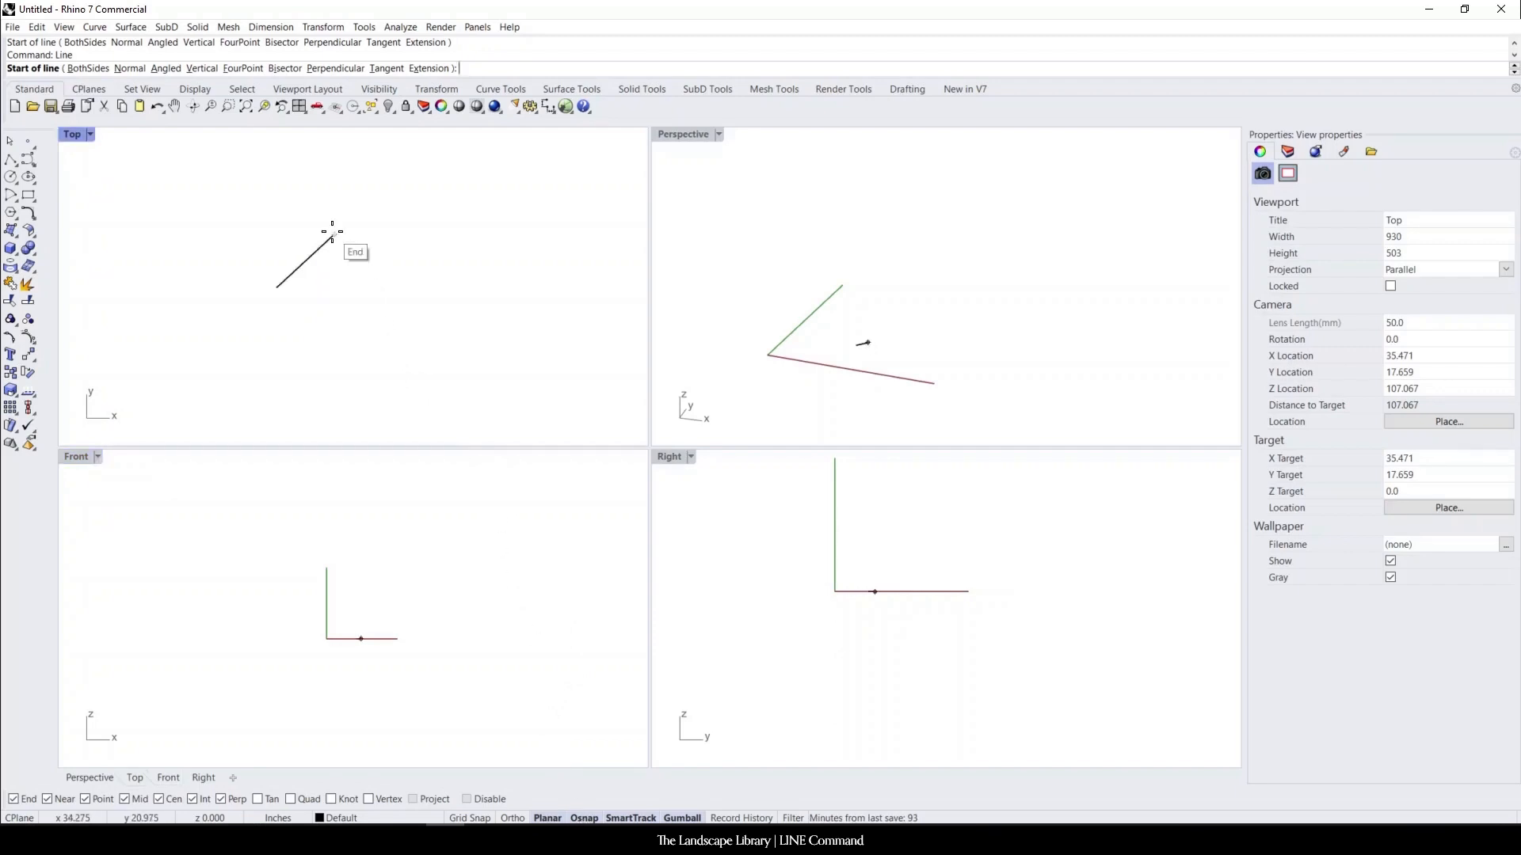
mouse_move(335, 236)
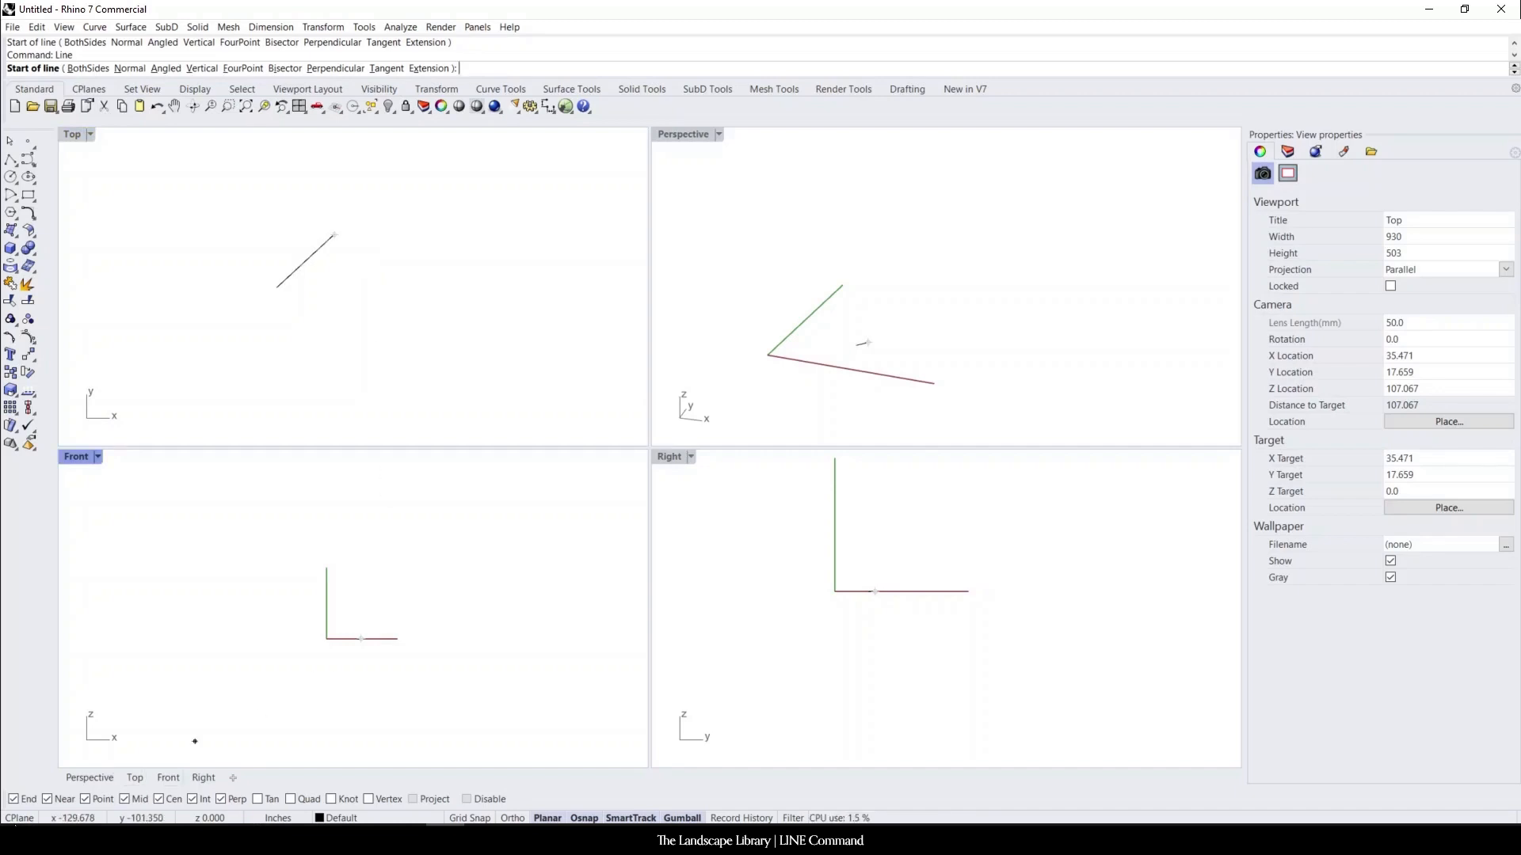
mouse_move(89, 800)
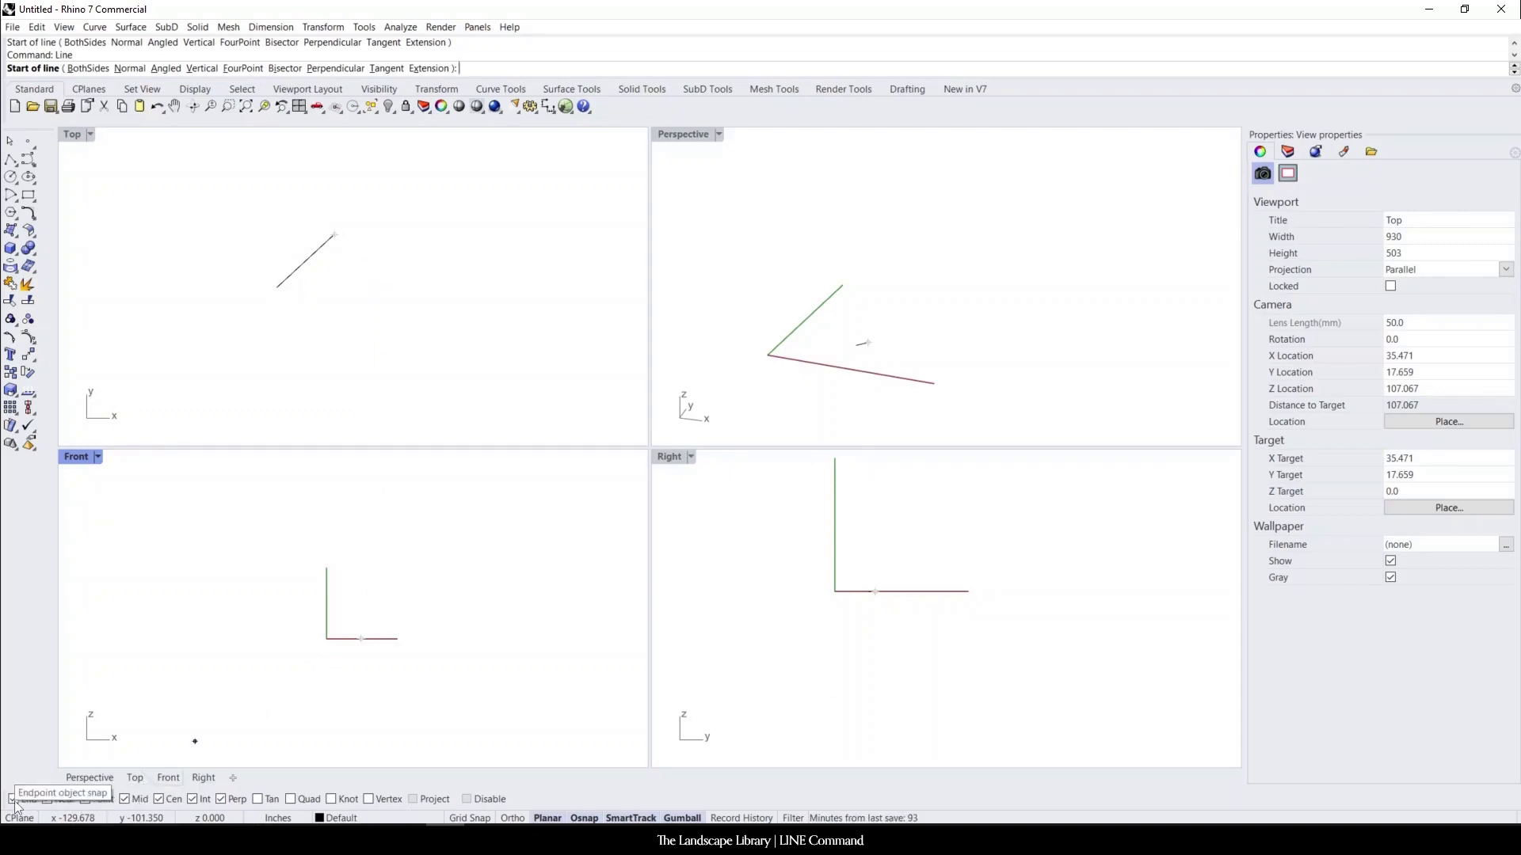
mouse_move(197, 479)
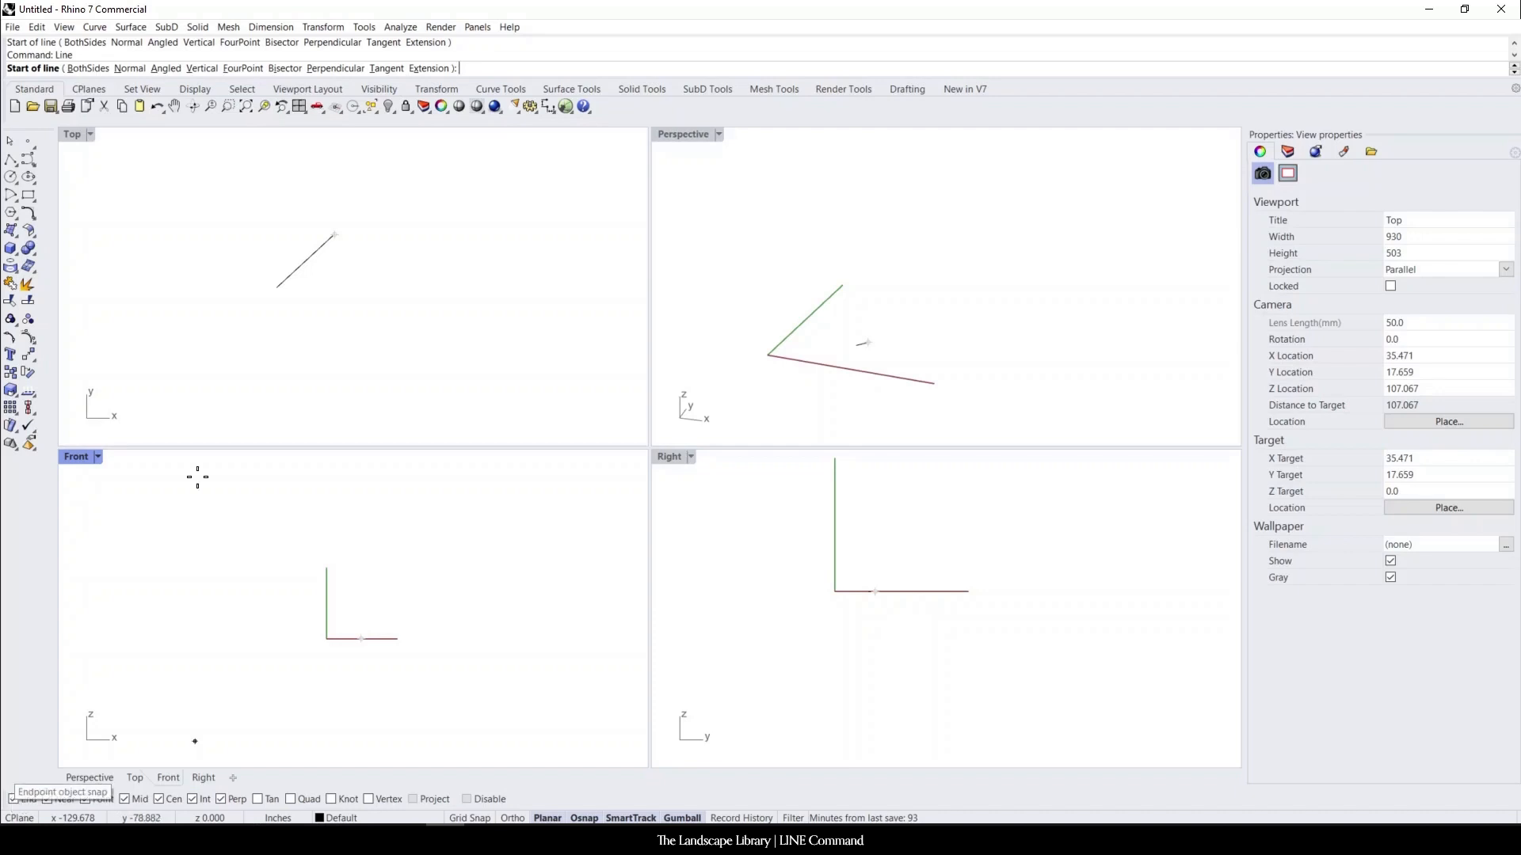
mouse_move(333, 235)
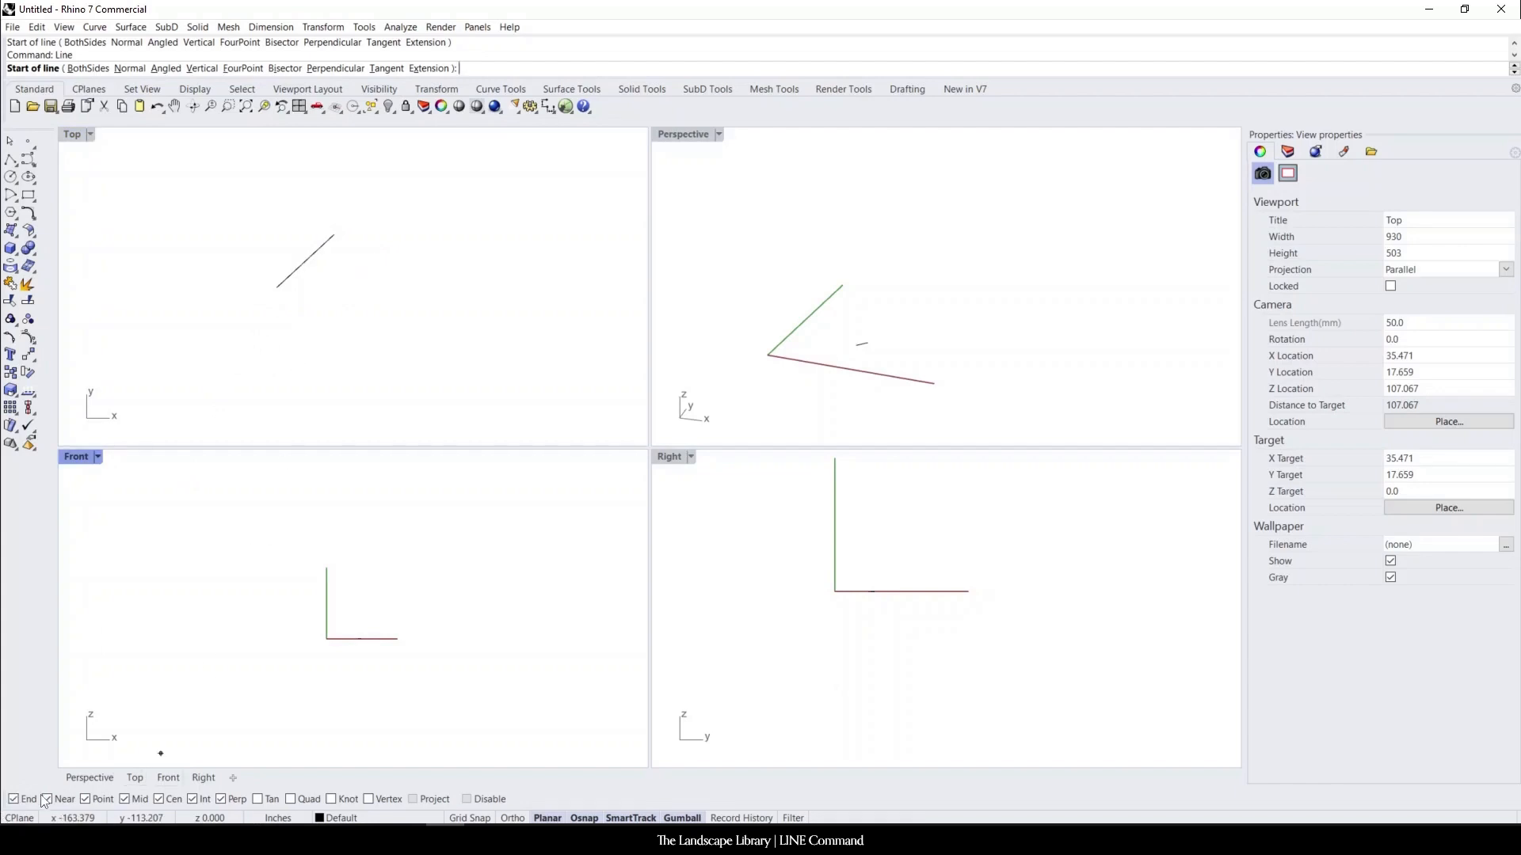
mouse_move(289, 275)
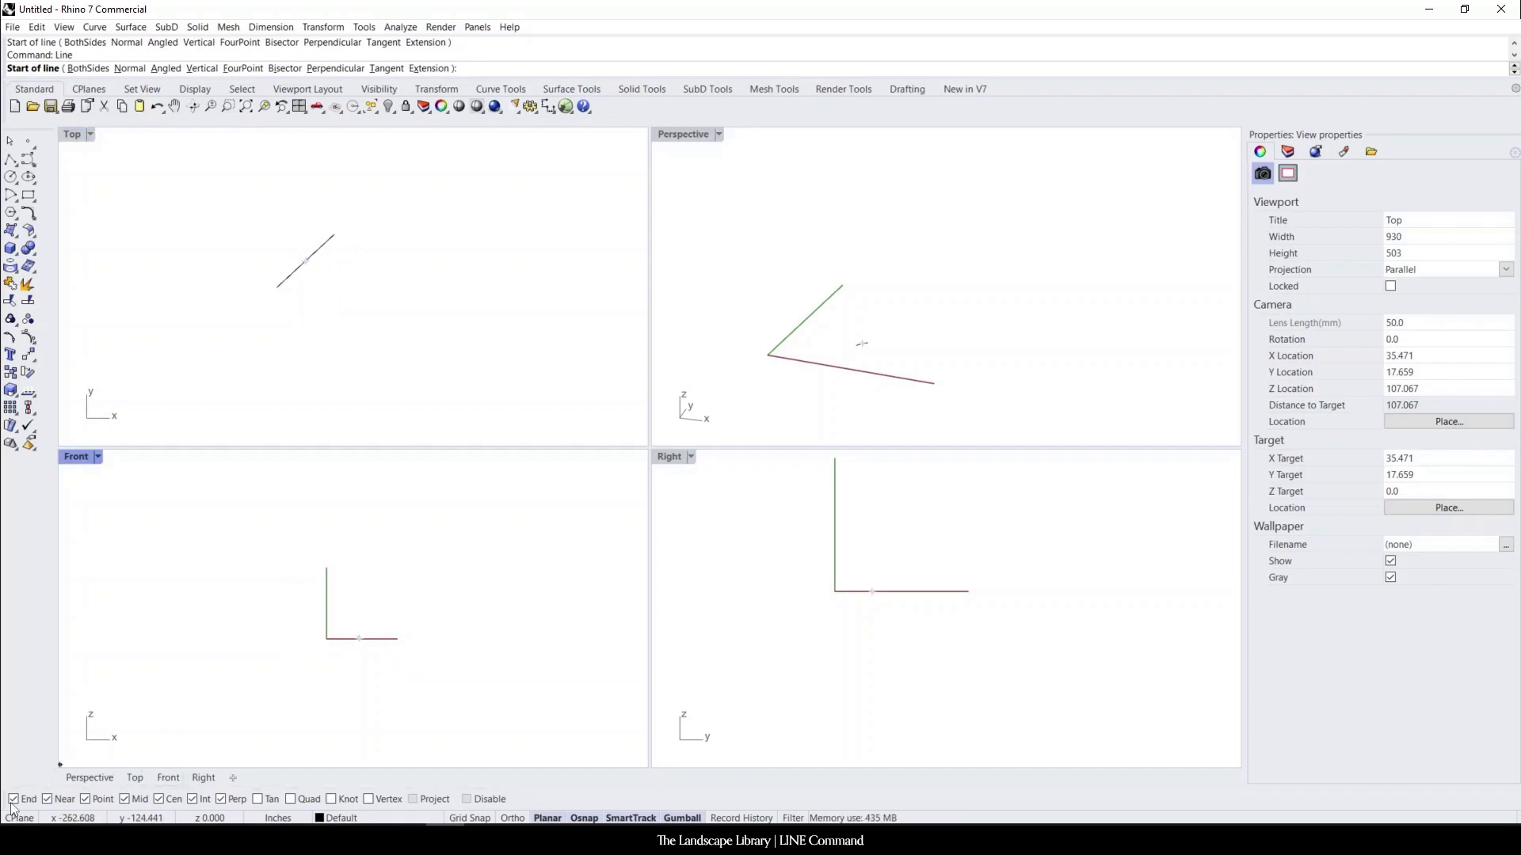
mouse_move(122, 799)
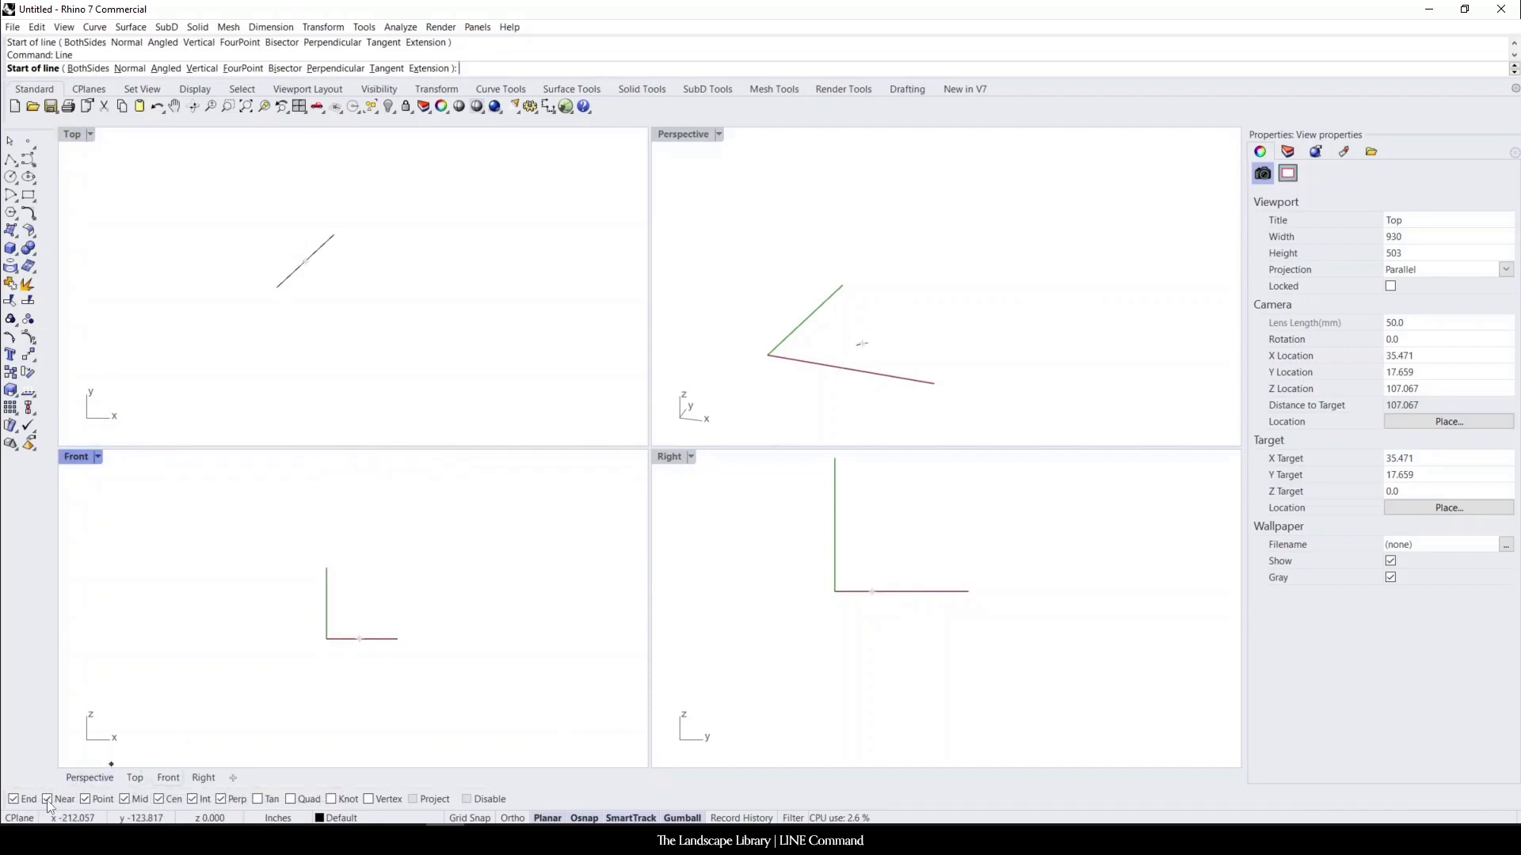
mouse_move(277, 283)
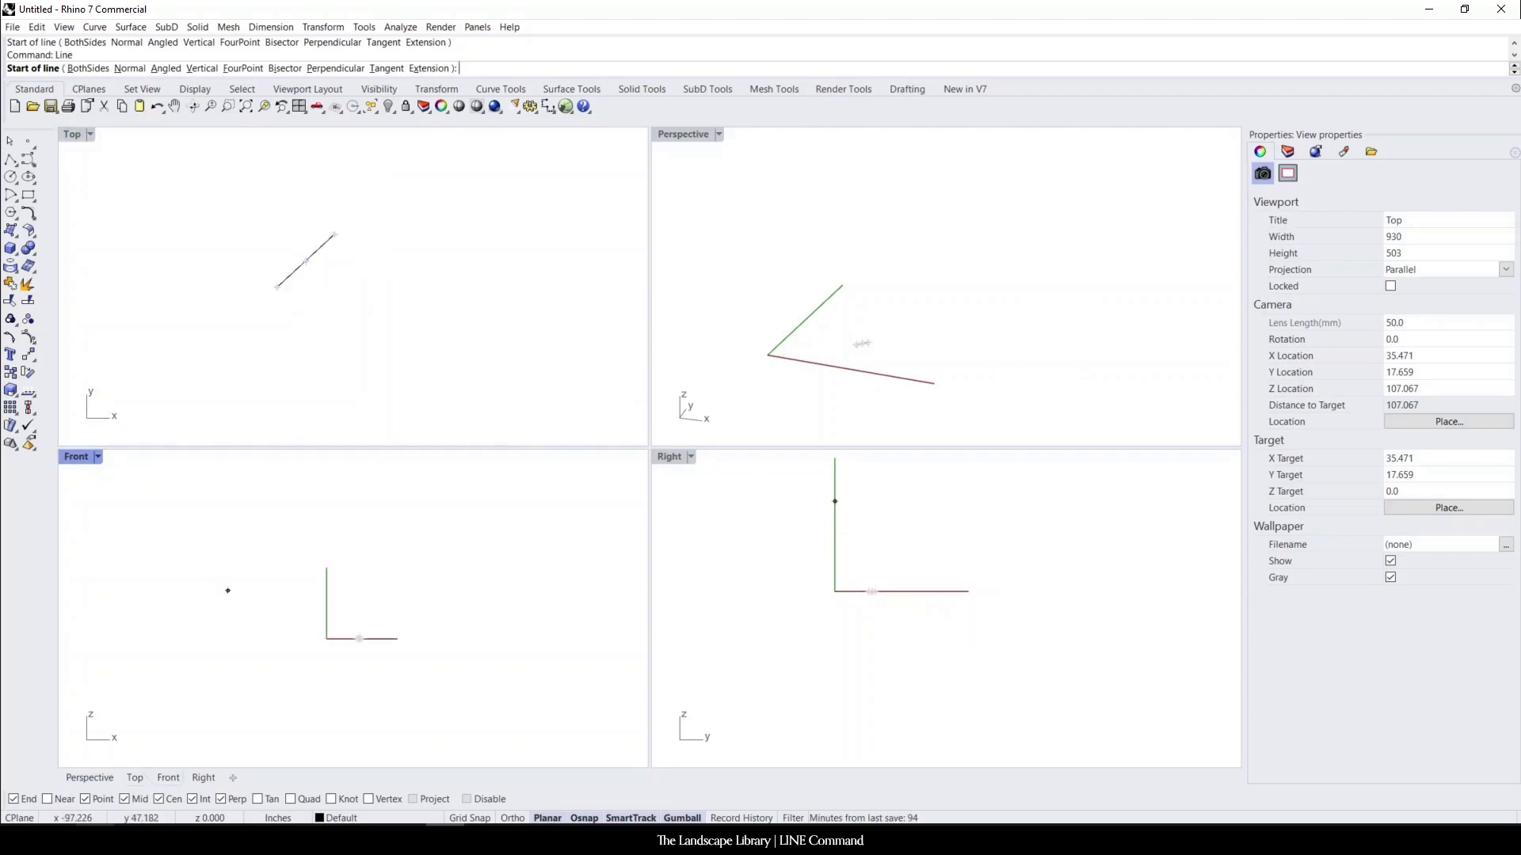
Re-enable the Near object snap in the Osnap bar
click(48, 800)
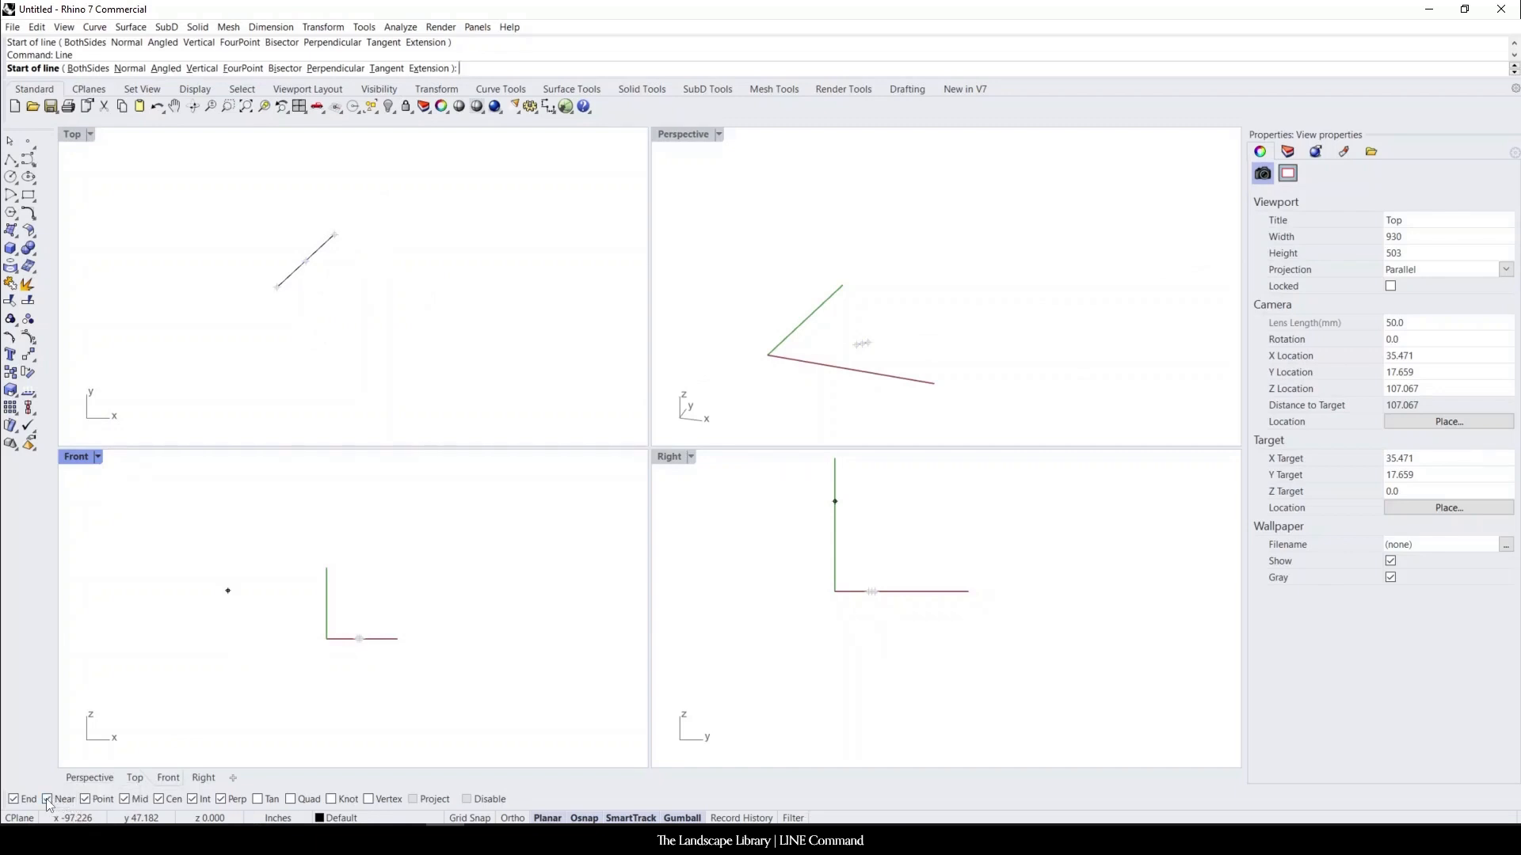
mouse_move(297, 266)
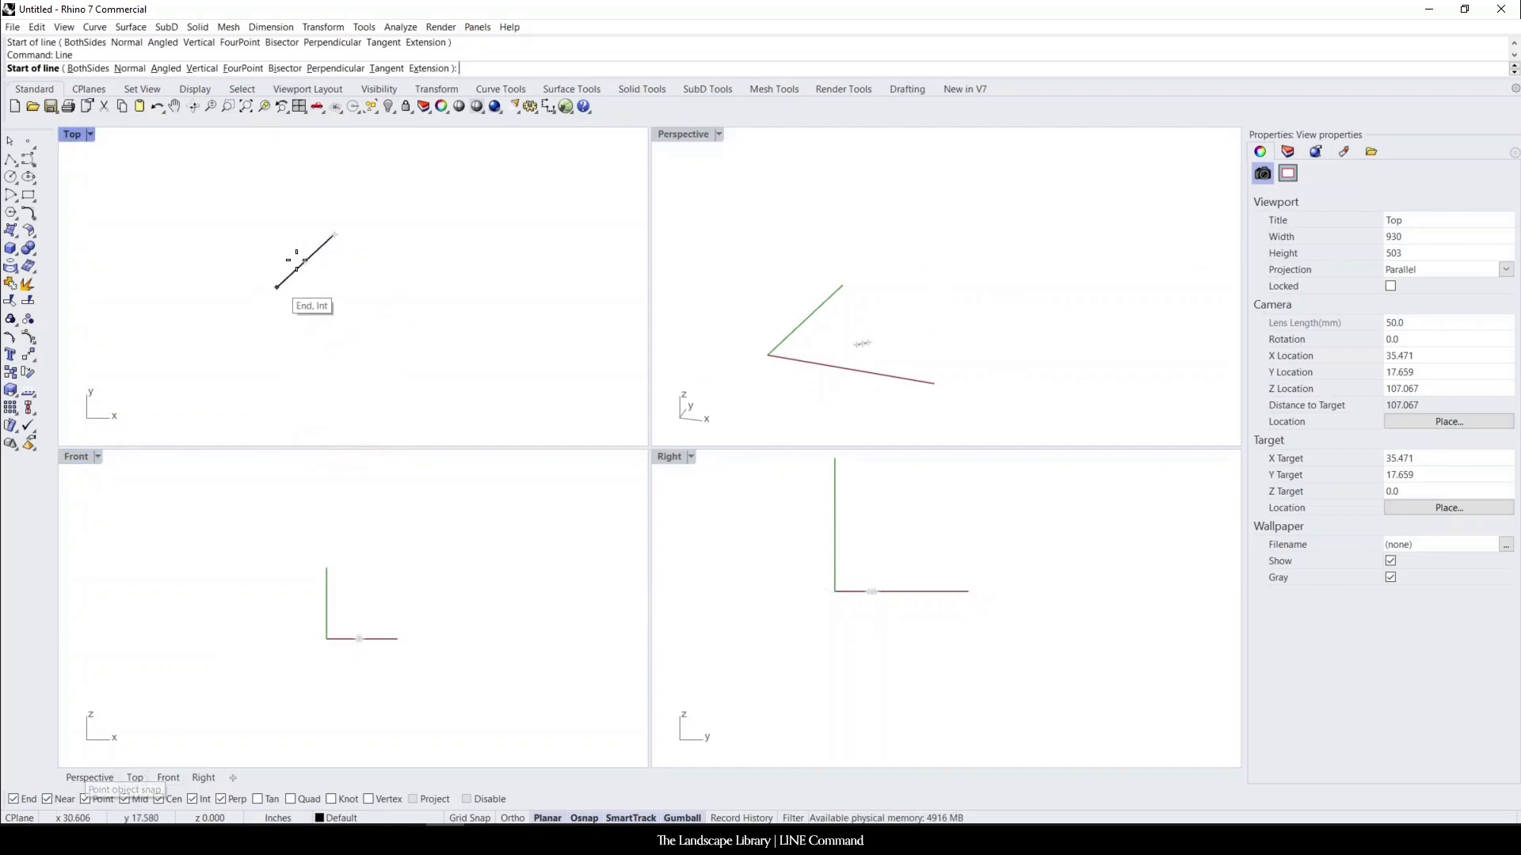
mouse_move(398, 243)
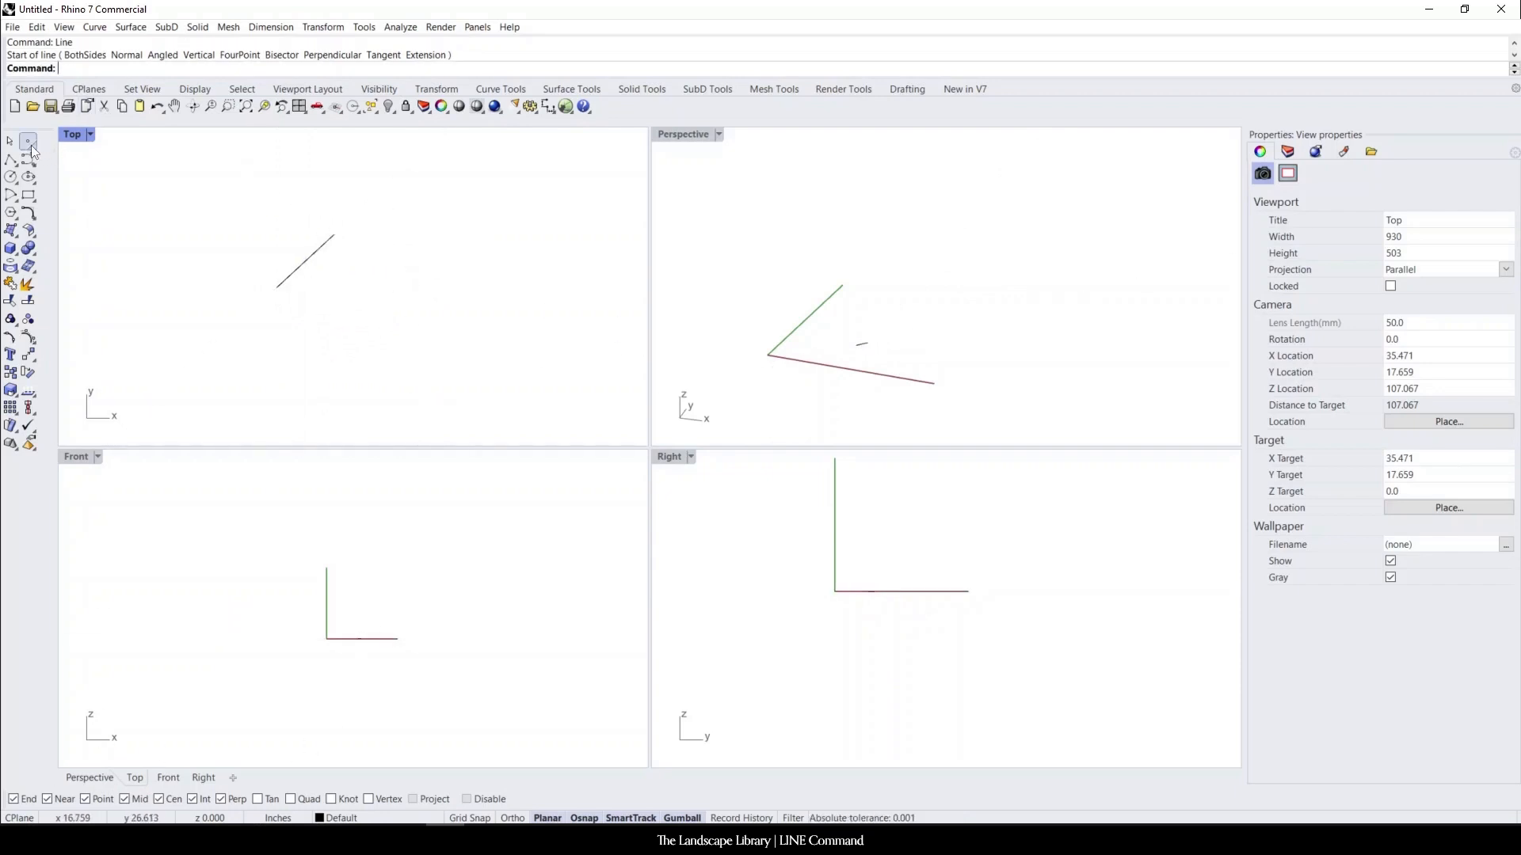
Start the Single Point command from the left toolbar's Point flyout
click(29, 143)
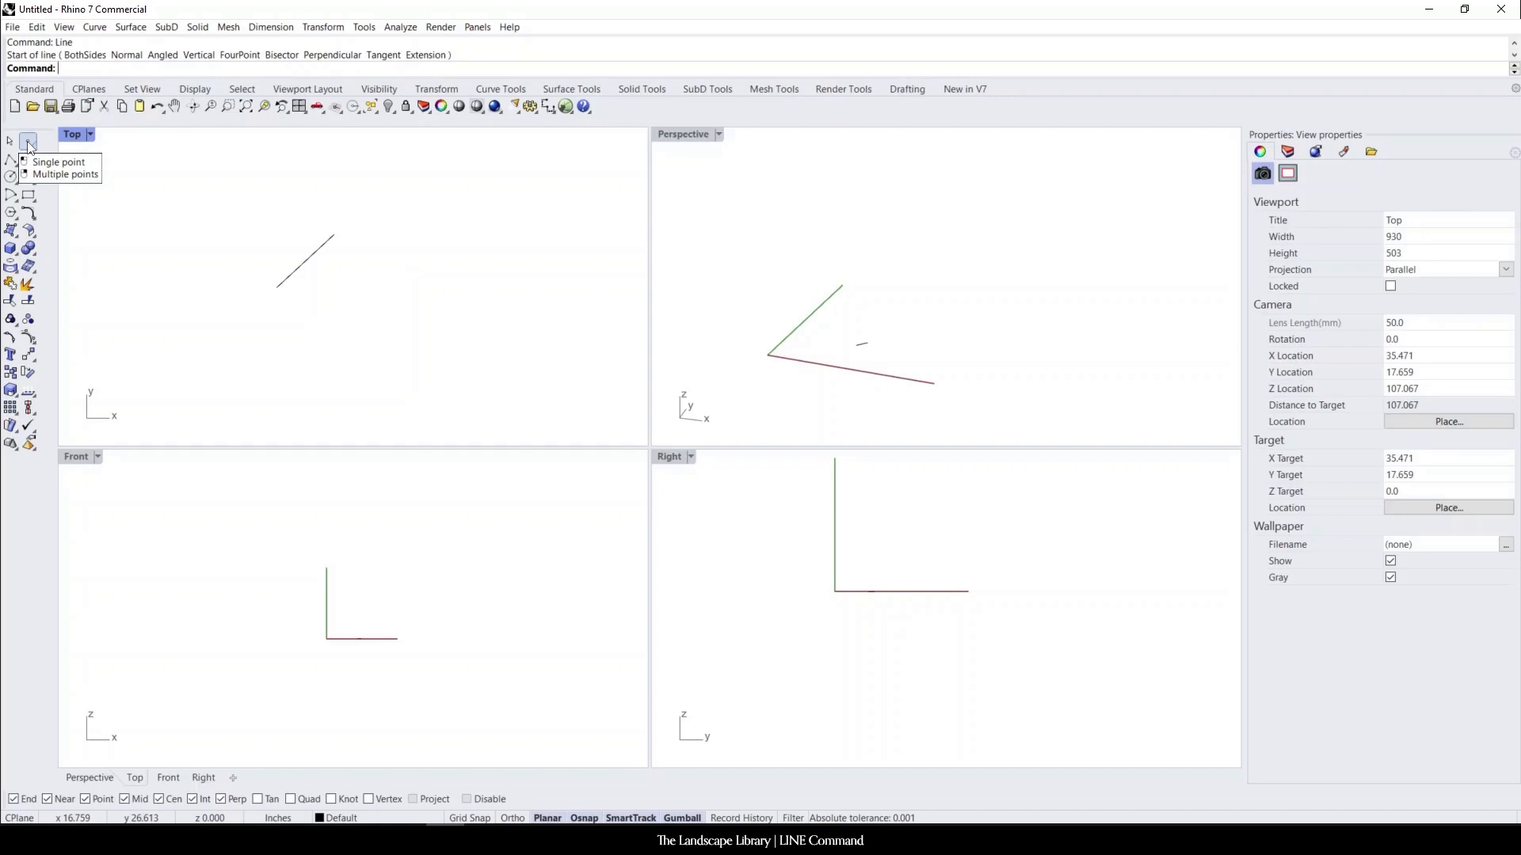
click(57, 162)
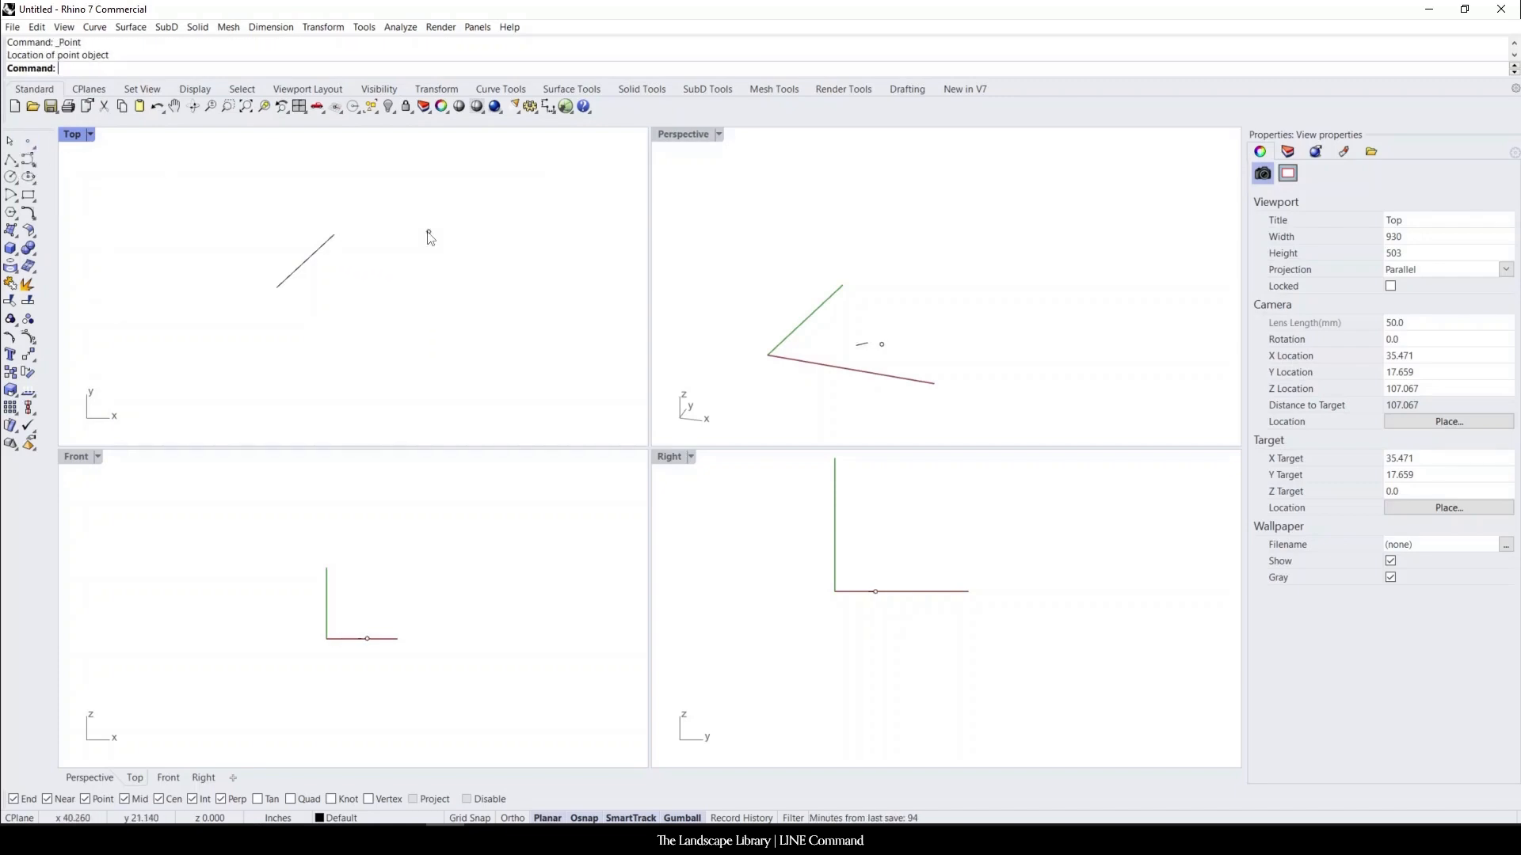
mouse_move(87, 201)
text(Line)
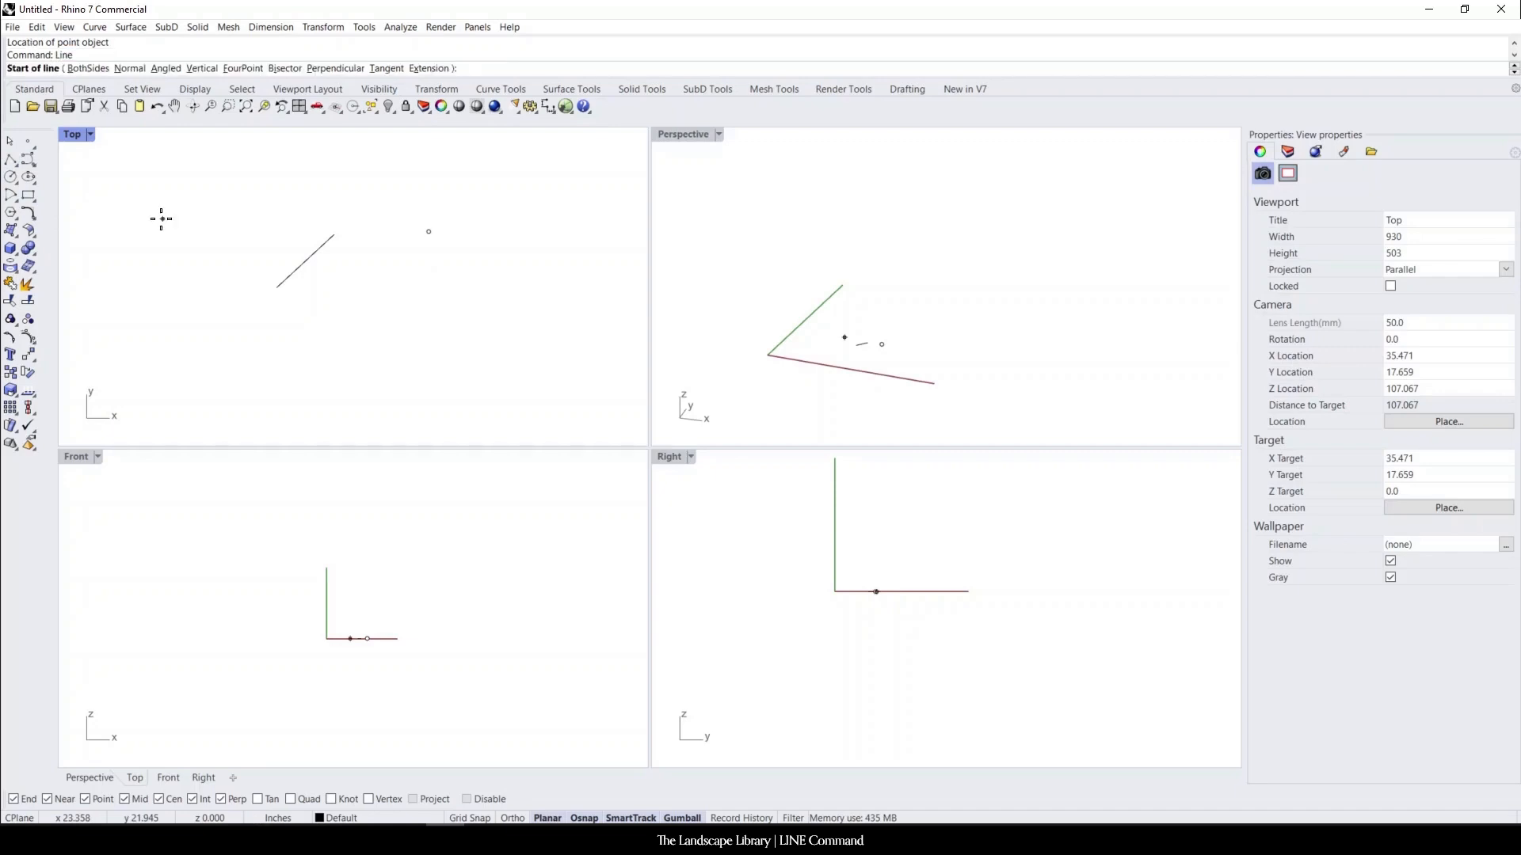
mouse_move(429, 235)
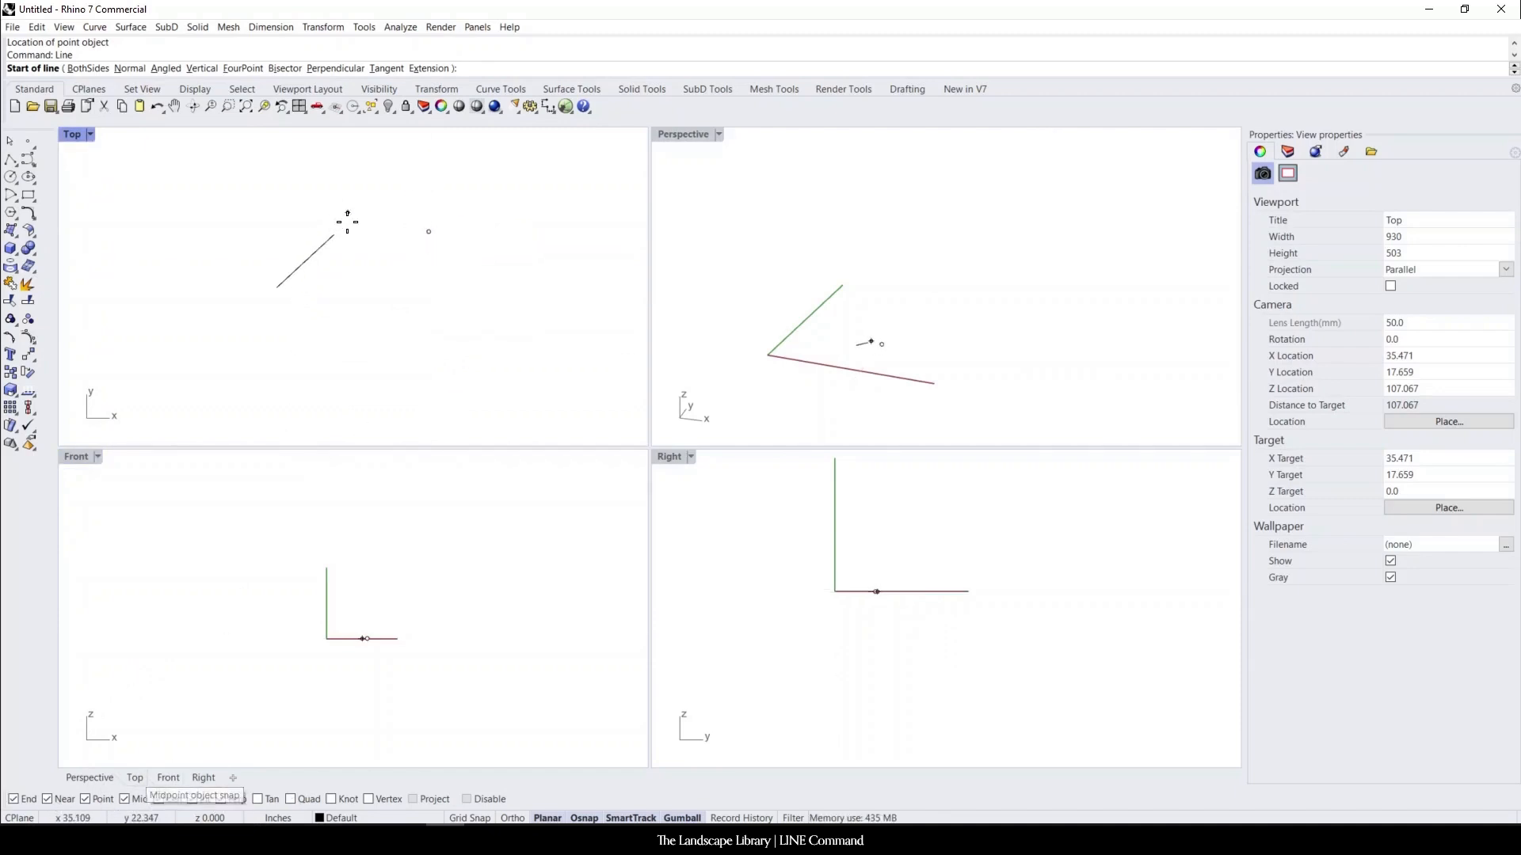
Start the line at the 5-inch line's midpoint and enter 20 for its length
click(334, 235)
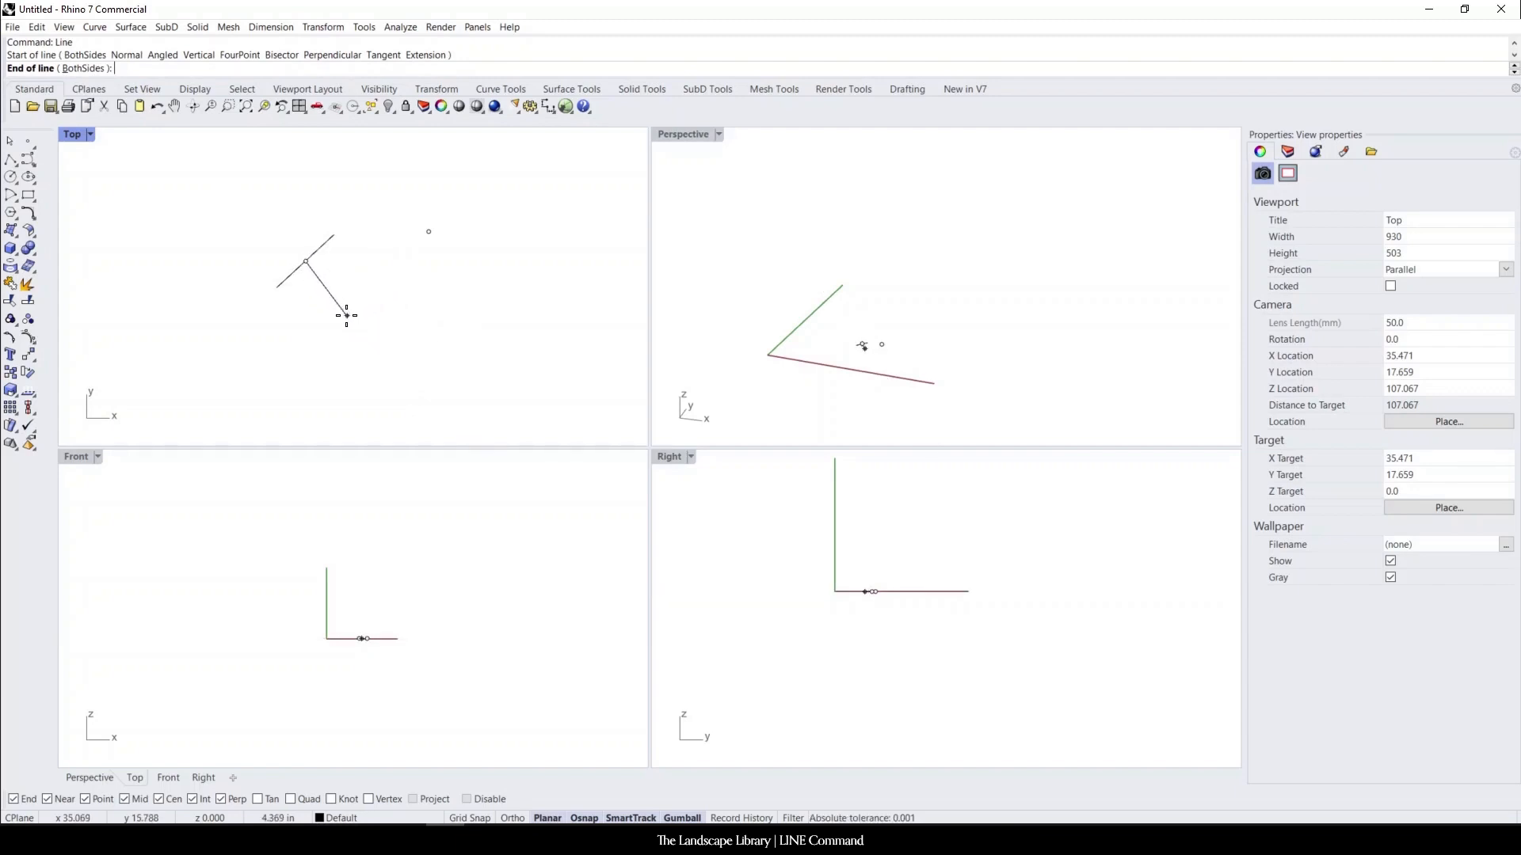
mouse_move(360, 303)
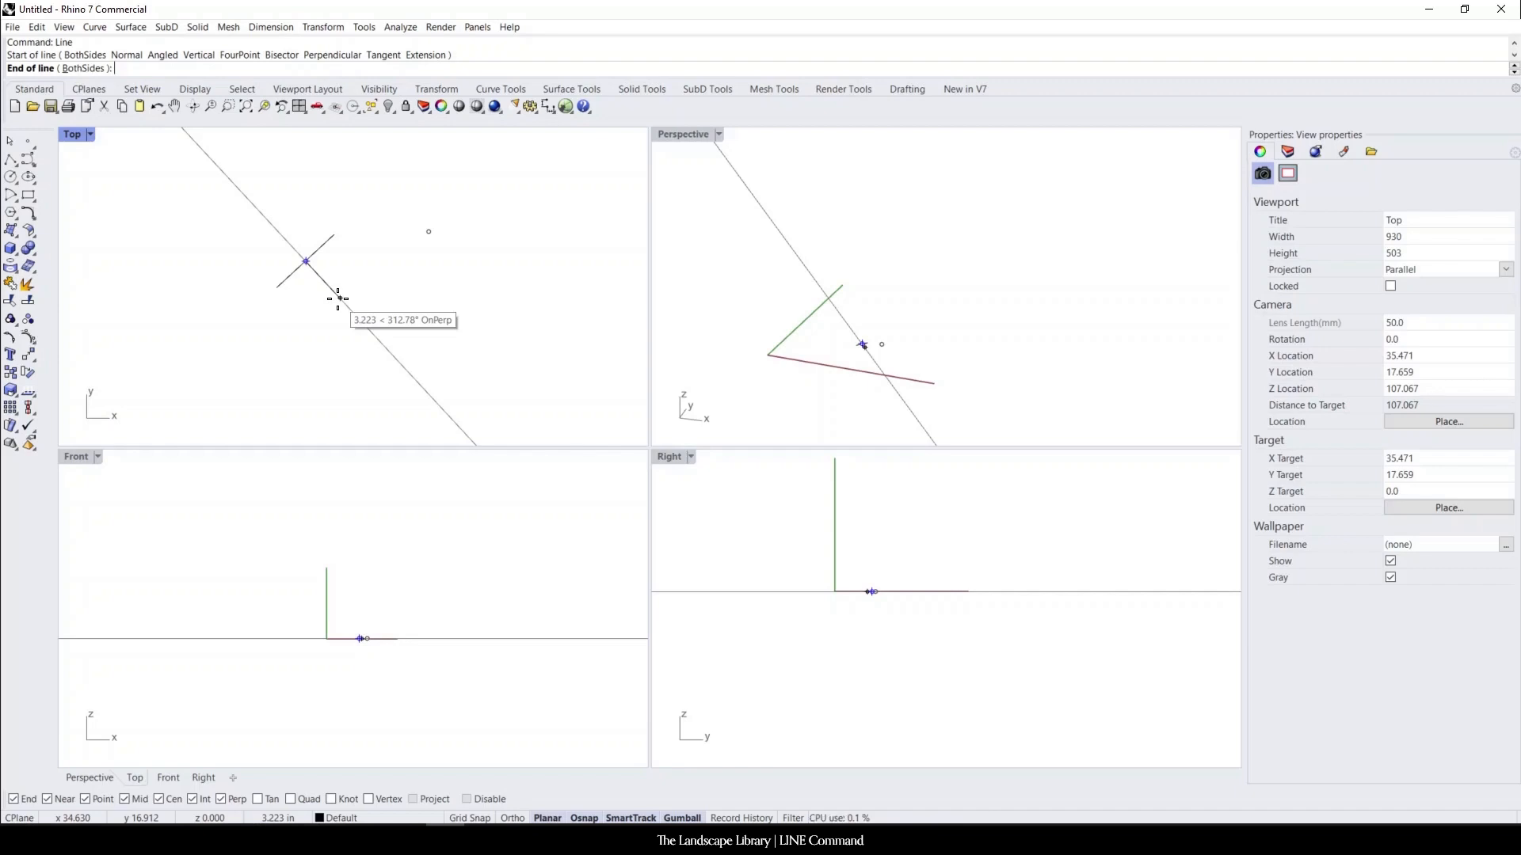
text(20')
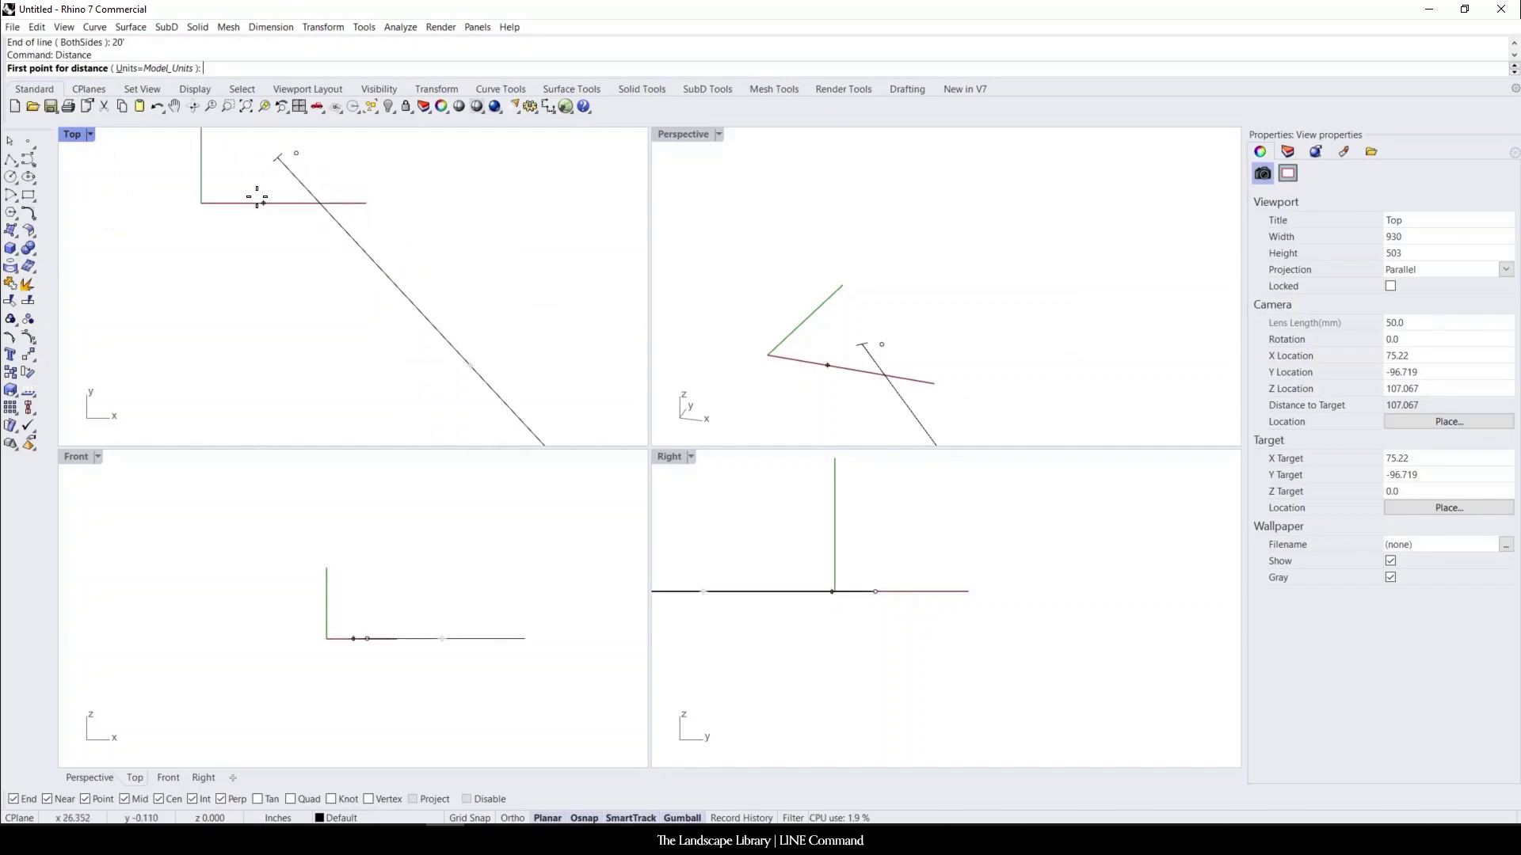
Measure the 5-inch line with Distance, then begin measuring from the long line's start
click(325, 207)
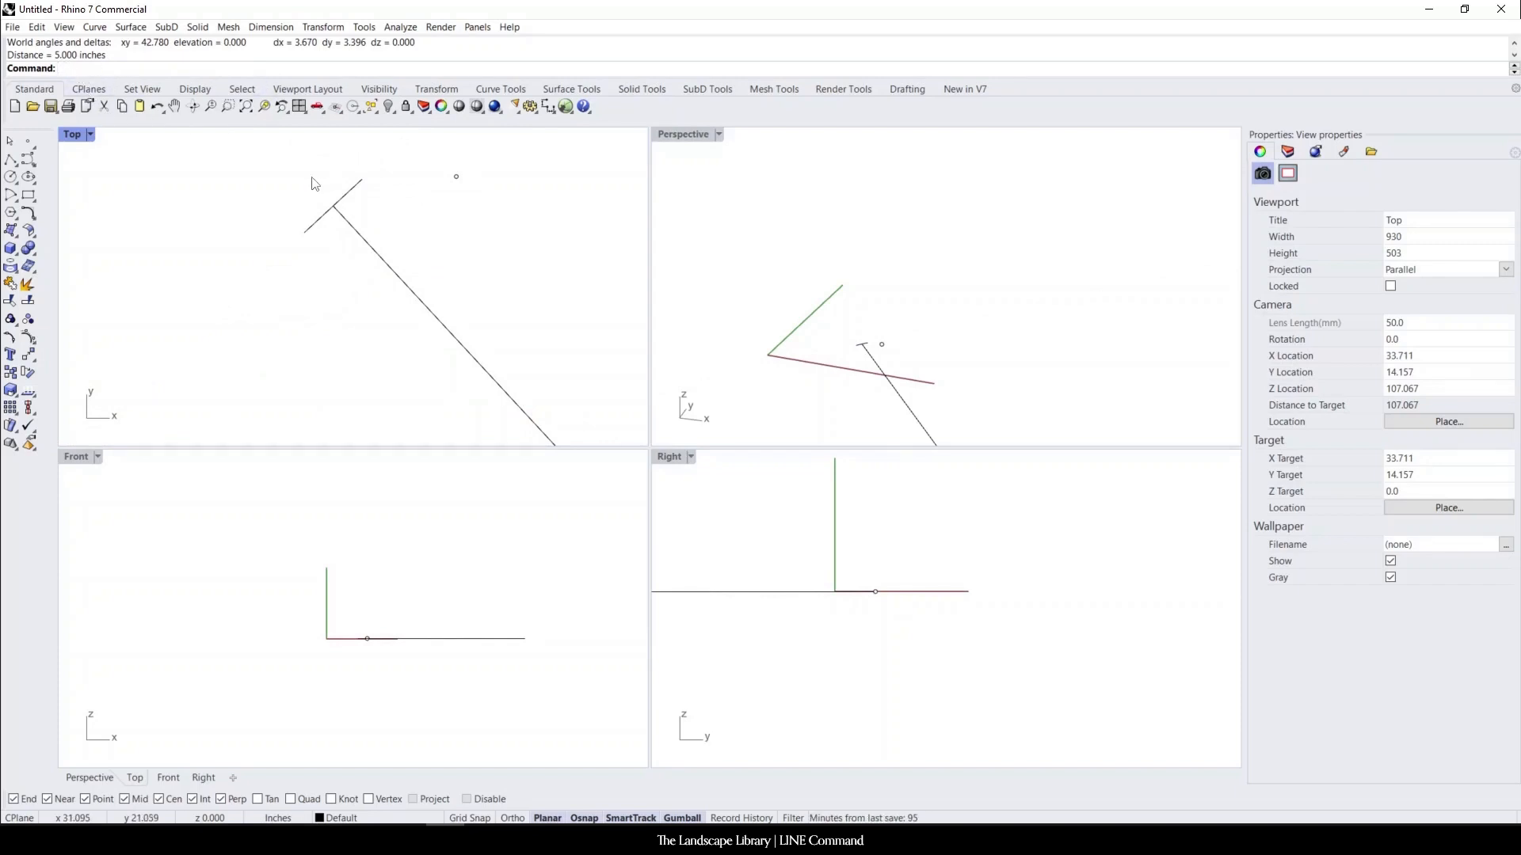
click(331, 203)
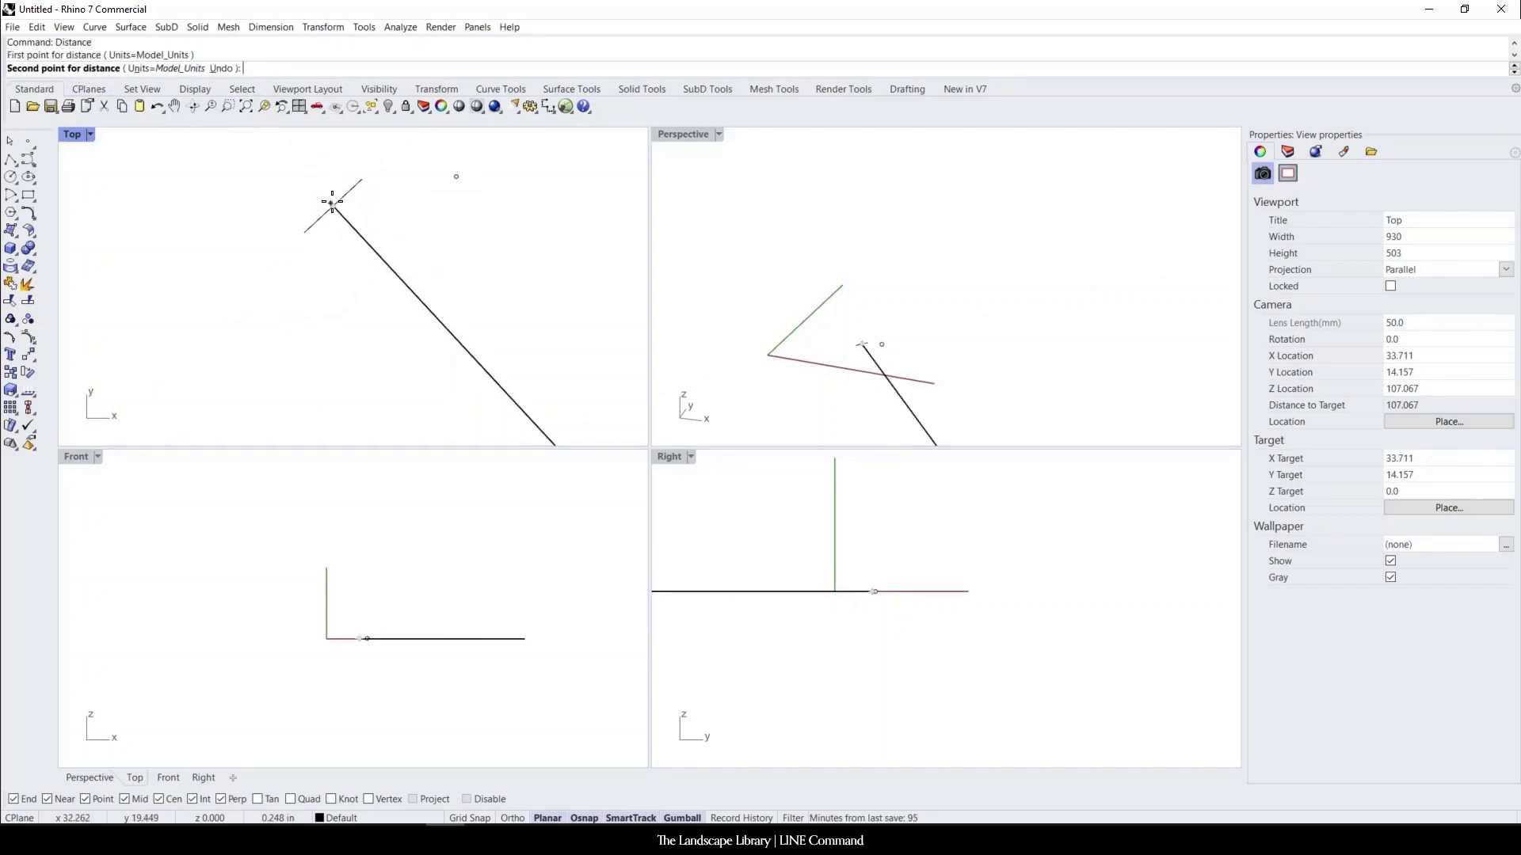